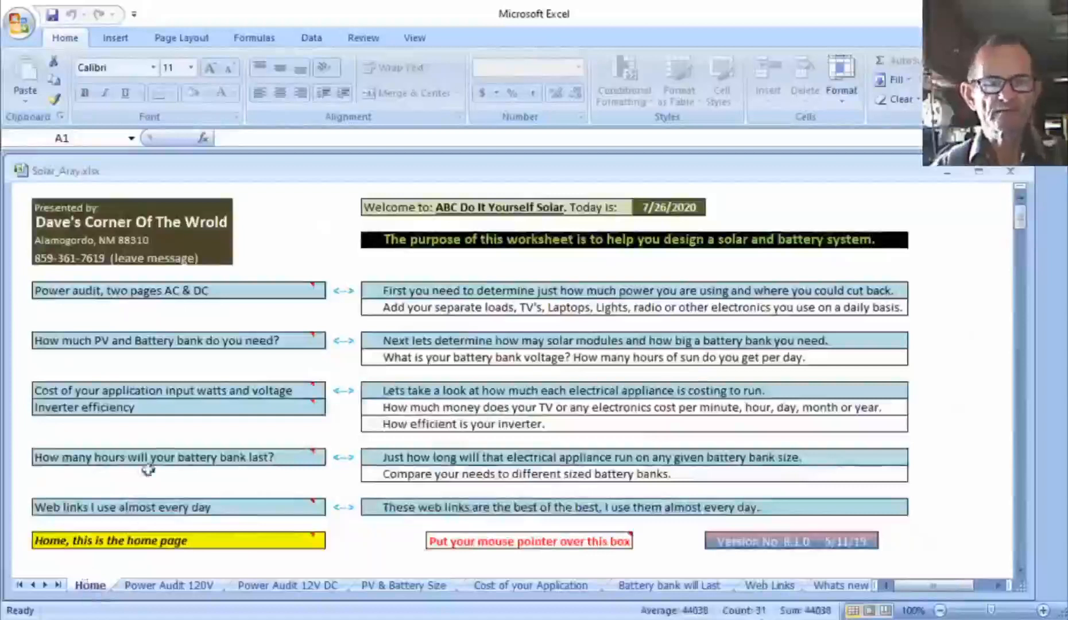
pyautogui.moveTo(302, 241)
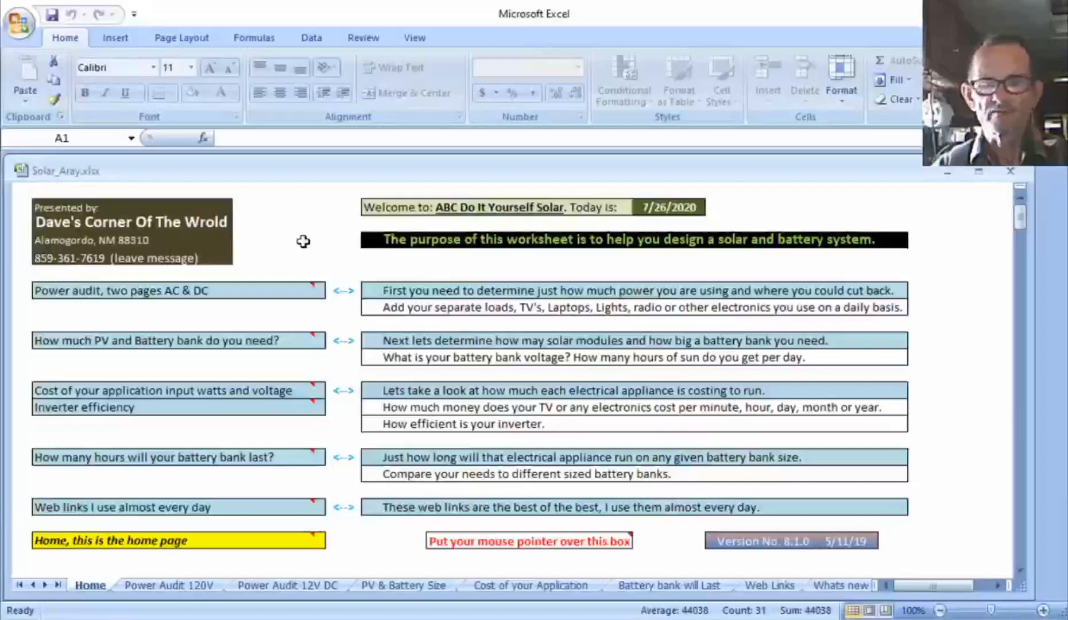
pyautogui.moveTo(314, 232)
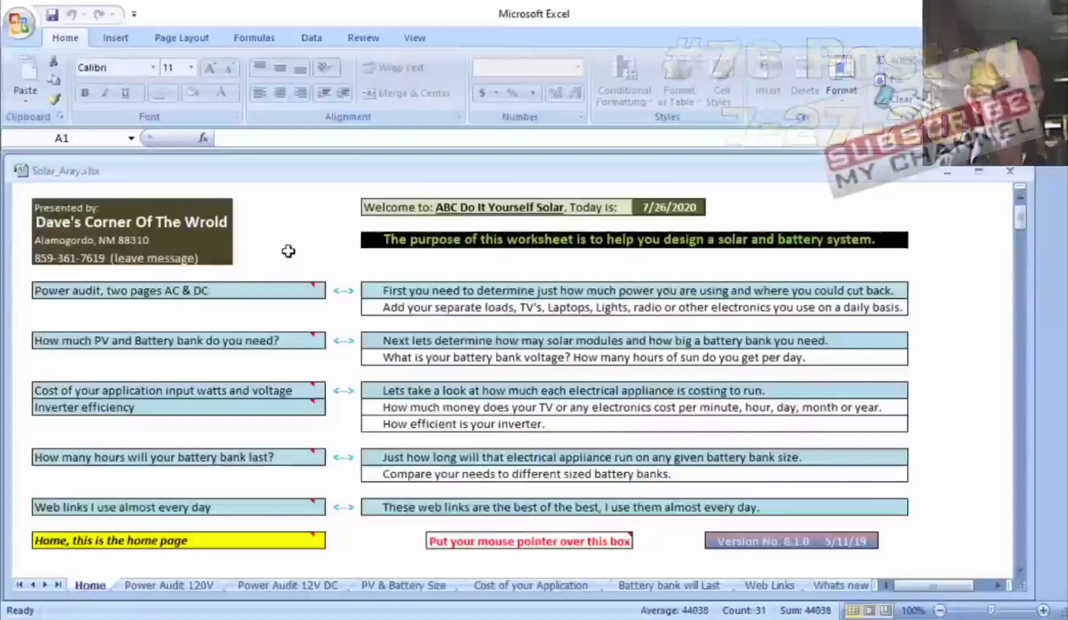
pyautogui.moveTo(220, 289)
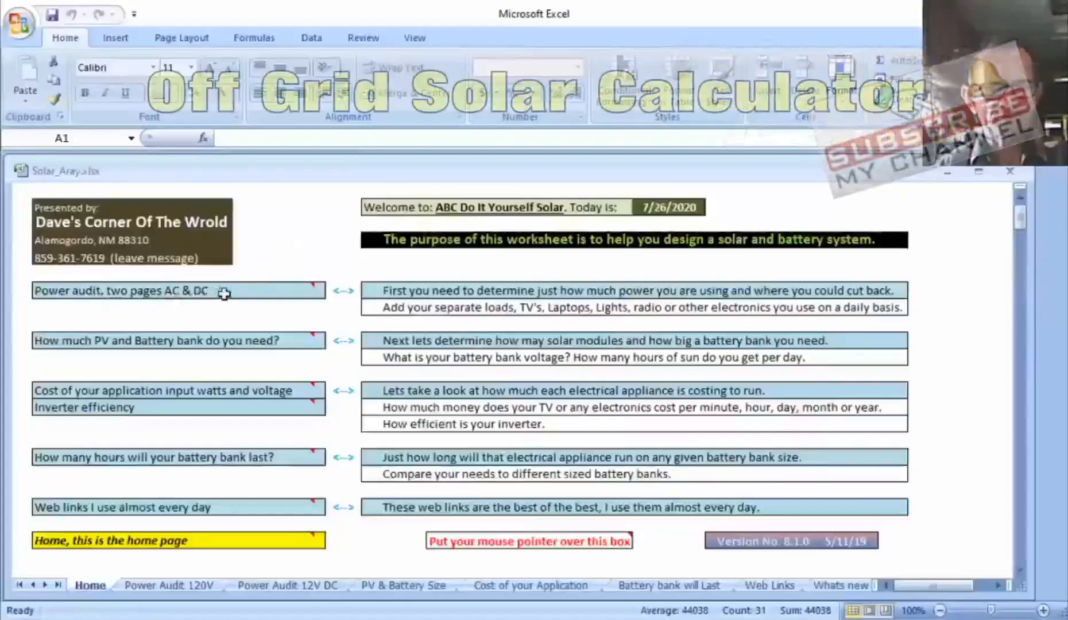
pyautogui.moveTo(313, 290)
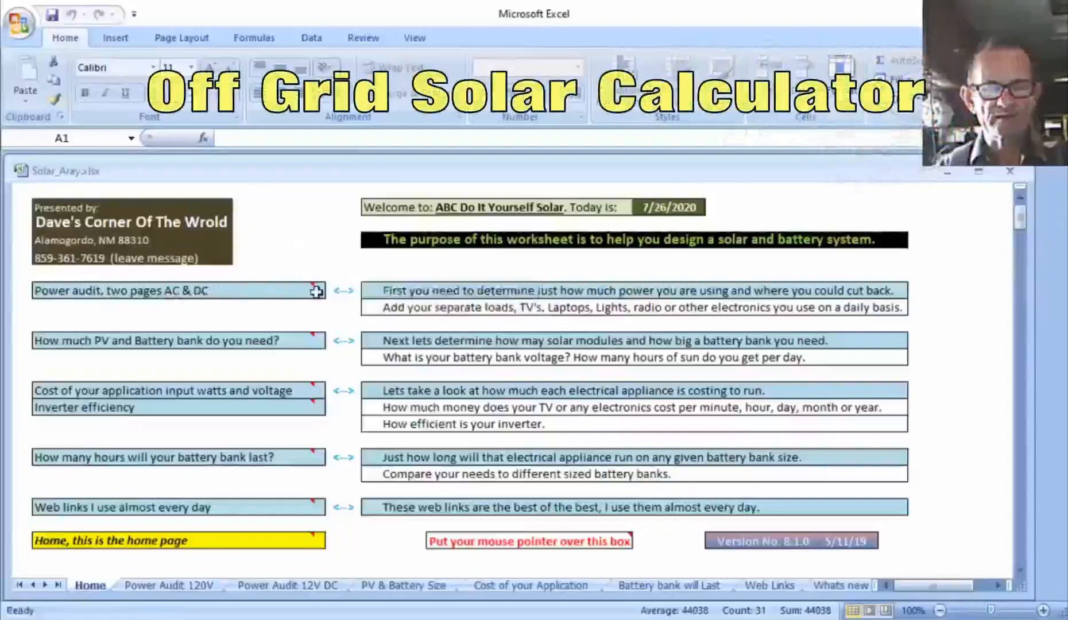
pyautogui.moveTo(232, 290)
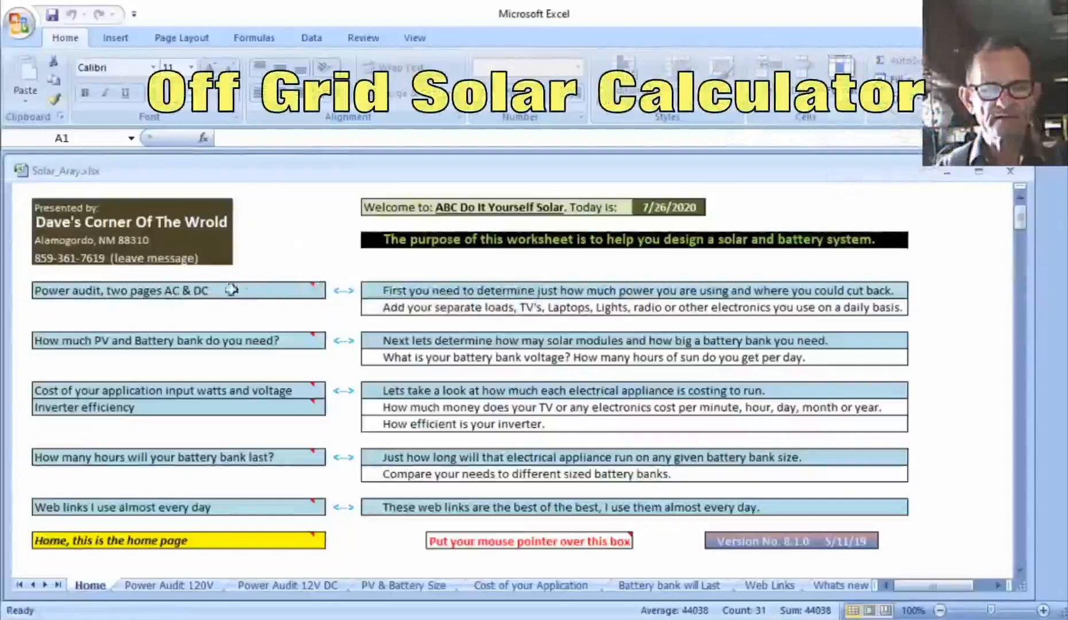
pyautogui.moveTo(270, 291)
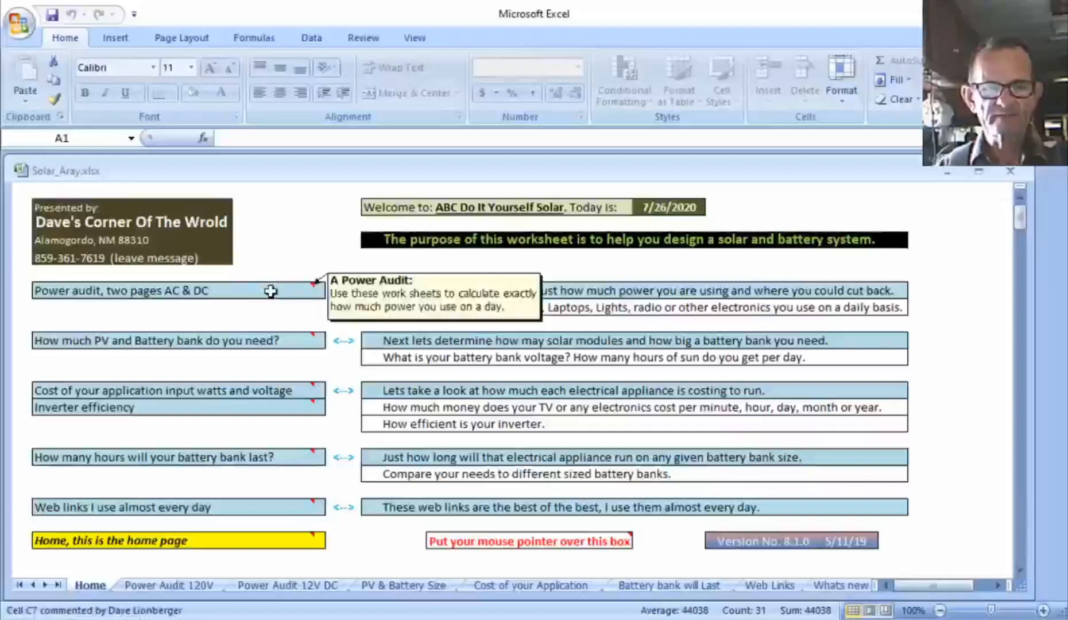
pyautogui.moveTo(282, 323)
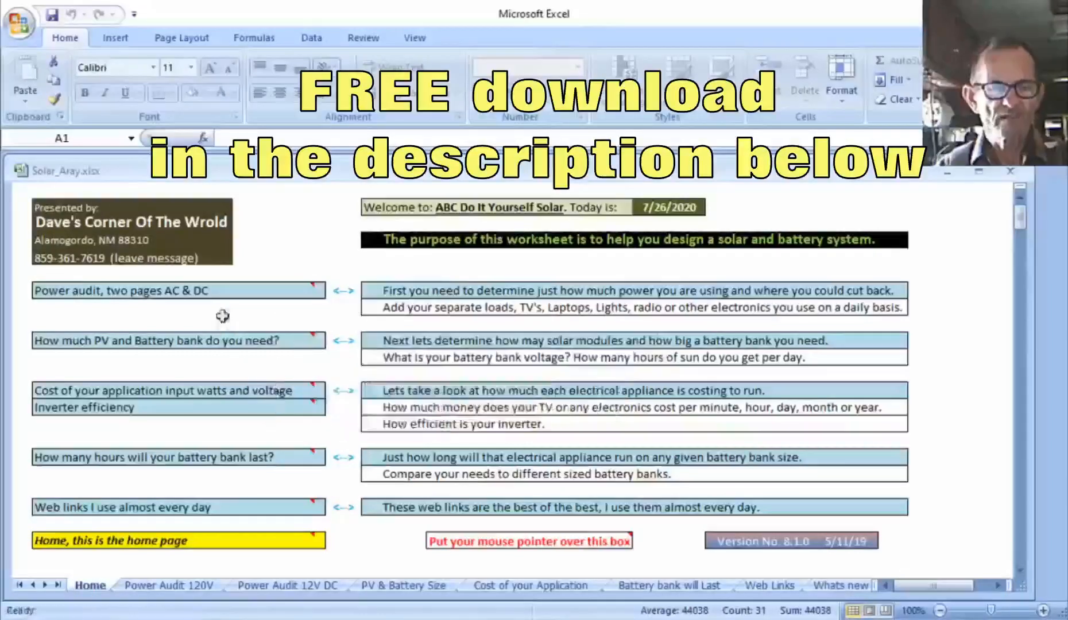
pyautogui.moveTo(118, 301)
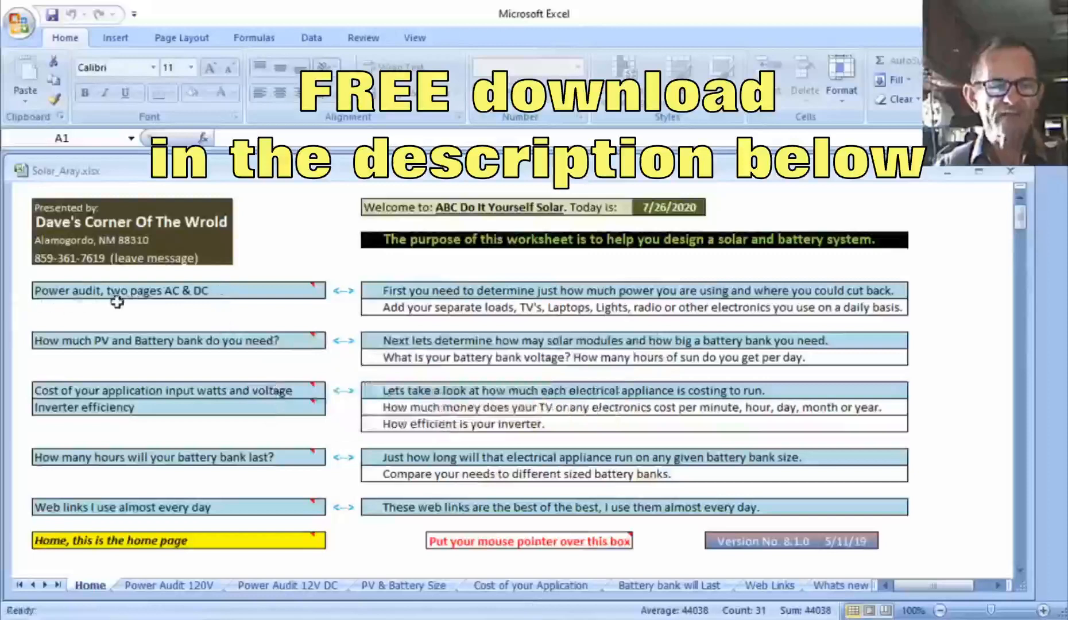
pyautogui.moveTo(173, 294)
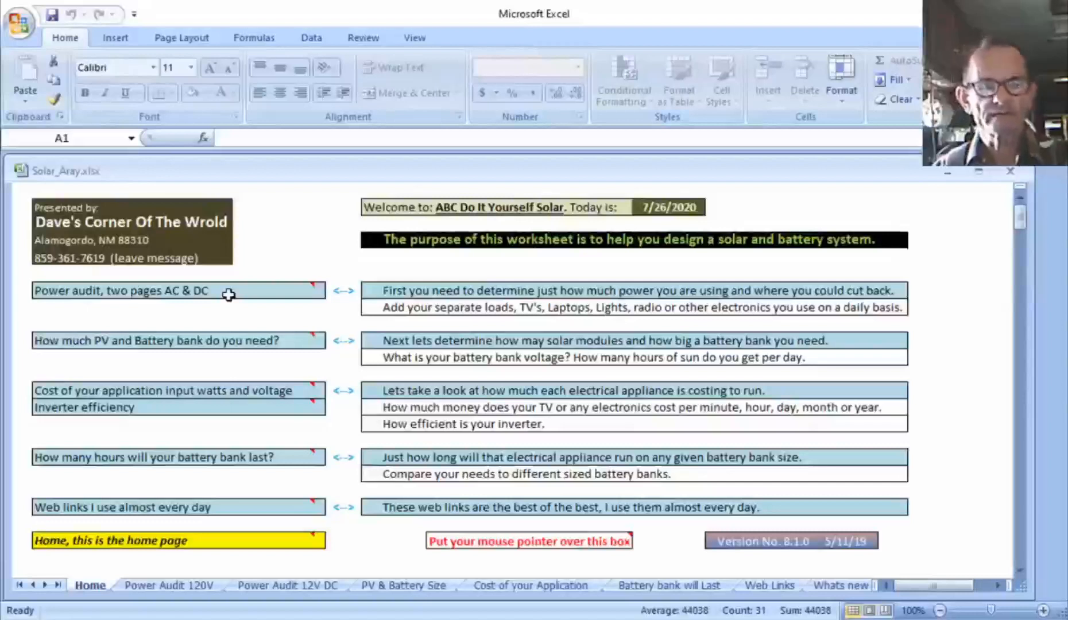
pyautogui.moveTo(168, 335)
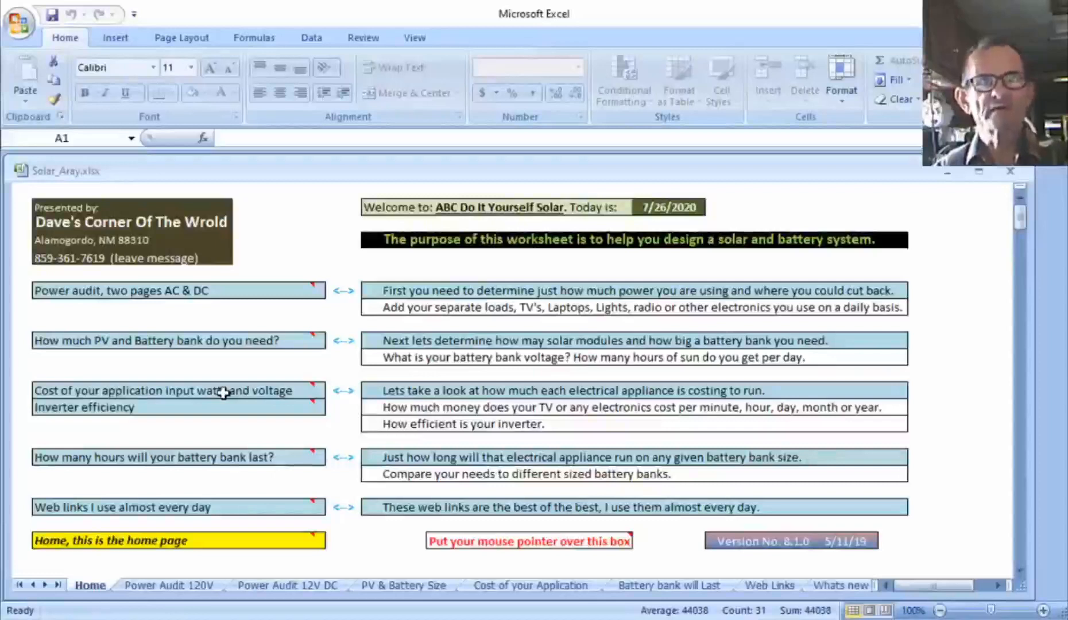
pyautogui.moveTo(54, 522)
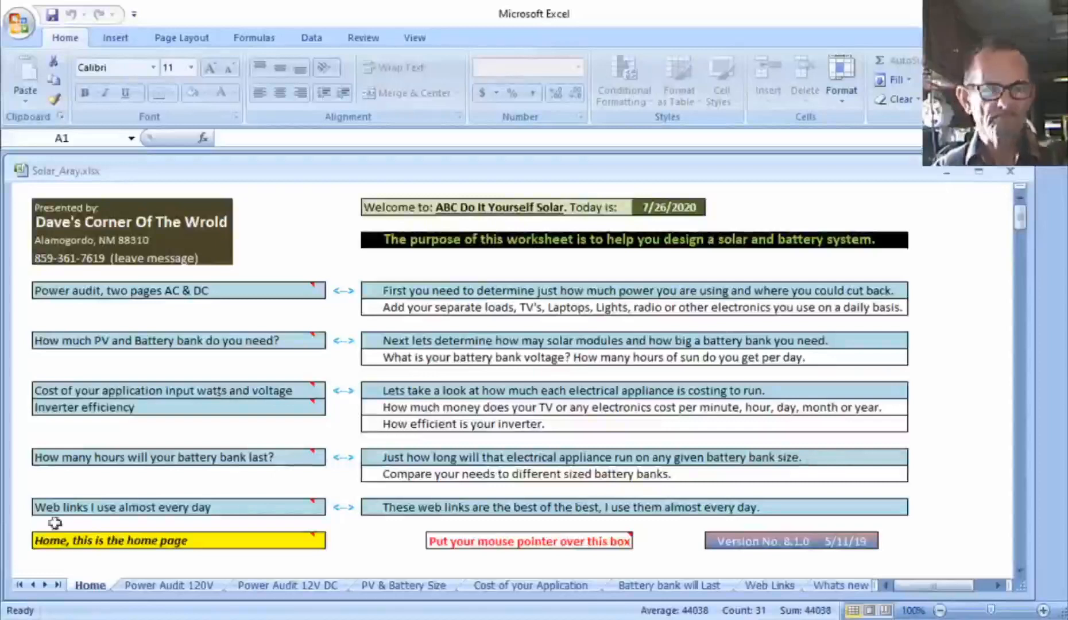
pyautogui.moveTo(227, 513)
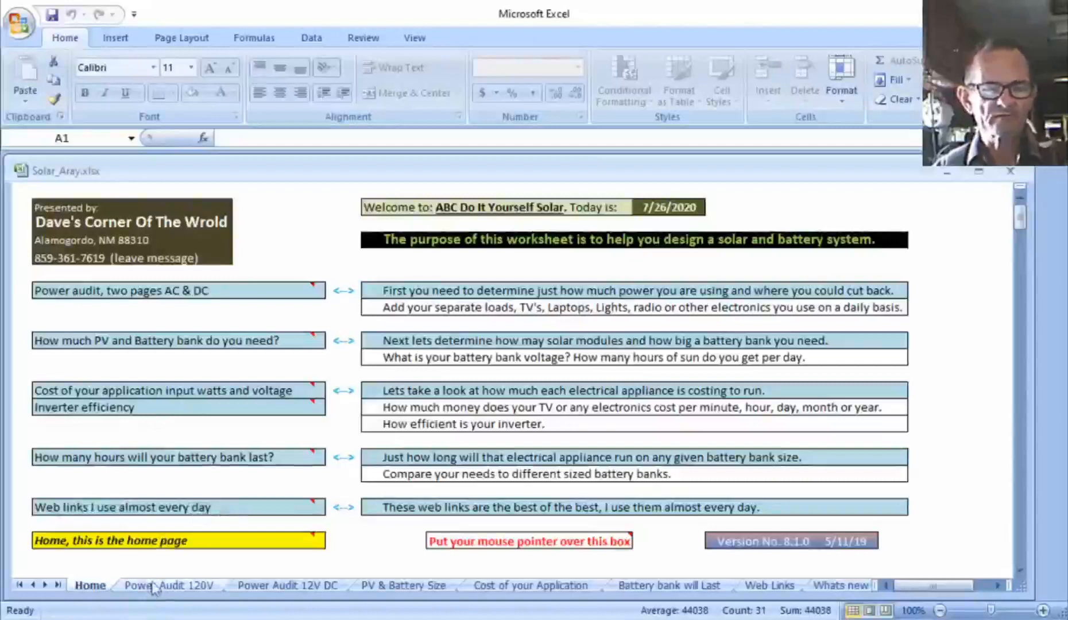
# - Switch to the Power Audit 120V sheet listing AC appliances, watts and hours run
pyautogui.click(168, 585)
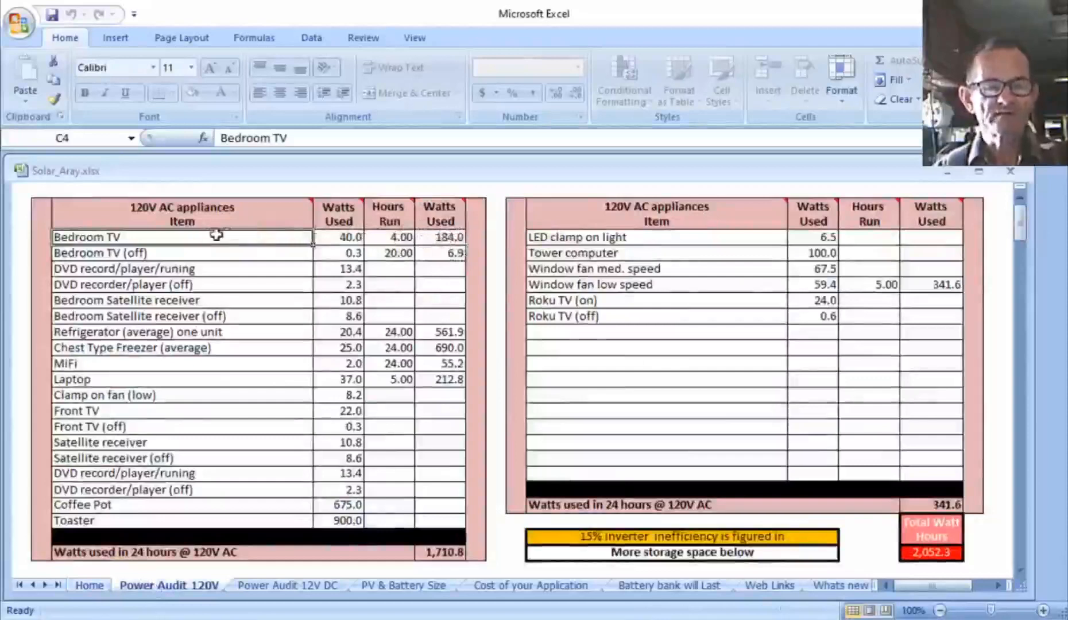
pyautogui.moveTo(370, 245)
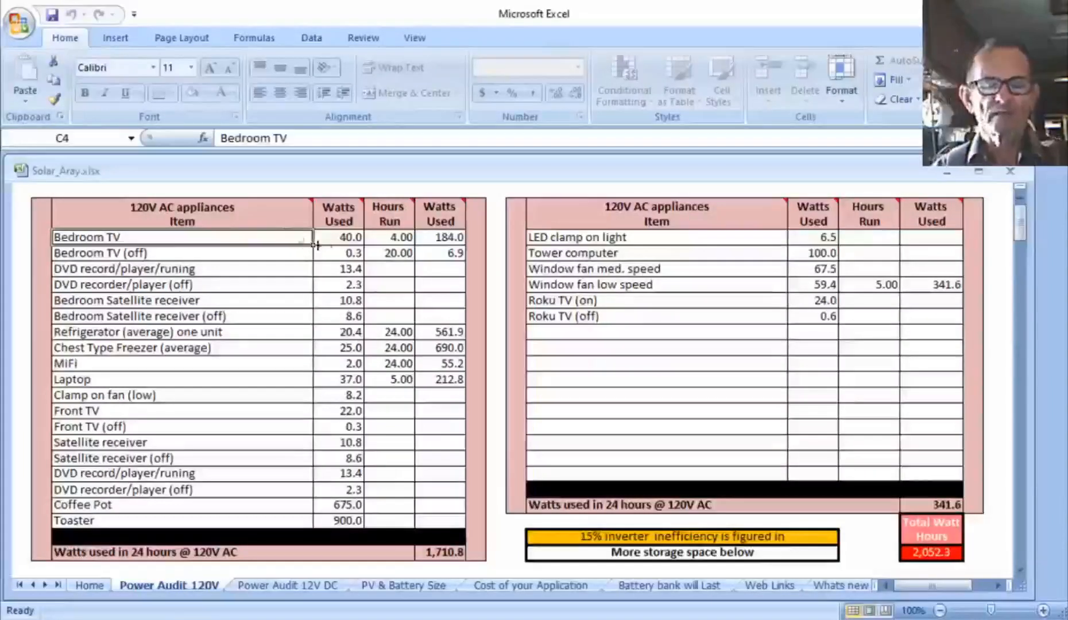
pyautogui.moveTo(341, 238)
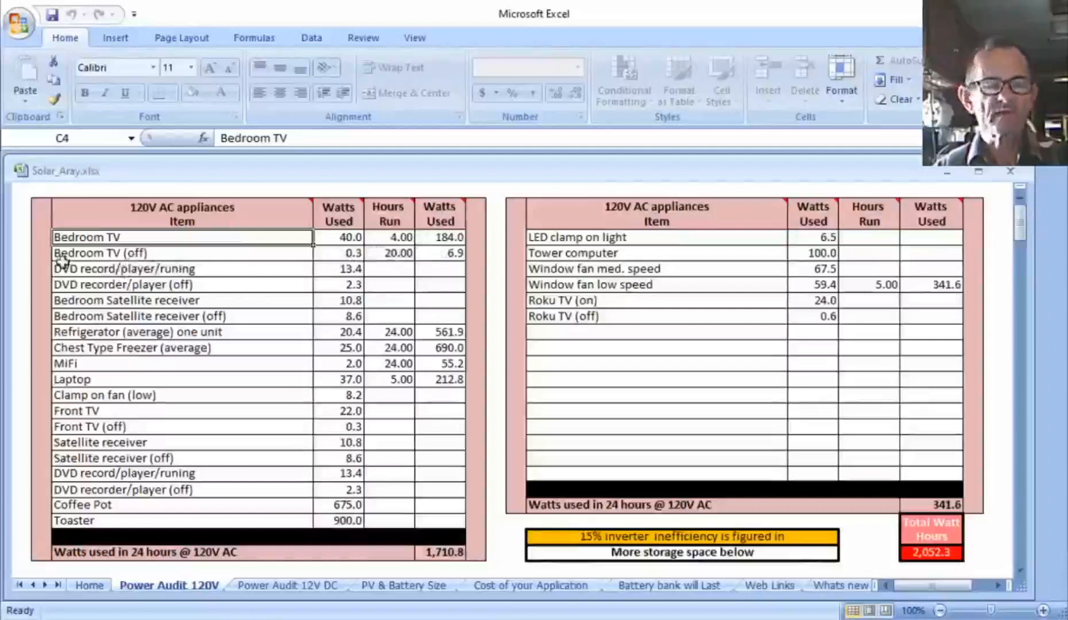
pyautogui.moveTo(204, 268)
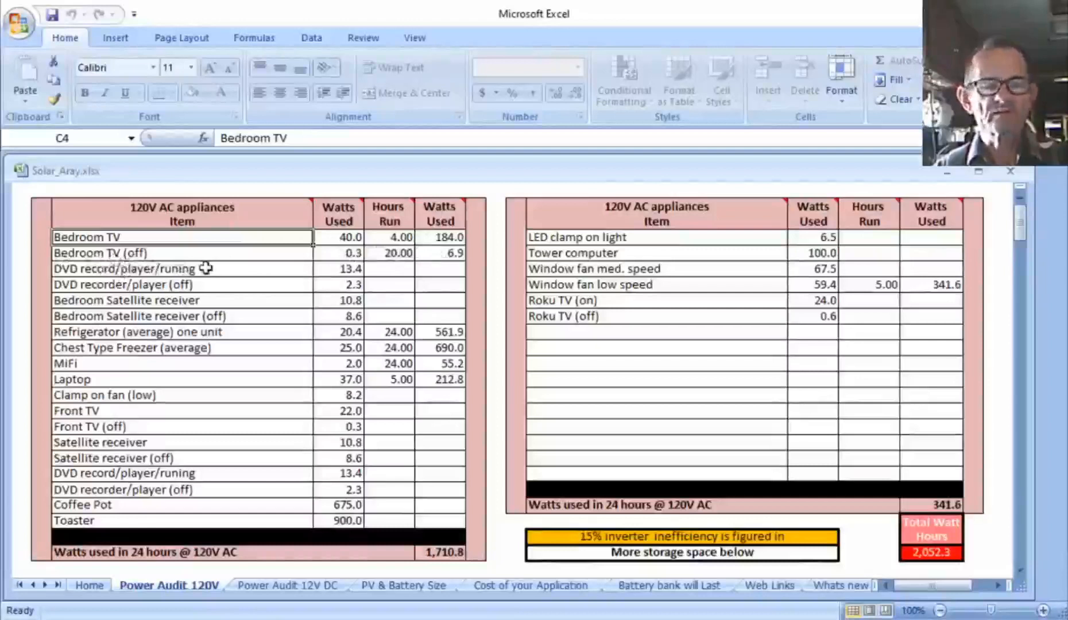
pyautogui.moveTo(220, 299)
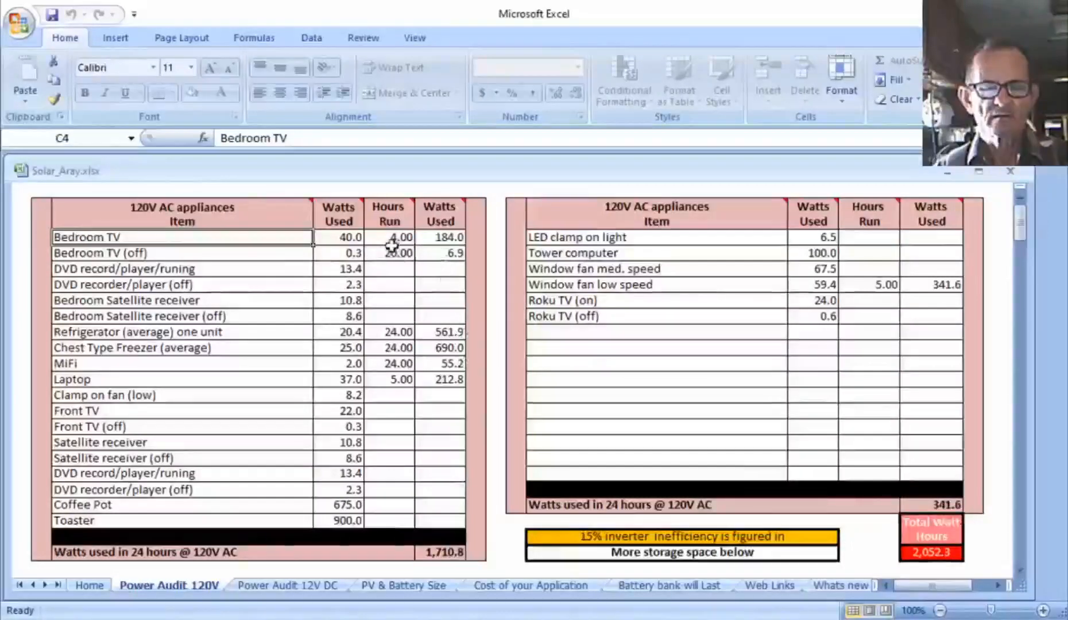
# - Set the Bedroom TV hours run to 0, dropping the left table total to 1,519.9
pyautogui.click(388, 238)
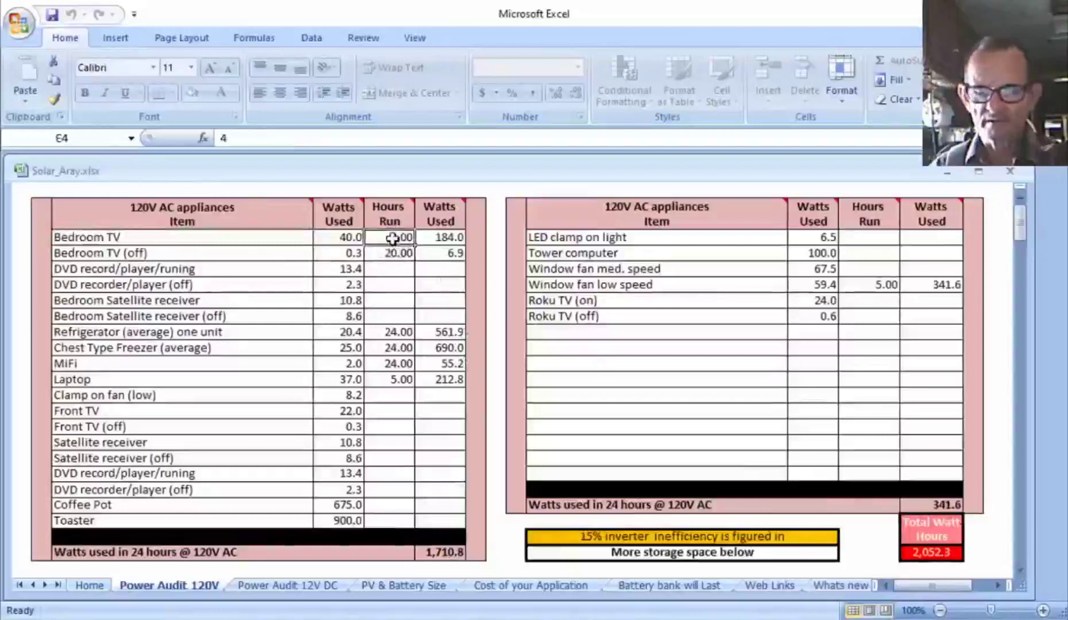
pyautogui.write('0')
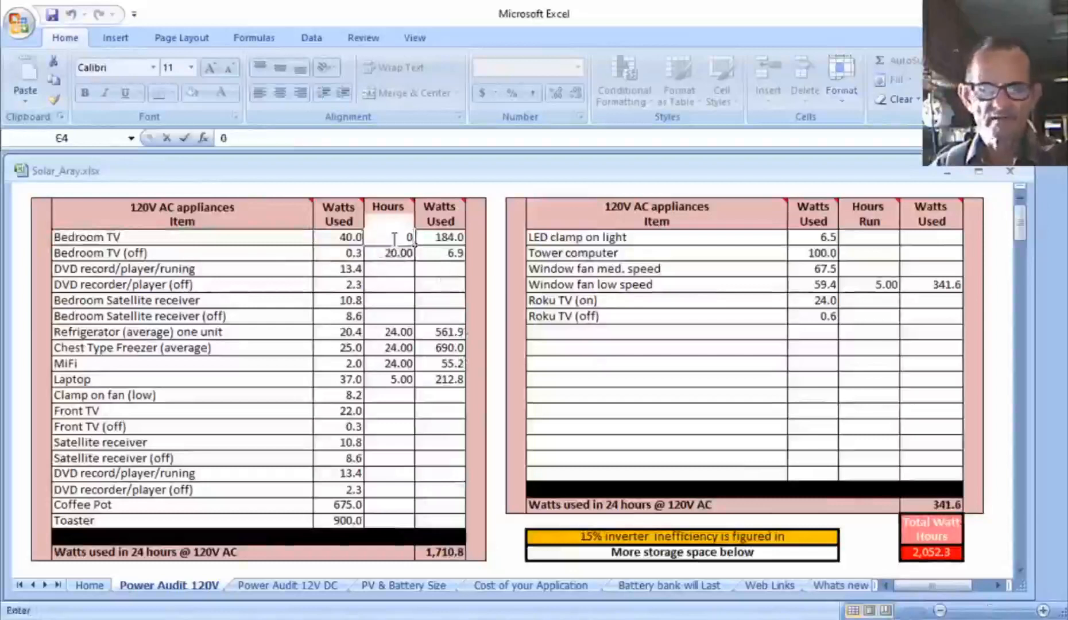
pyautogui.moveTo(452, 444)
pyautogui.write('0')
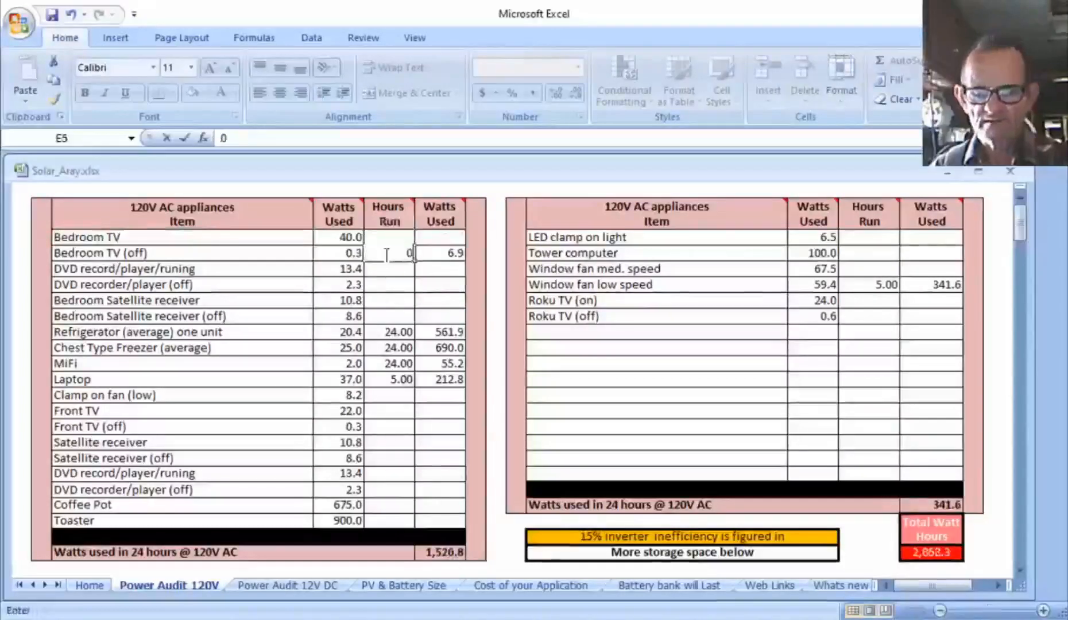
pyautogui.press('Return')
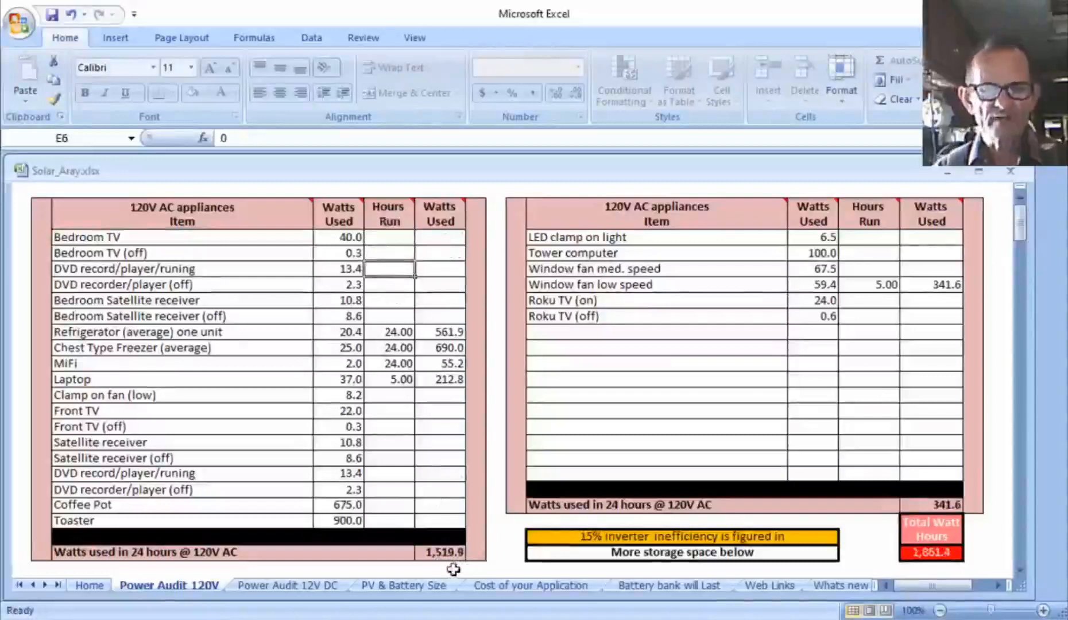
pyautogui.moveTo(416, 236)
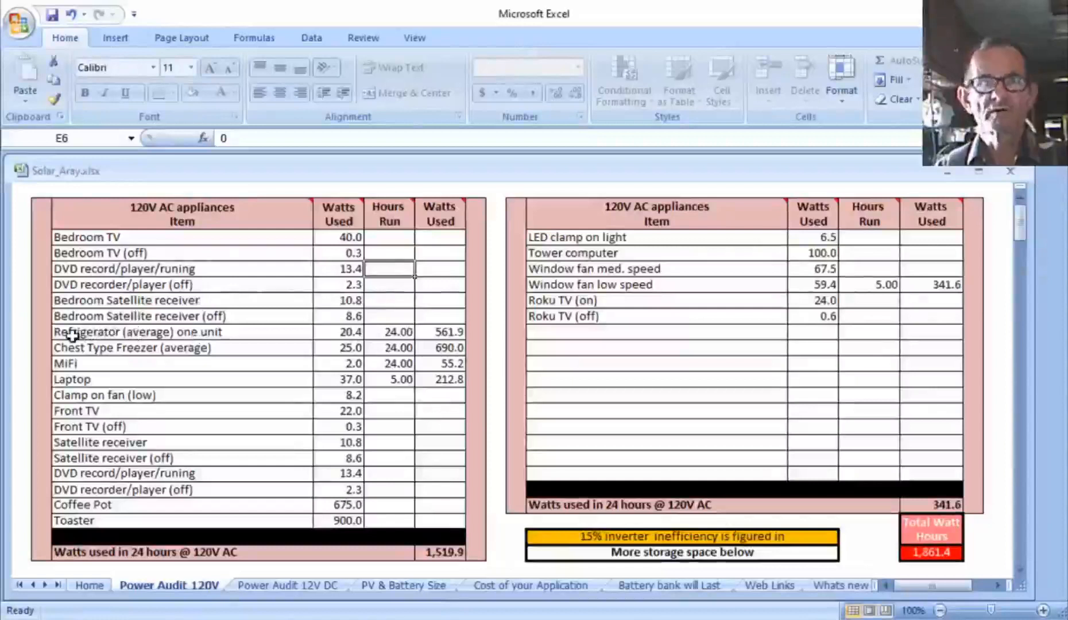
pyautogui.moveTo(143, 348)
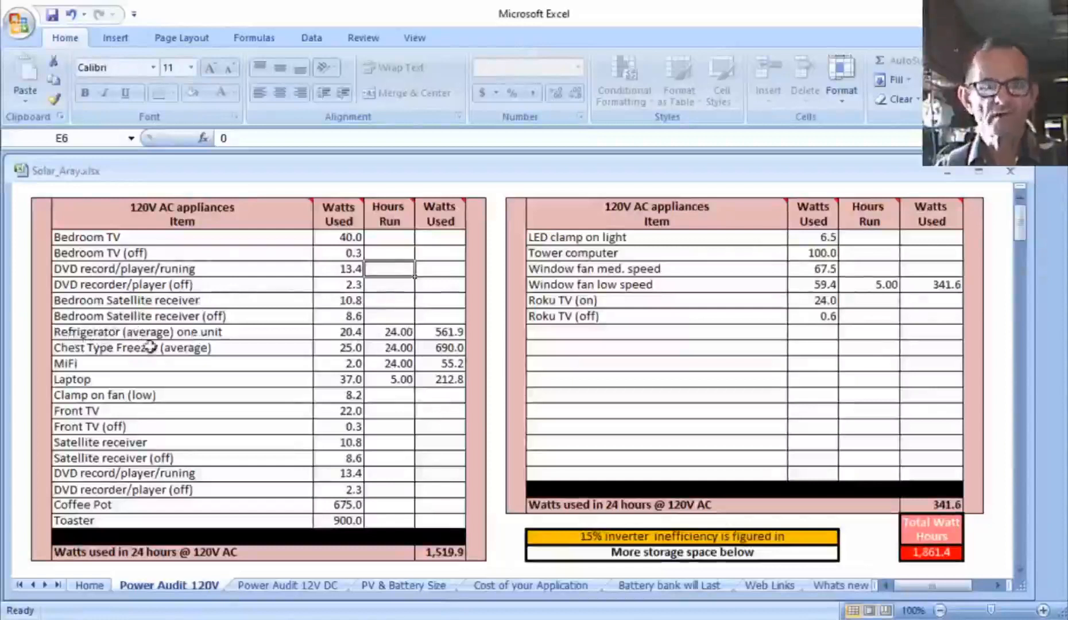
pyautogui.moveTo(250, 337)
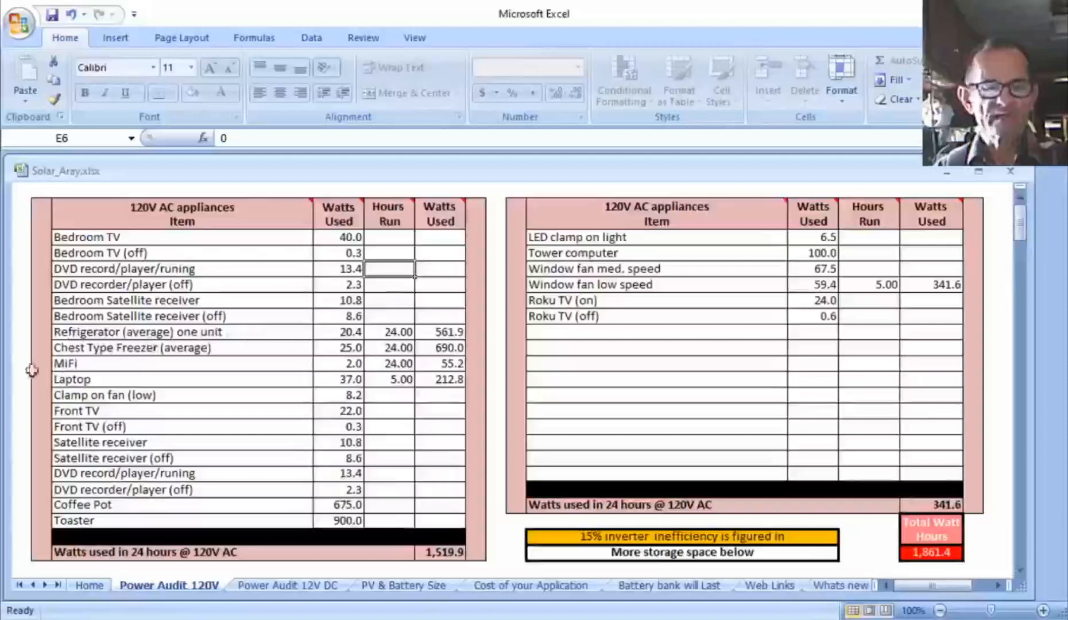
pyautogui.moveTo(212, 356)
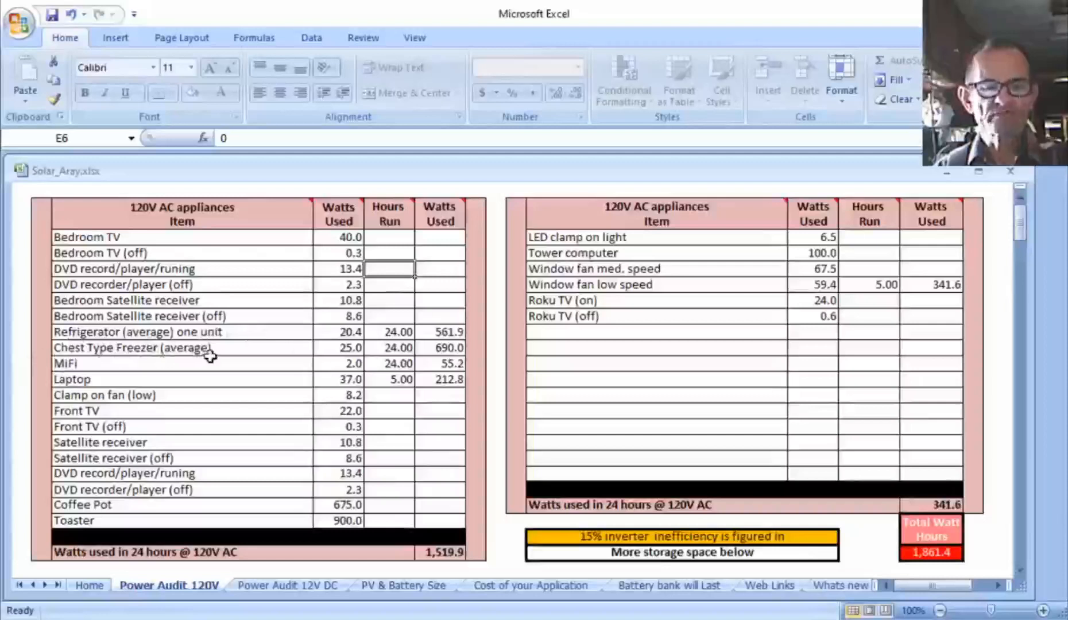
pyautogui.moveTo(358, 334)
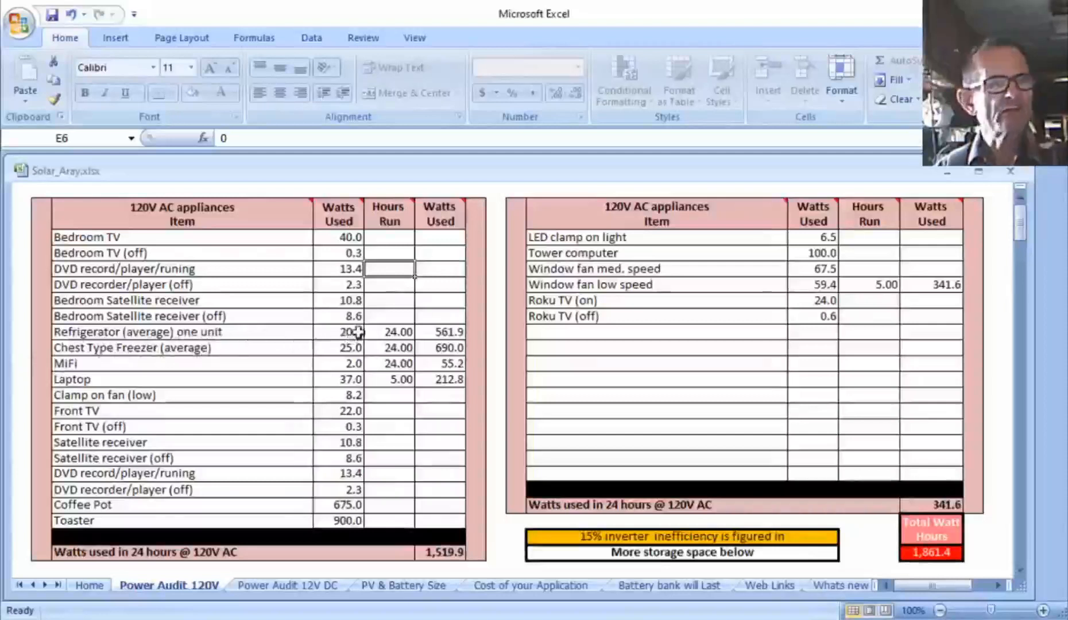
pyautogui.moveTo(312, 371)
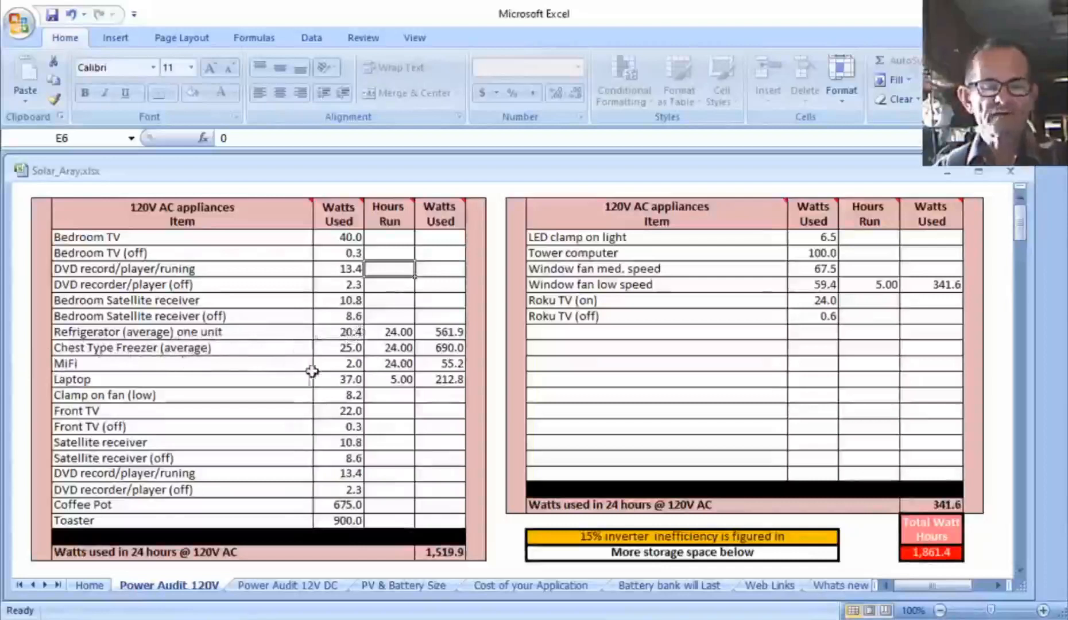
pyautogui.moveTo(286, 346)
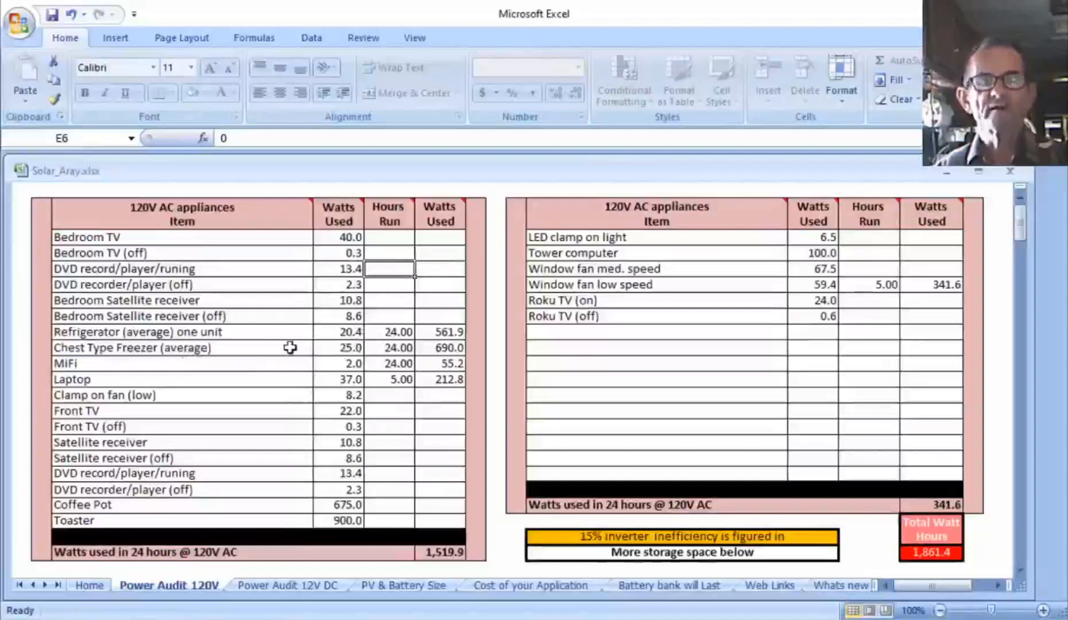
pyautogui.moveTo(316, 351)
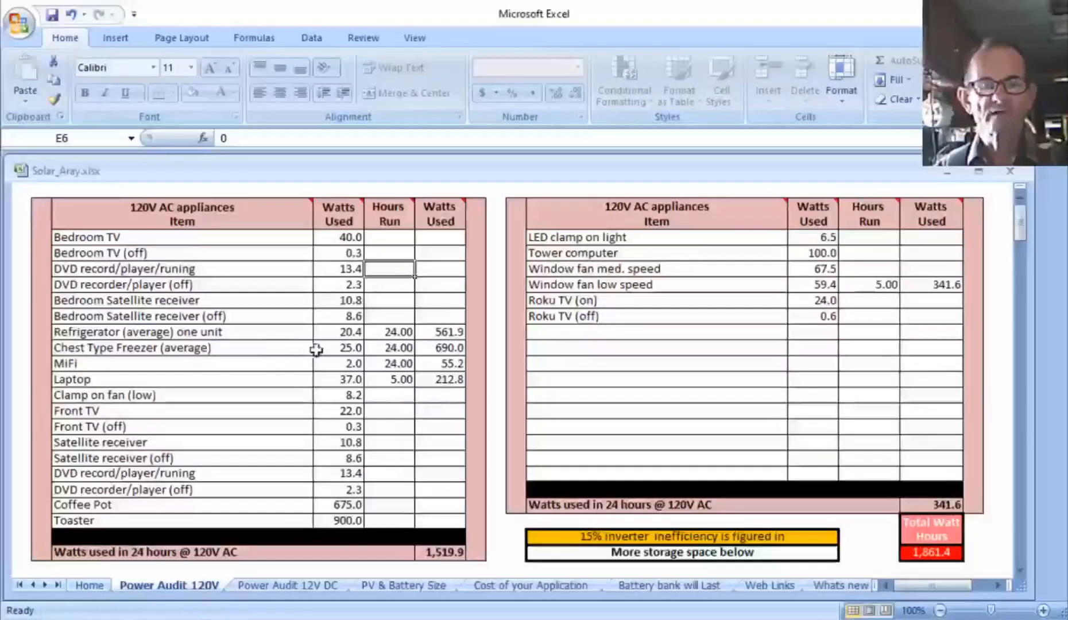
pyautogui.moveTo(331, 356)
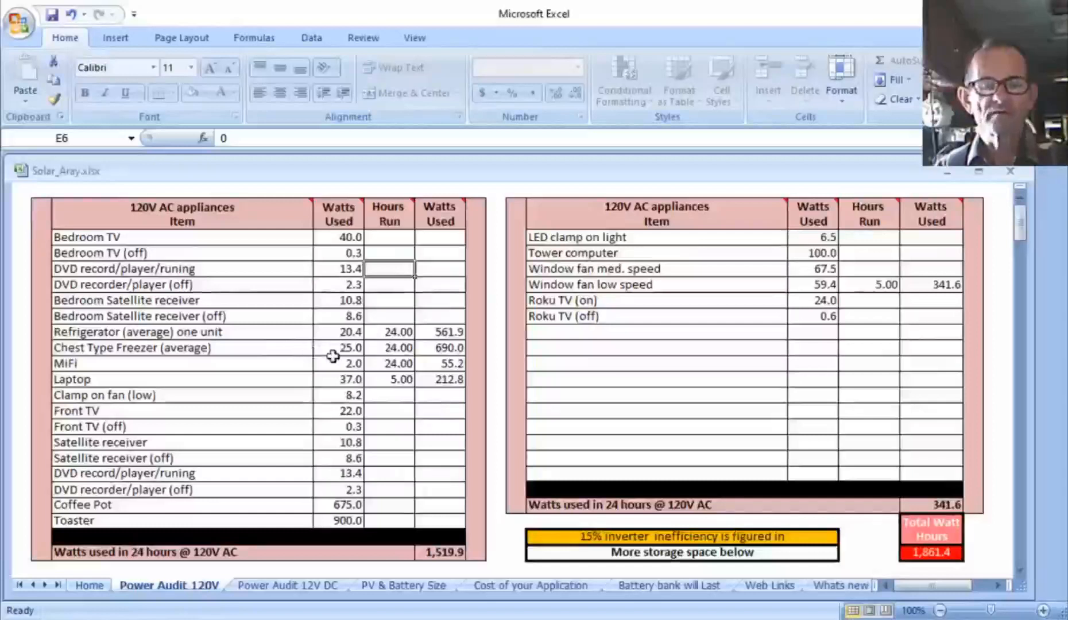
pyautogui.moveTo(315, 354)
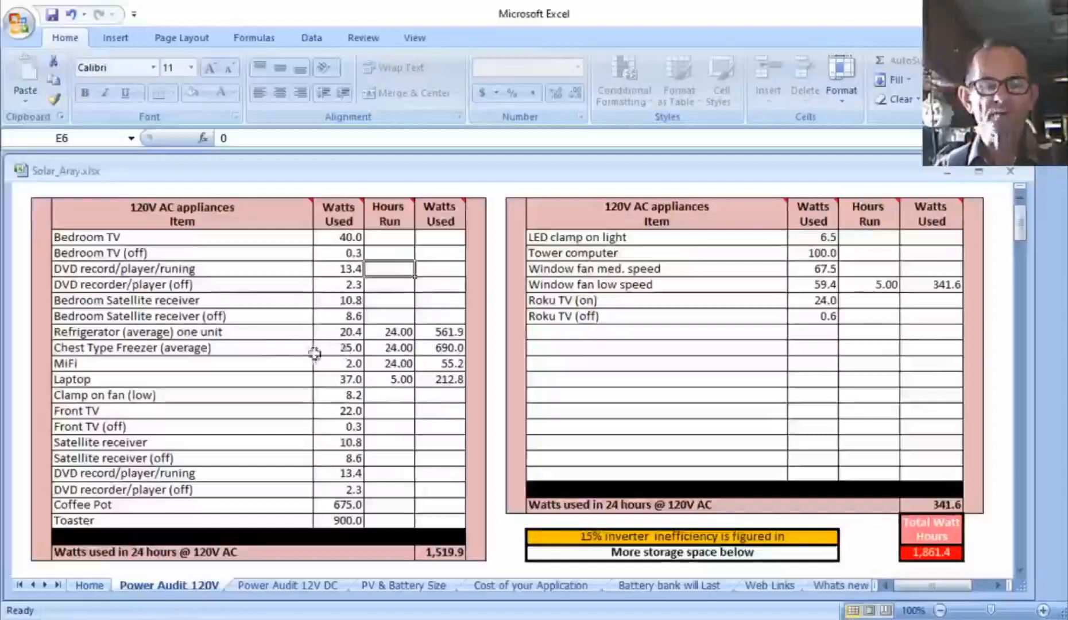
pyautogui.moveTo(349, 349)
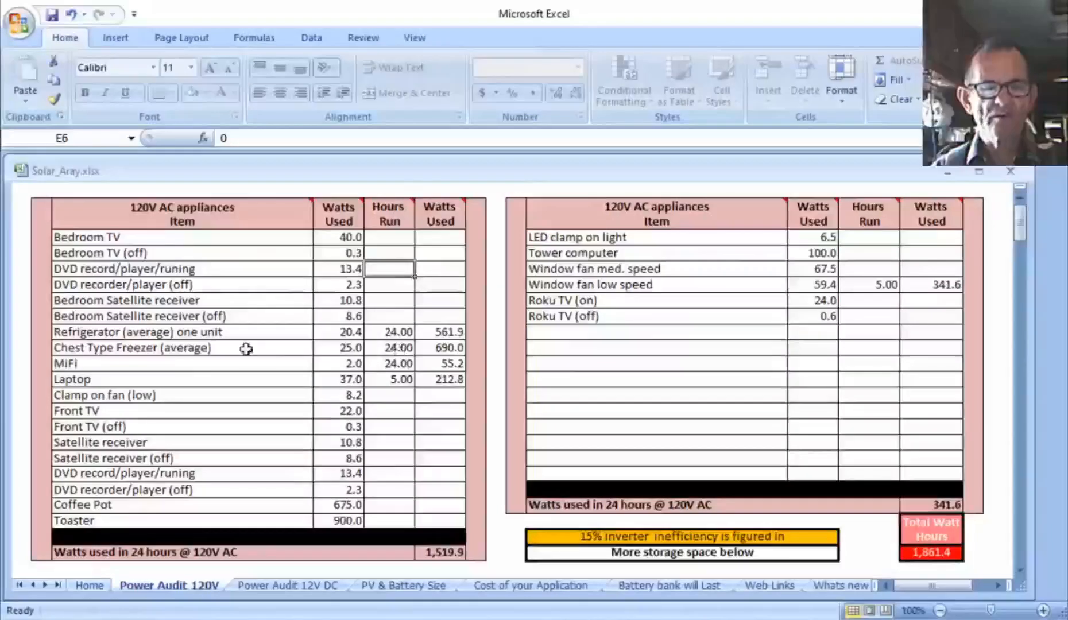
pyautogui.moveTo(230, 357)
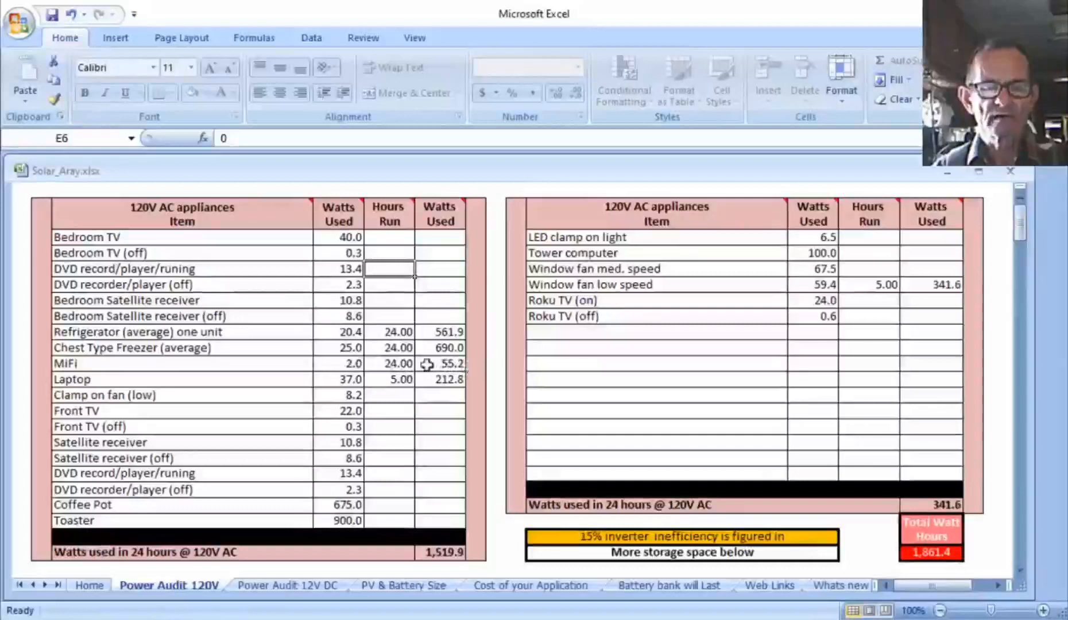
pyautogui.moveTo(334, 367)
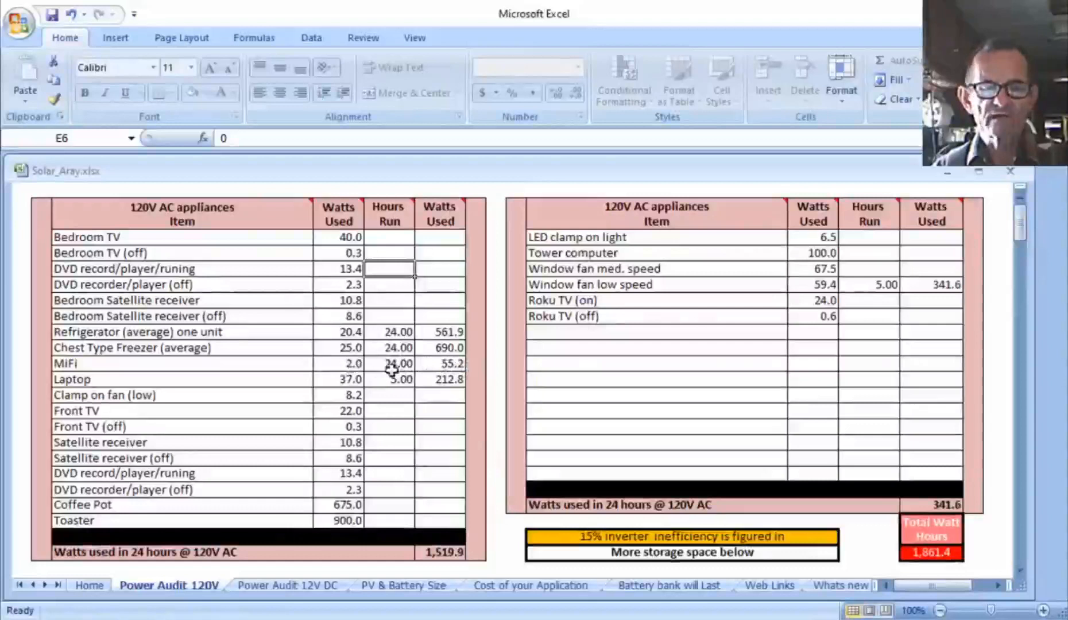
pyautogui.moveTo(540, 471)
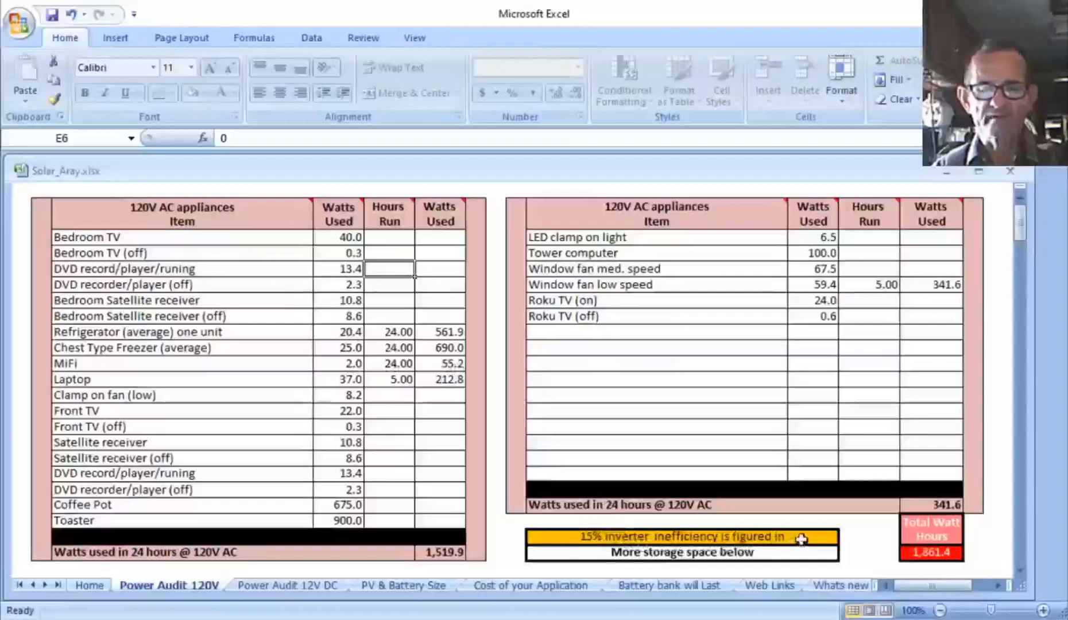
pyautogui.moveTo(449, 371)
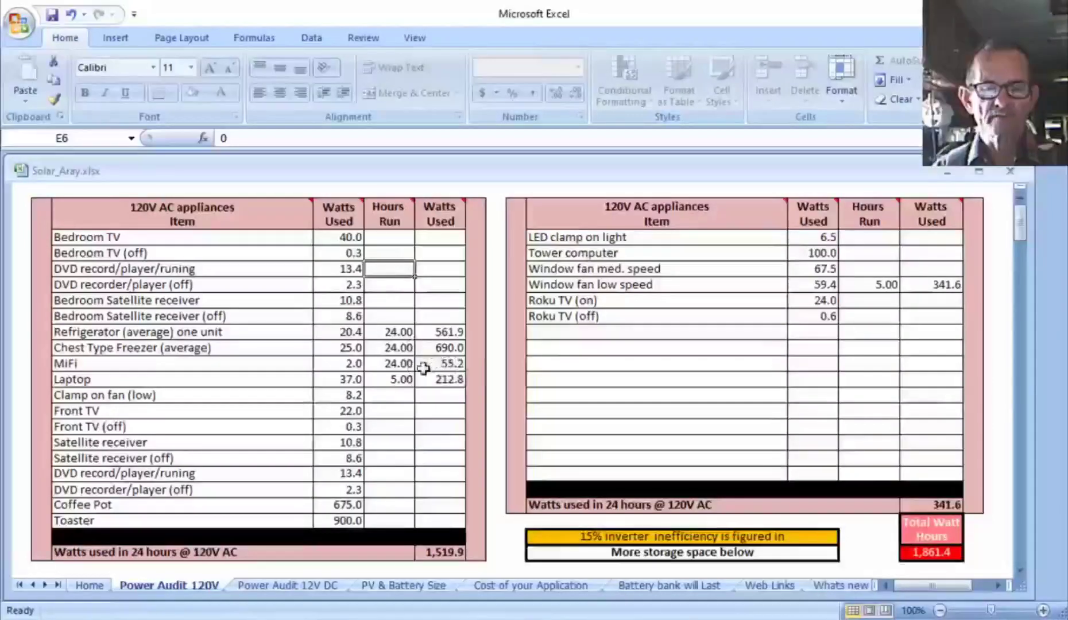
pyautogui.moveTo(357, 381)
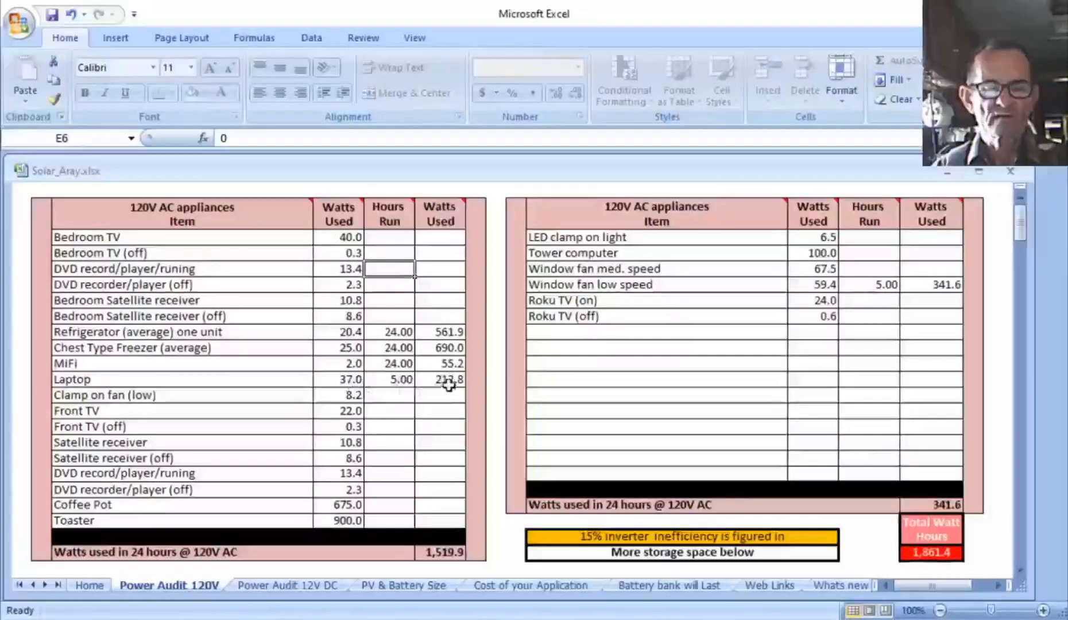
pyautogui.click(388, 380)
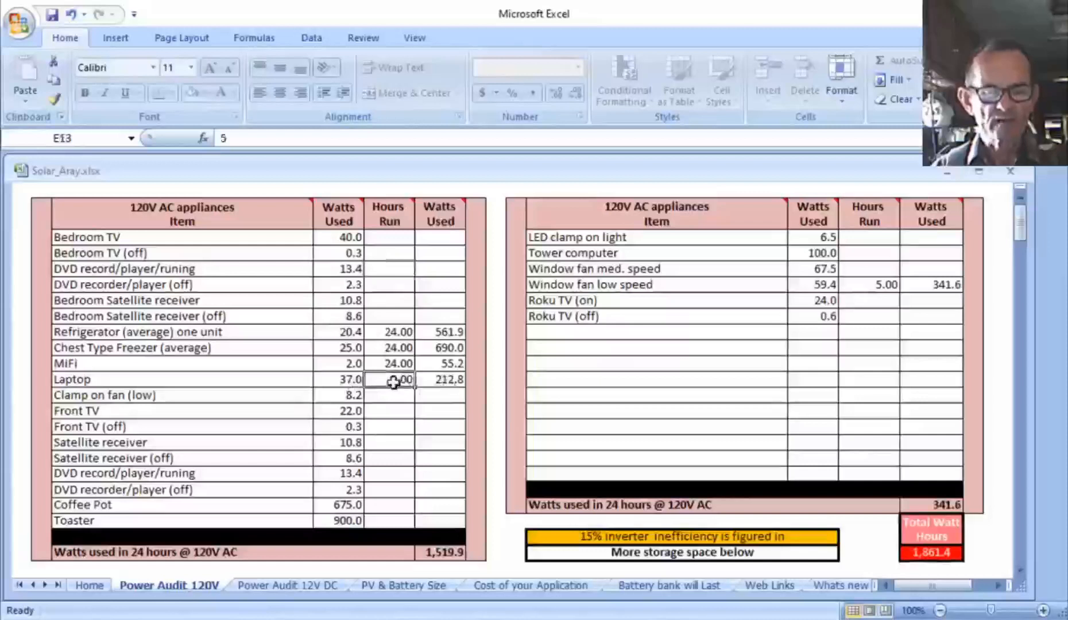
pyautogui.write('24')
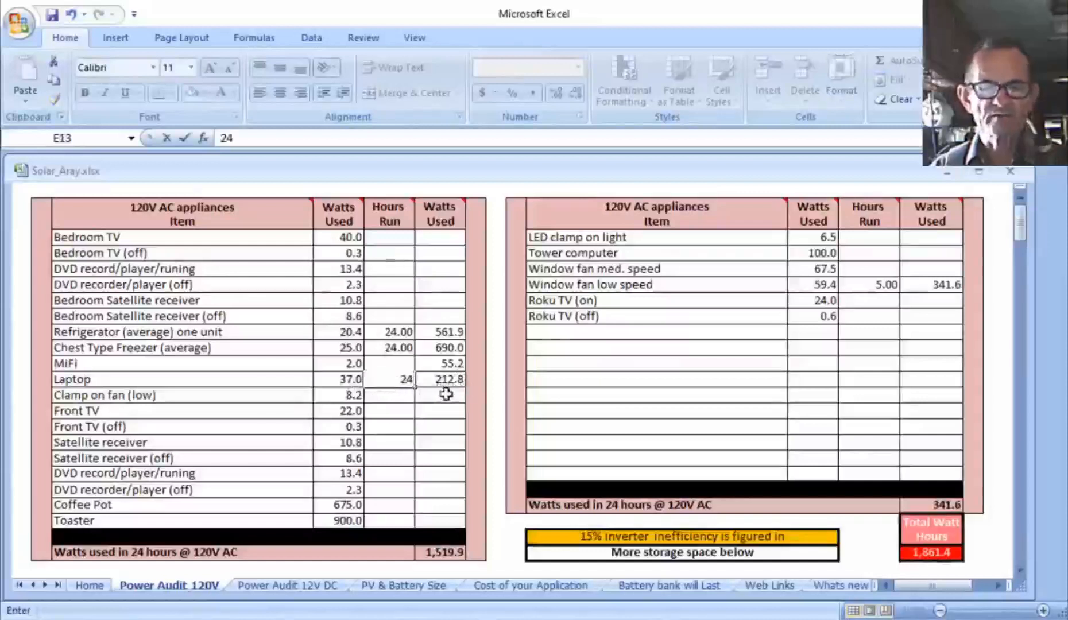
pyautogui.press('Return')
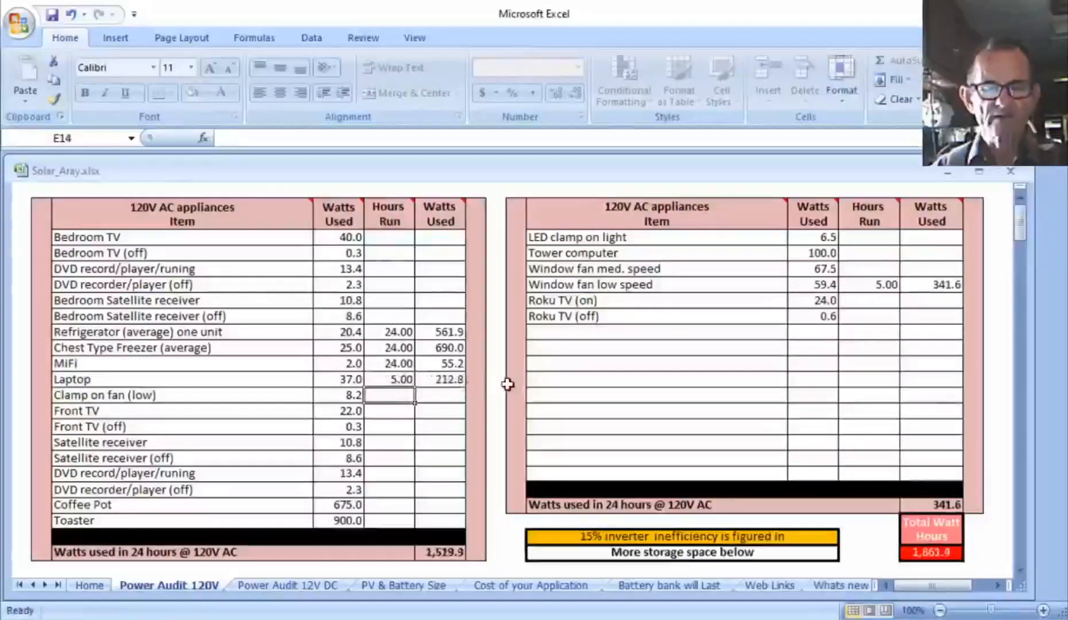
pyautogui.moveTo(460, 254)
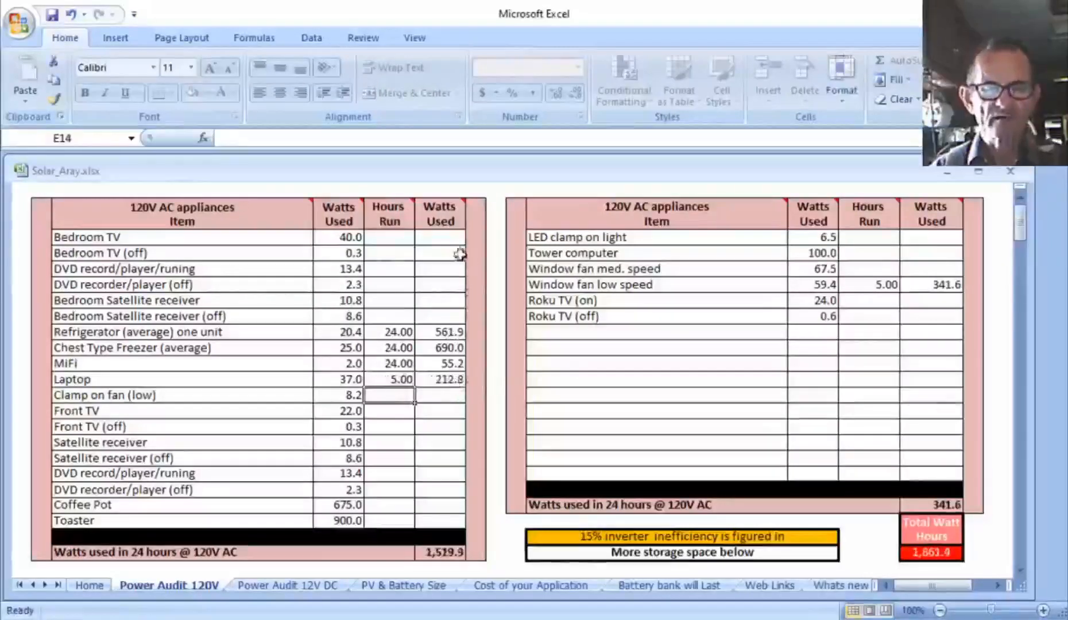
pyautogui.moveTo(440, 535)
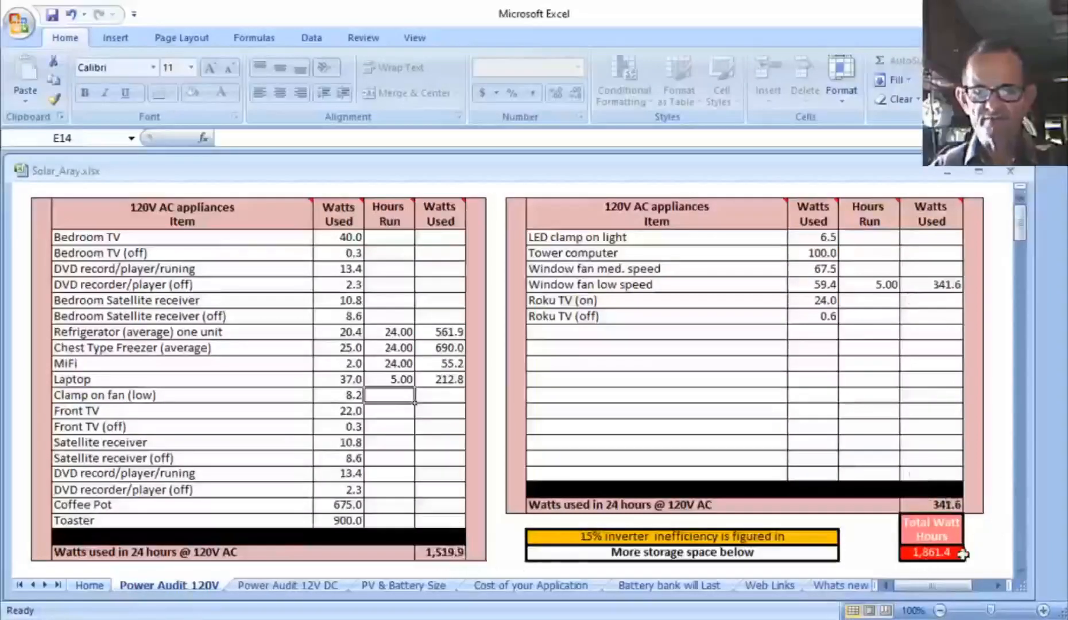
pyautogui.moveTo(229, 494)
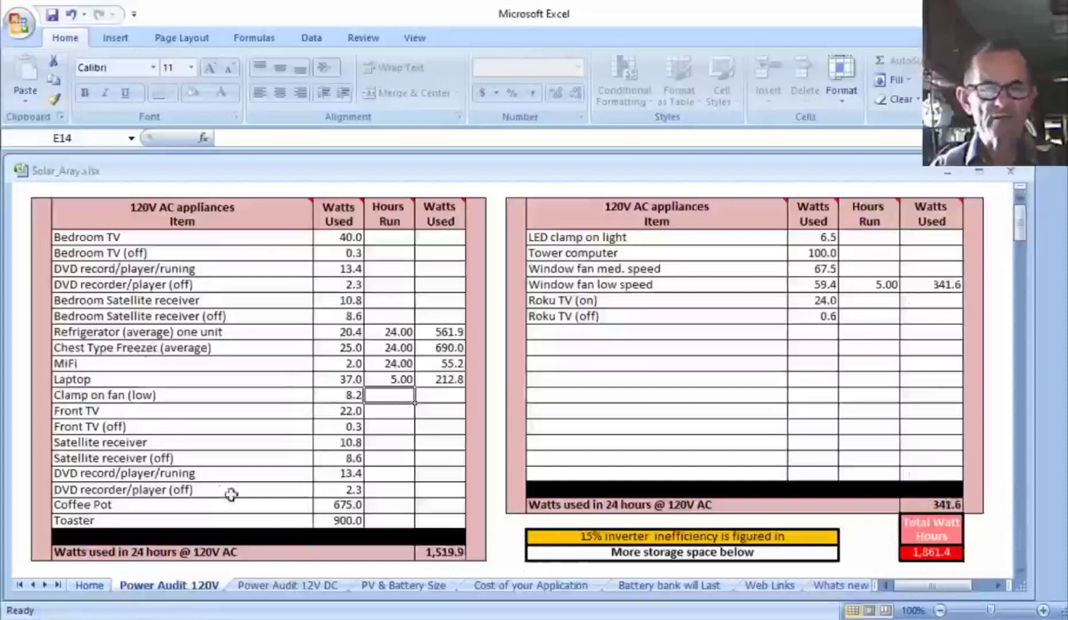
pyautogui.moveTo(374, 513)
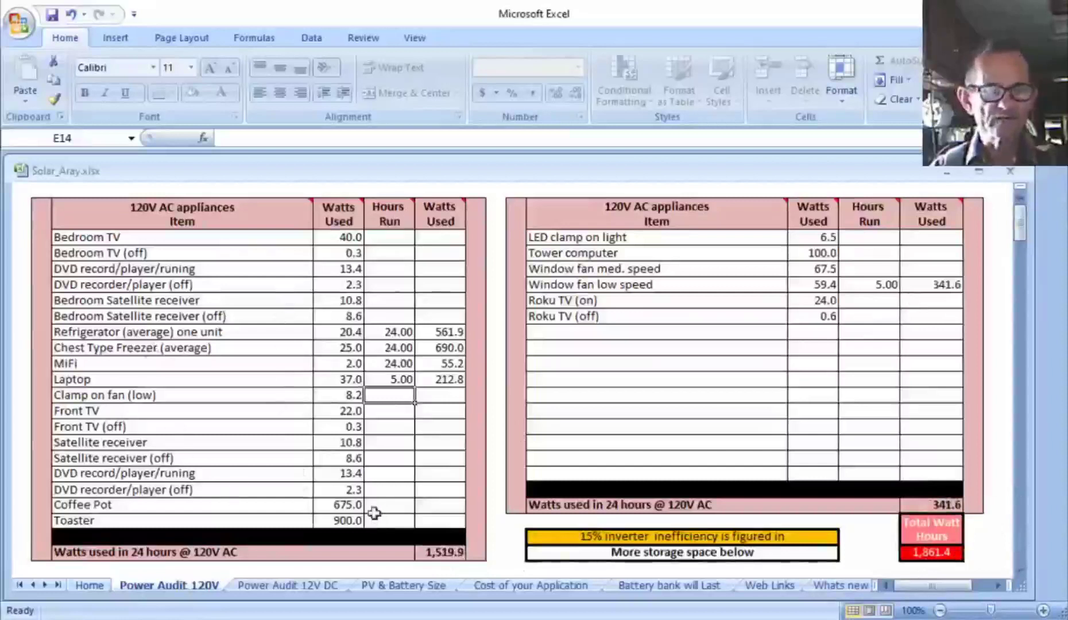
pyautogui.moveTo(391, 501)
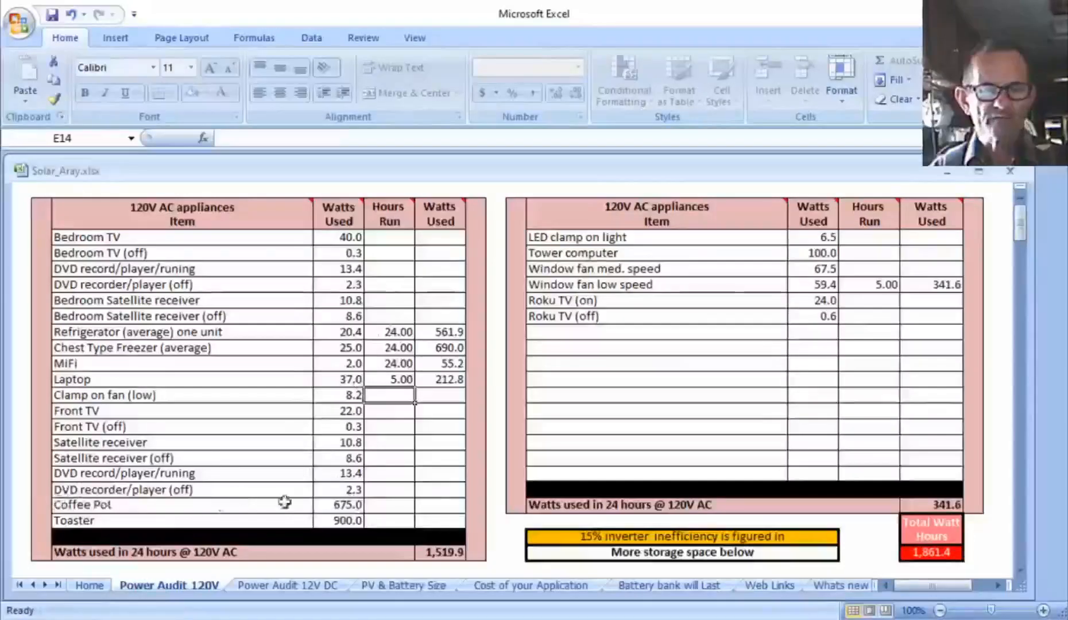
pyautogui.moveTo(386, 507)
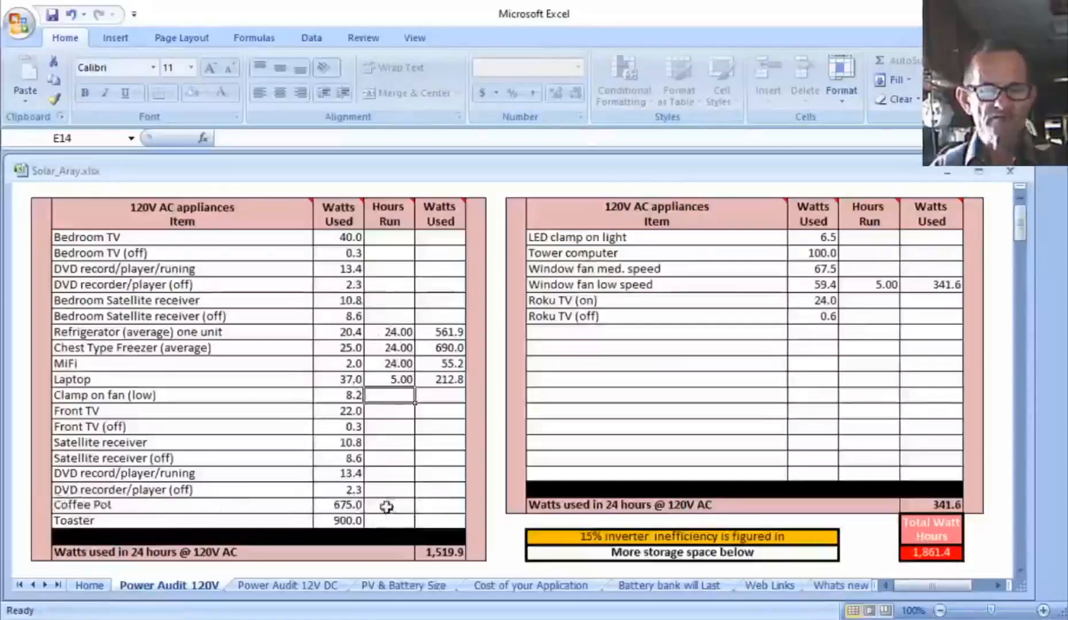
pyautogui.click(388, 505)
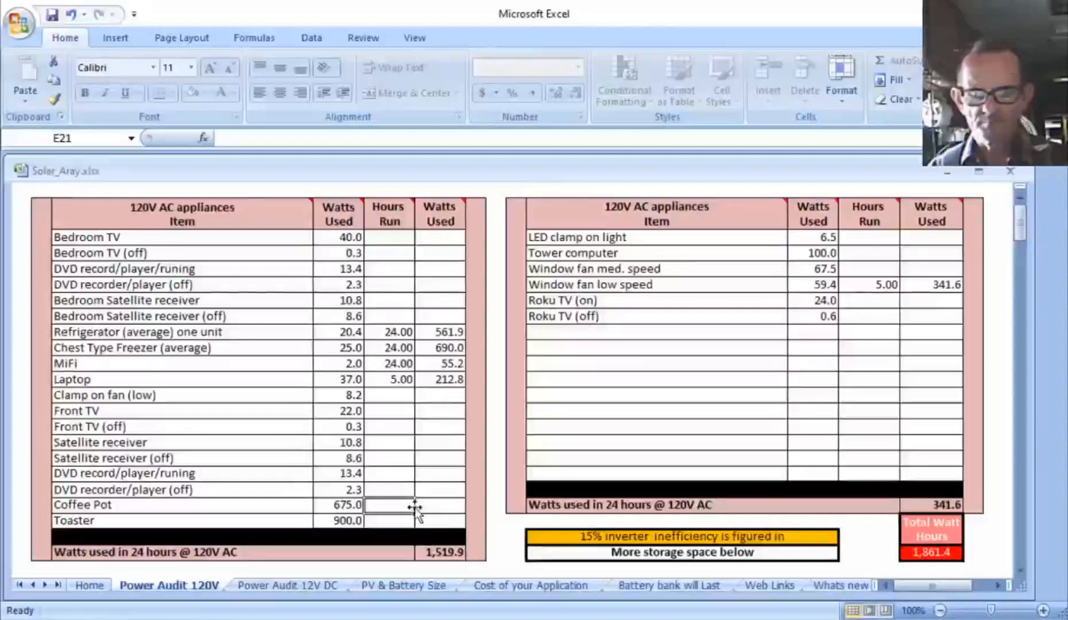
pyautogui.write('.12')
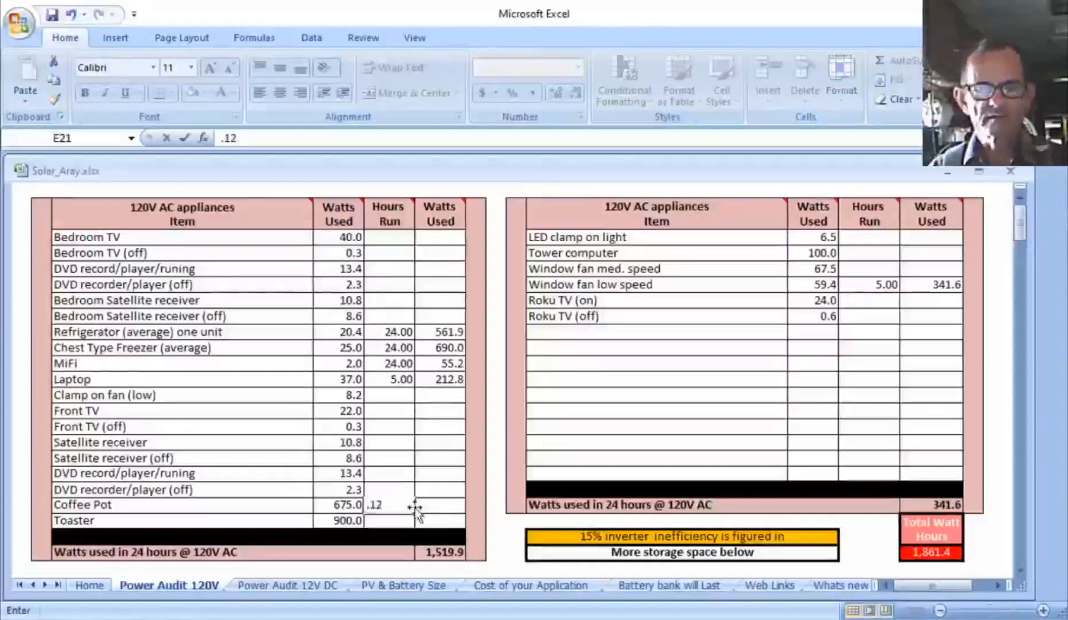
pyautogui.moveTo(448, 499)
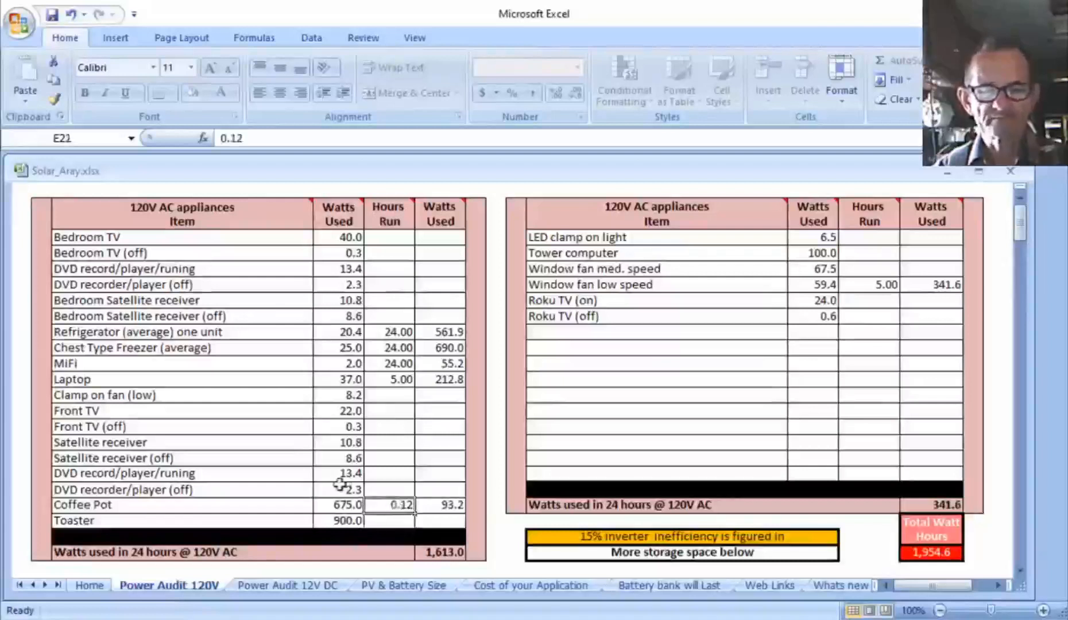
pyautogui.write('0')
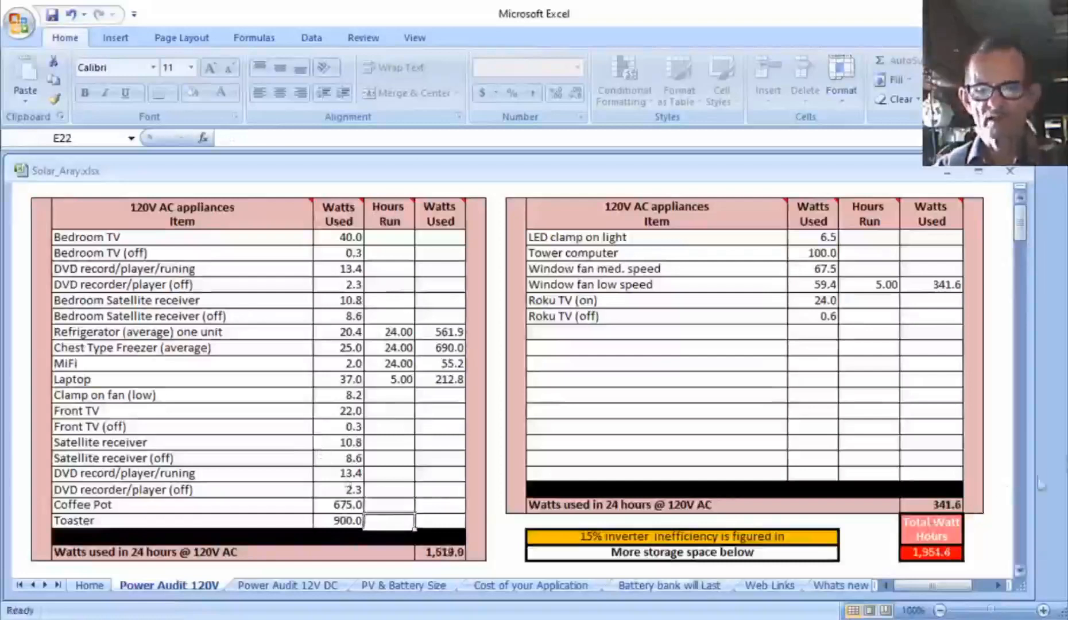
pyautogui.scroll(-3)
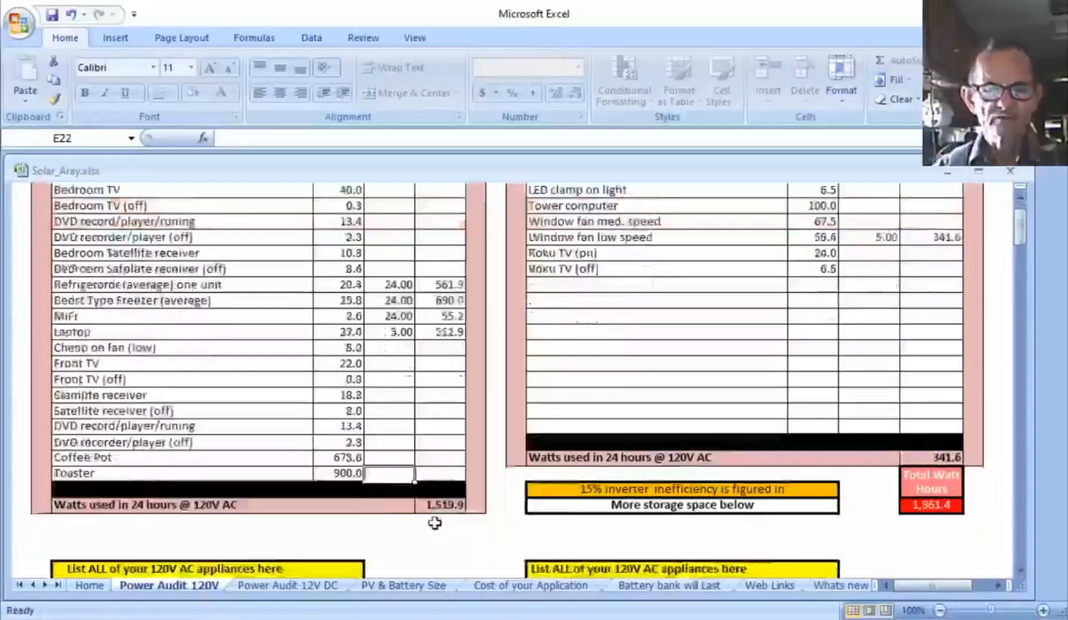
pyautogui.scroll(-3)
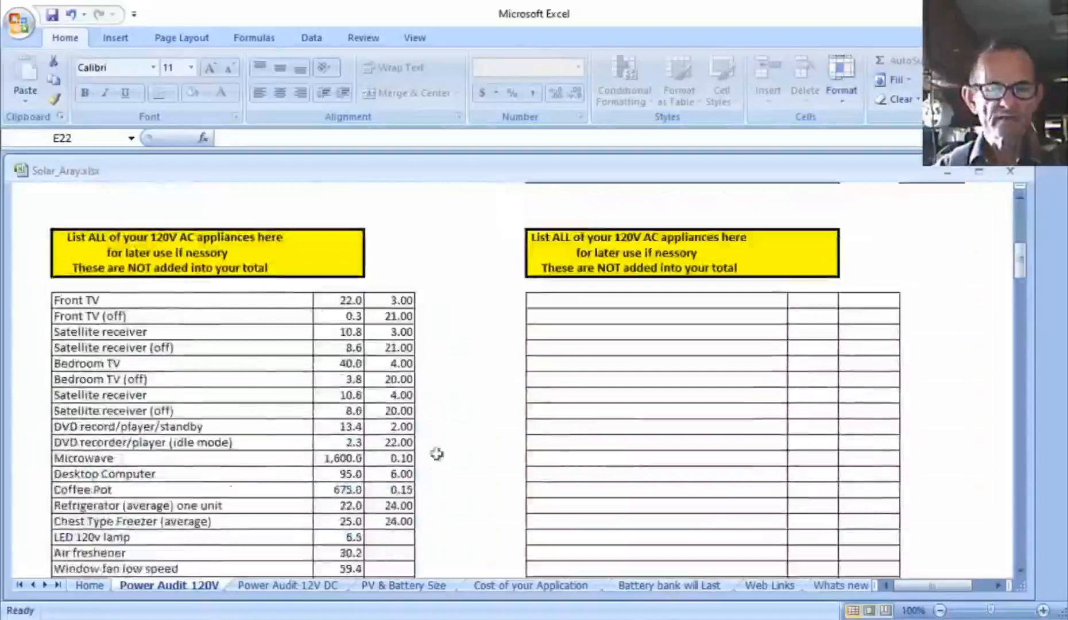
pyautogui.scroll(-3)
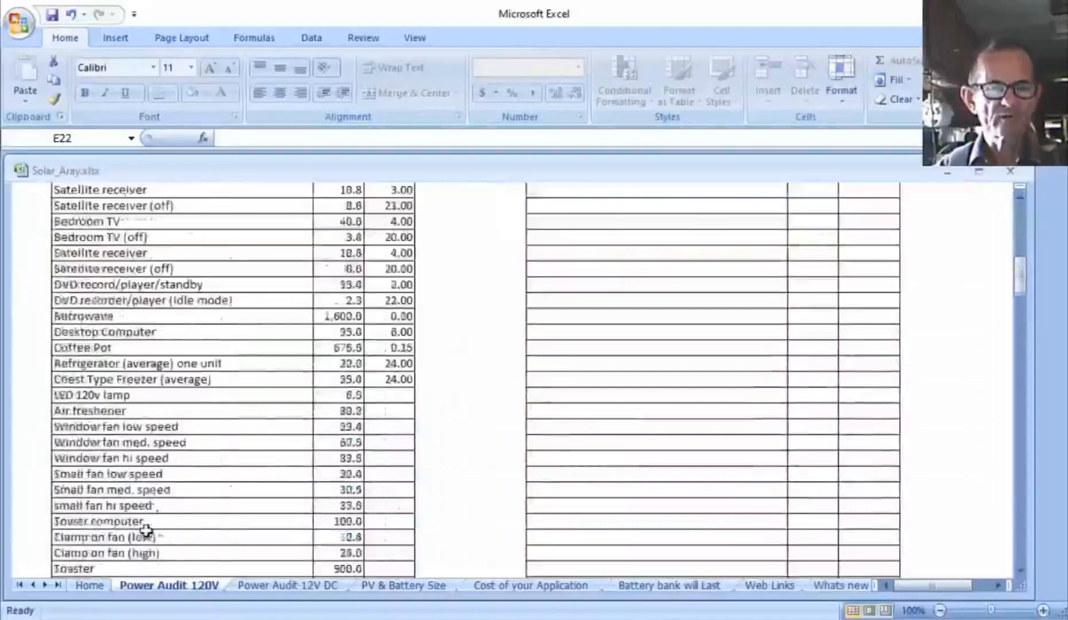
pyautogui.scroll(-3)
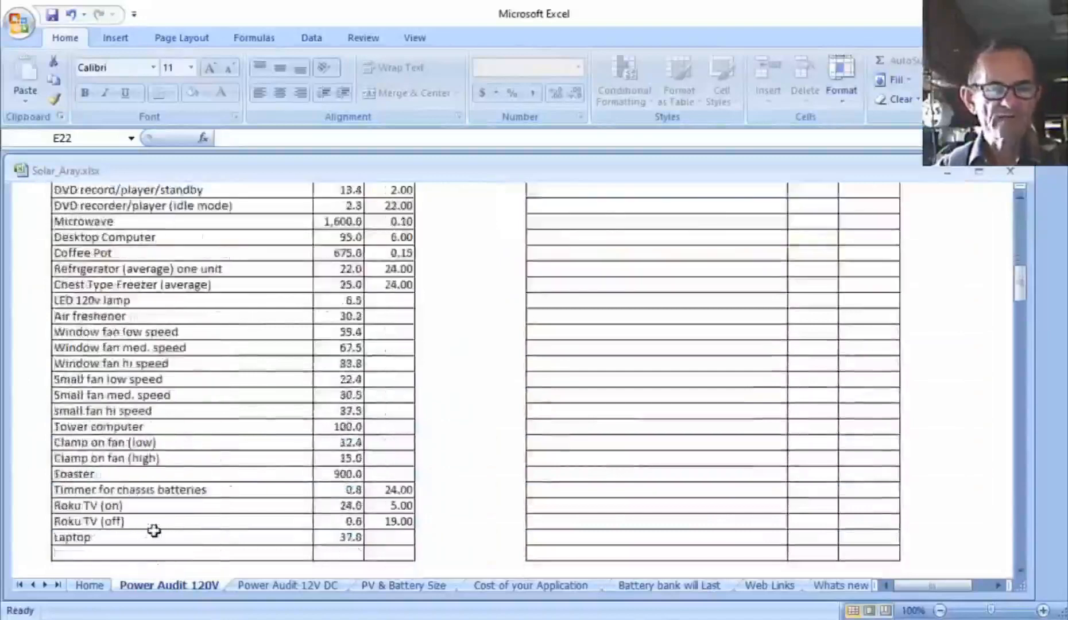
pyautogui.moveTo(159, 332)
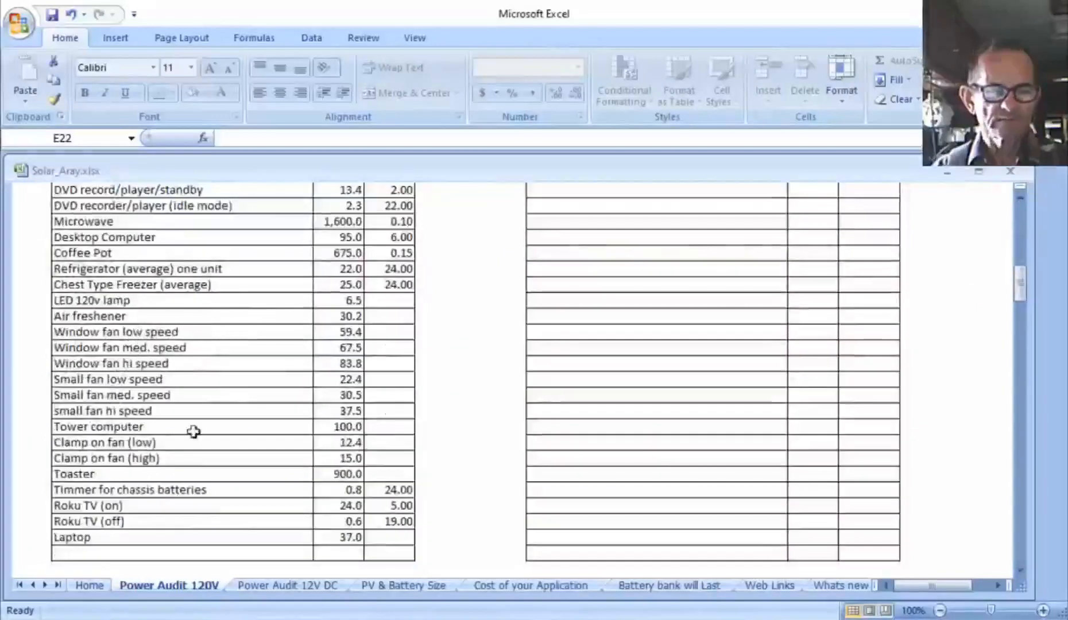
pyautogui.moveTo(376, 435)
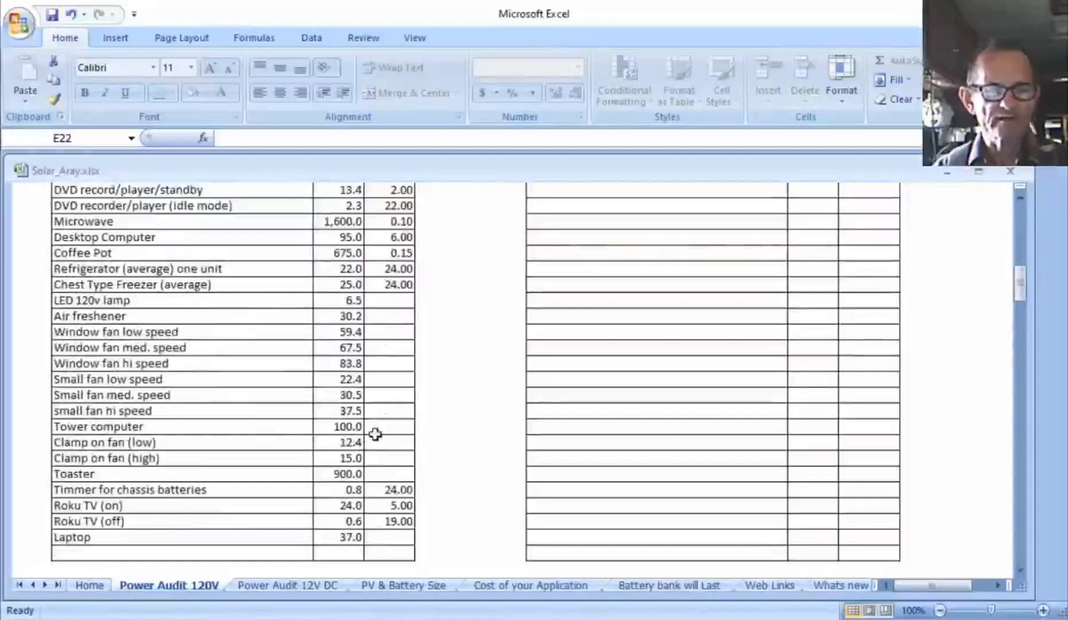
pyautogui.moveTo(426, 428)
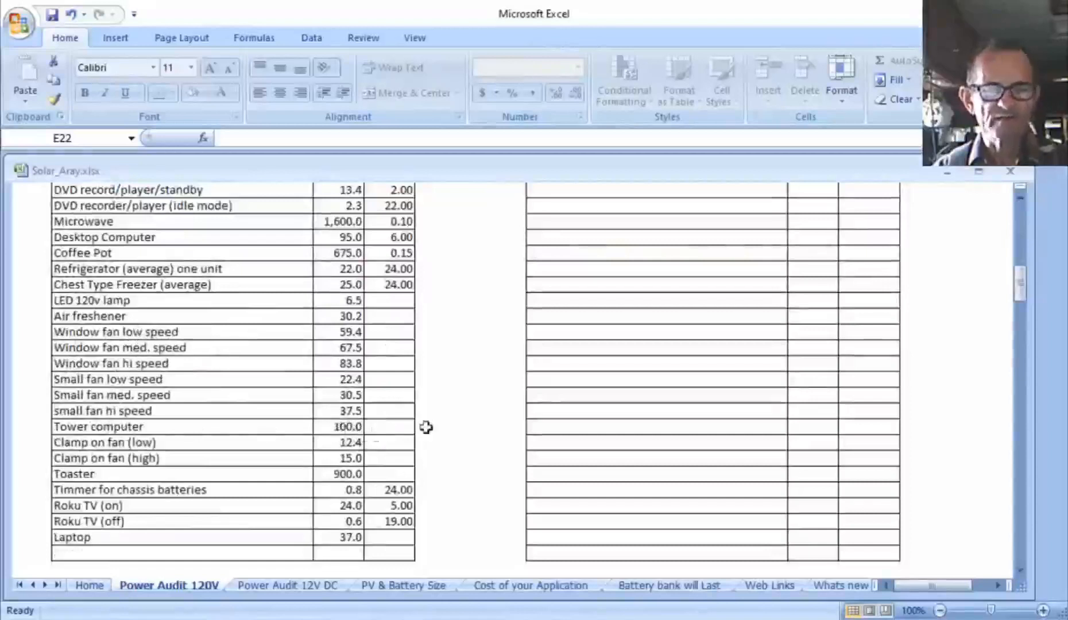
pyautogui.moveTo(367, 430)
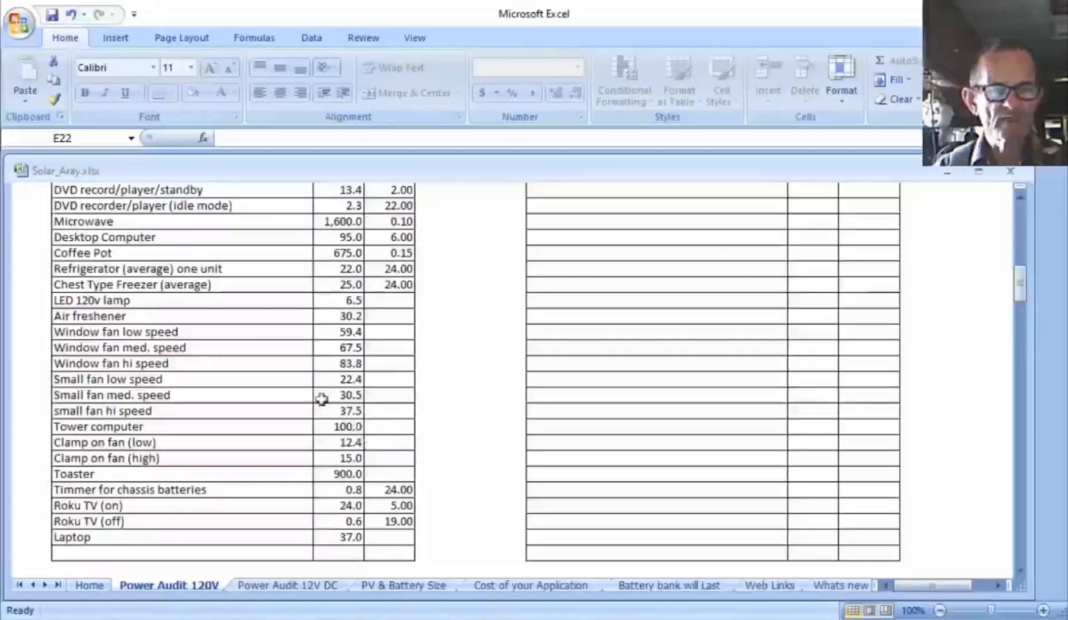
pyautogui.moveTo(638, 419)
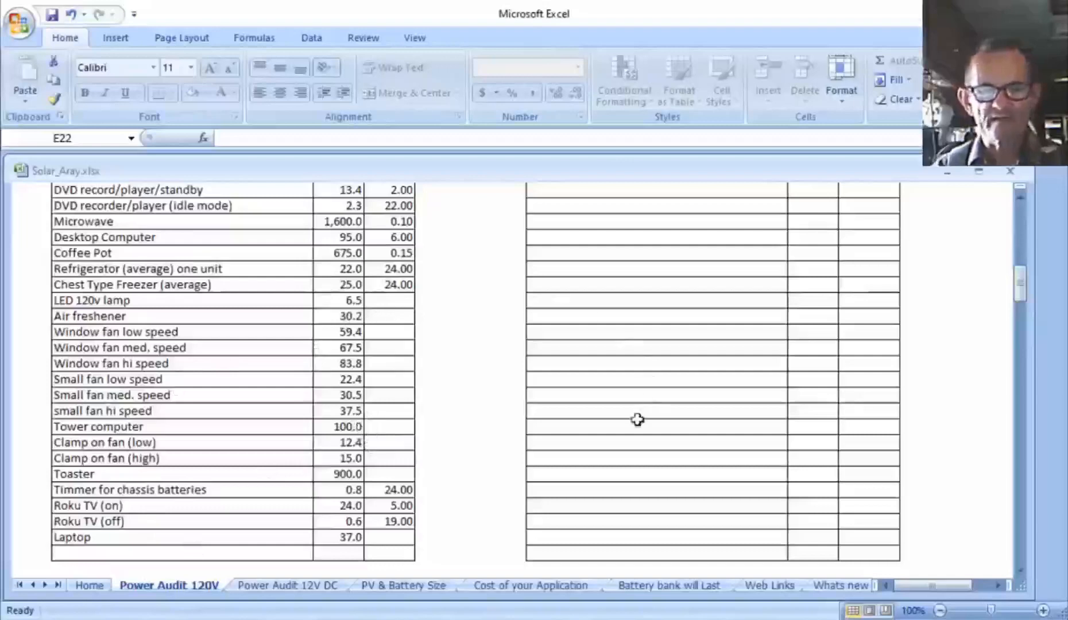
pyautogui.scroll(-3)
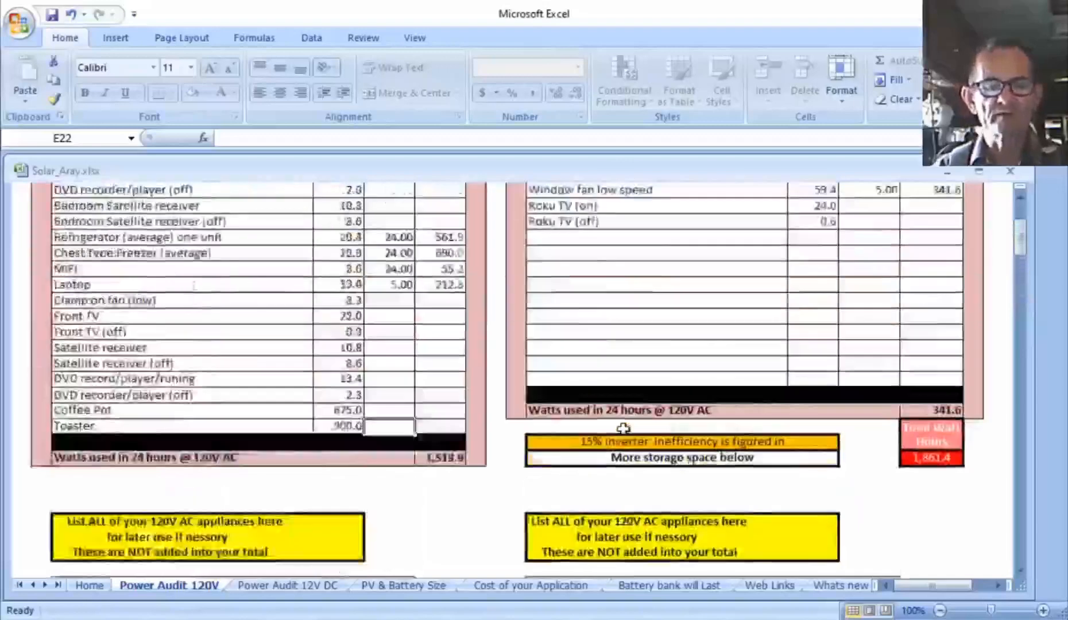
pyautogui.scroll(3)
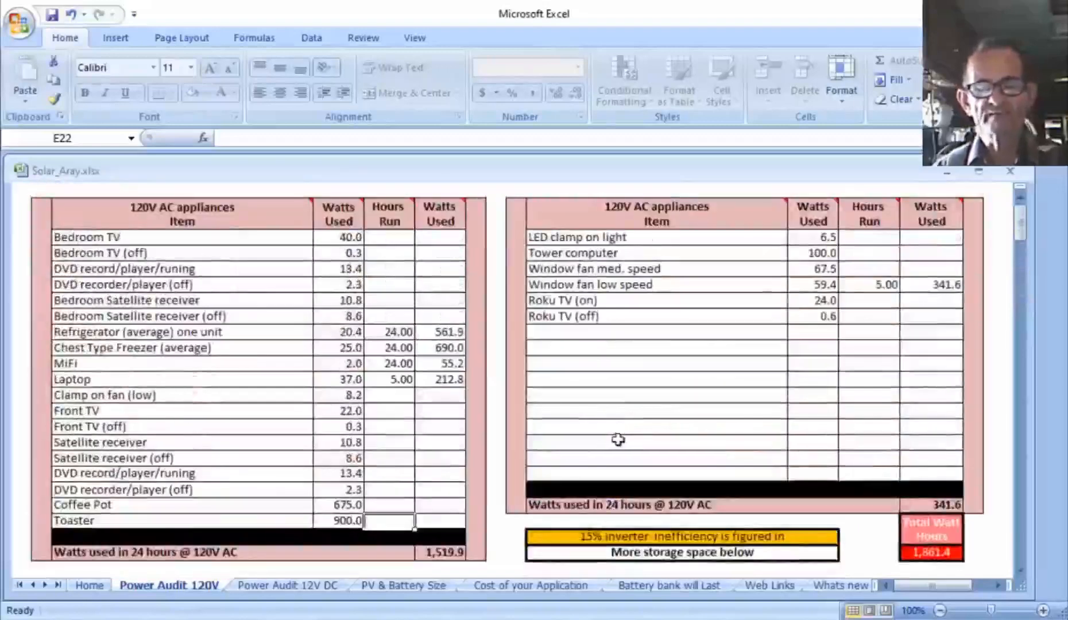
pyautogui.scroll(-3)
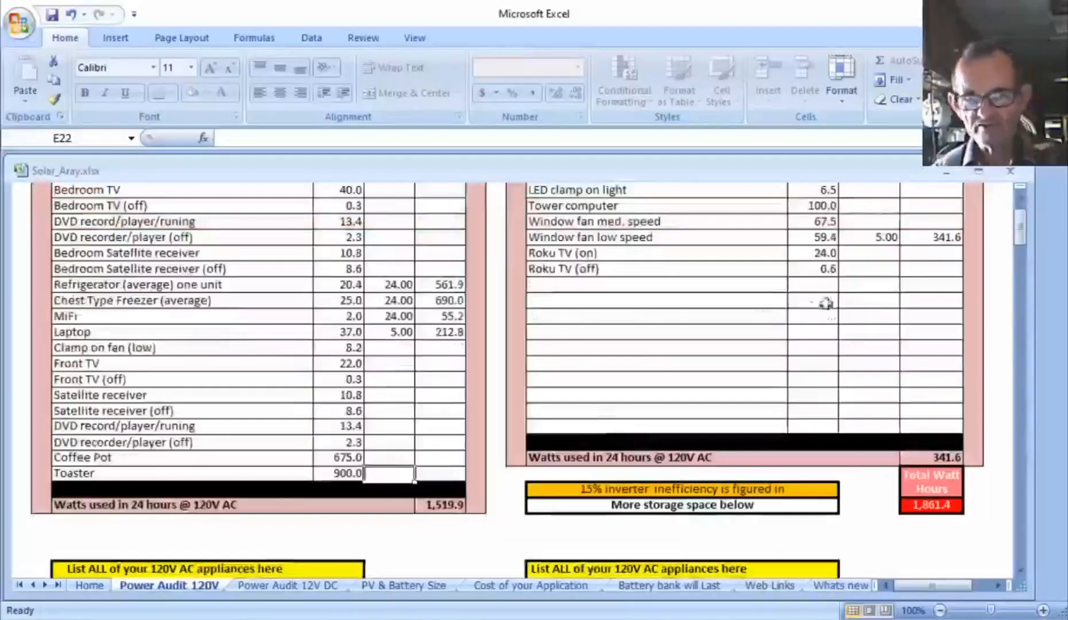
pyautogui.moveTo(661, 395)
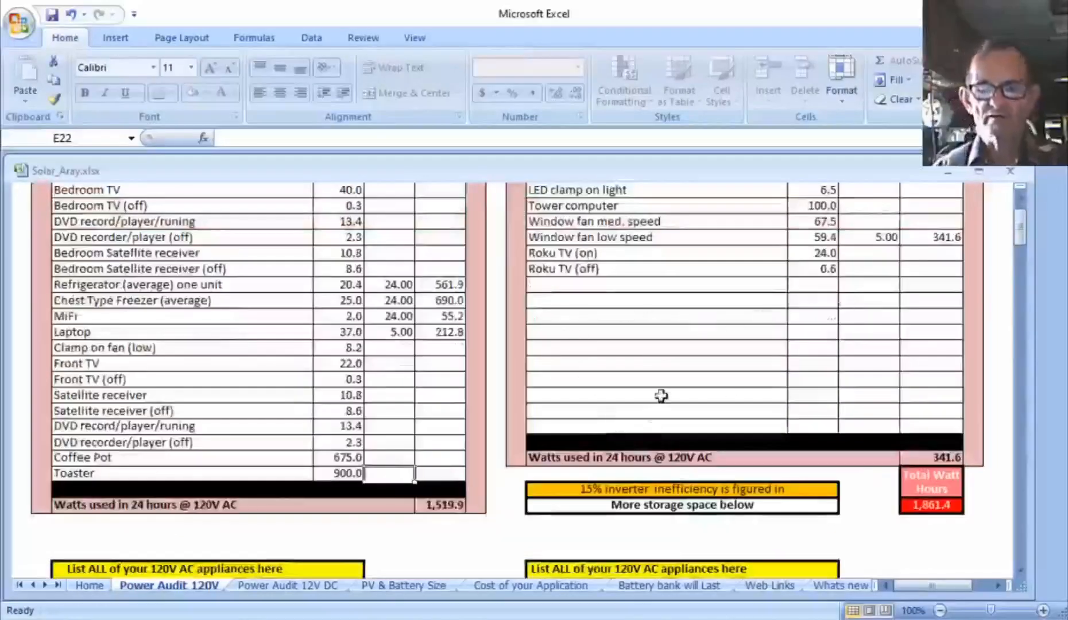
pyautogui.scroll(3)
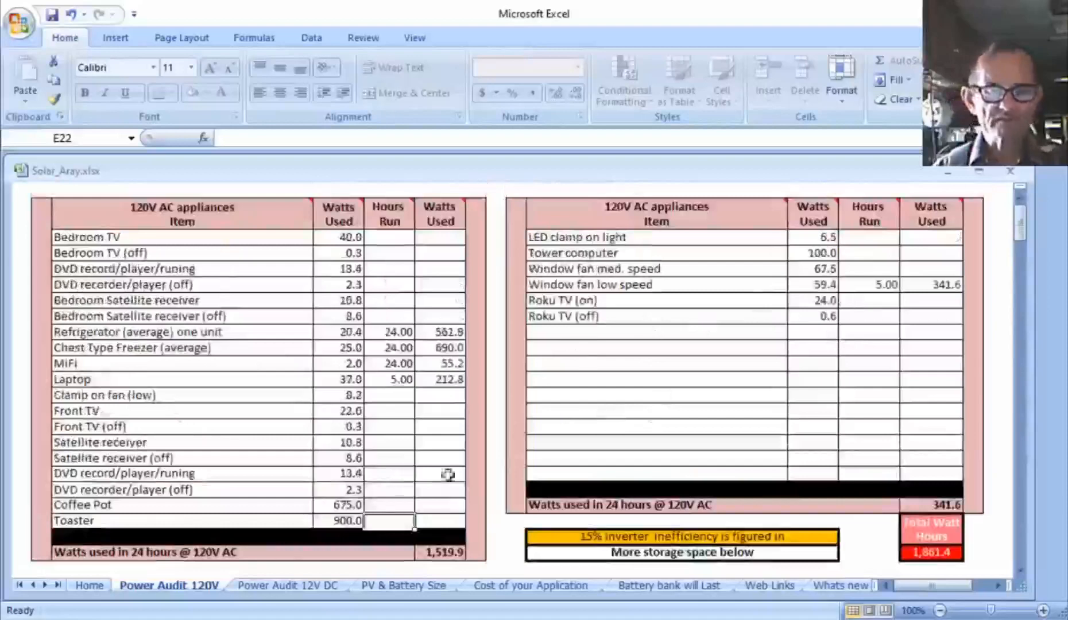
# - On the Power Audit 12V DC sheet, set the built-in inverter's hours run to 24
pyautogui.click(287, 585)
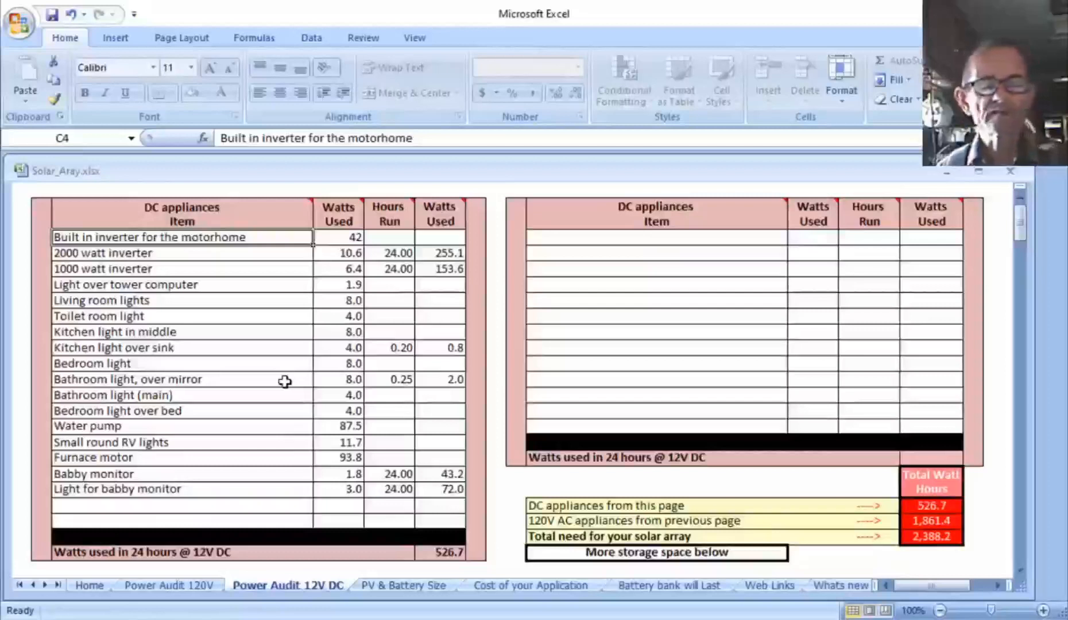
pyautogui.moveTo(287, 359)
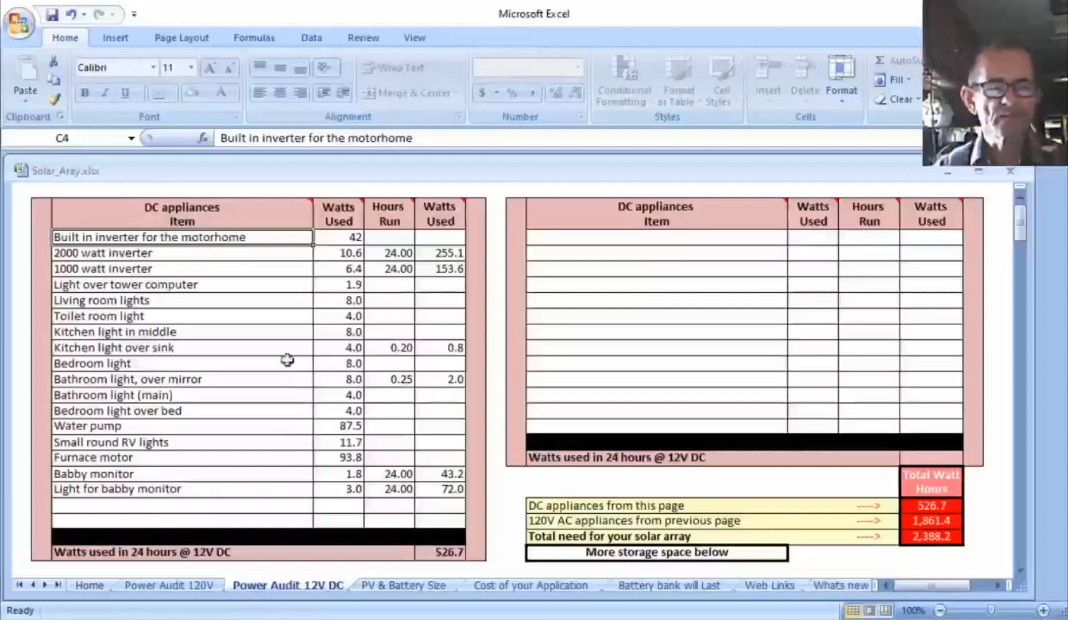
pyautogui.moveTo(318, 232)
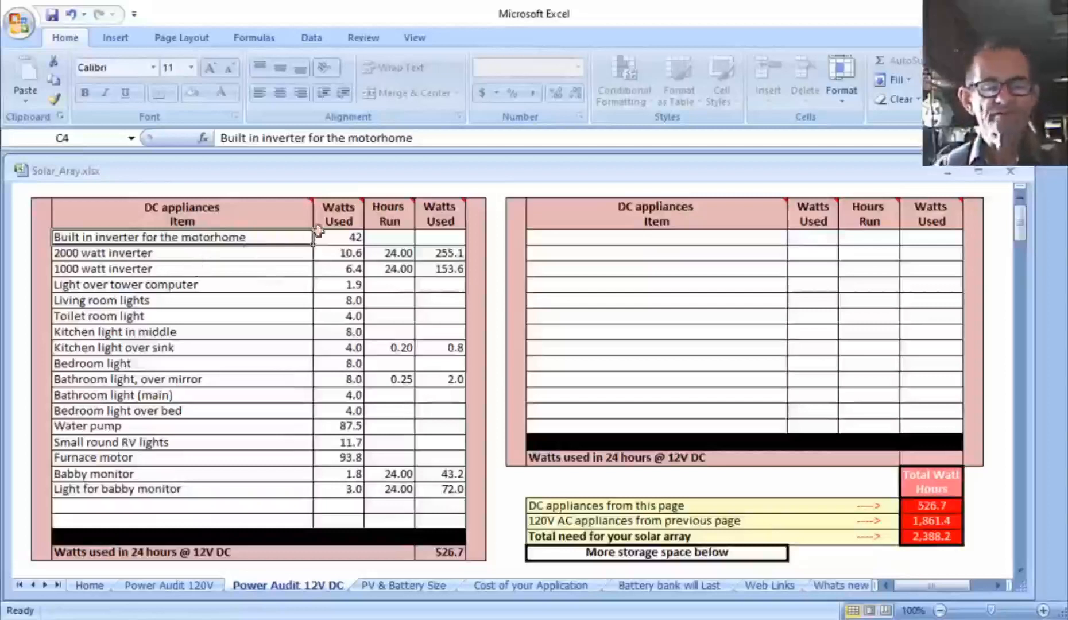
pyautogui.moveTo(346, 243)
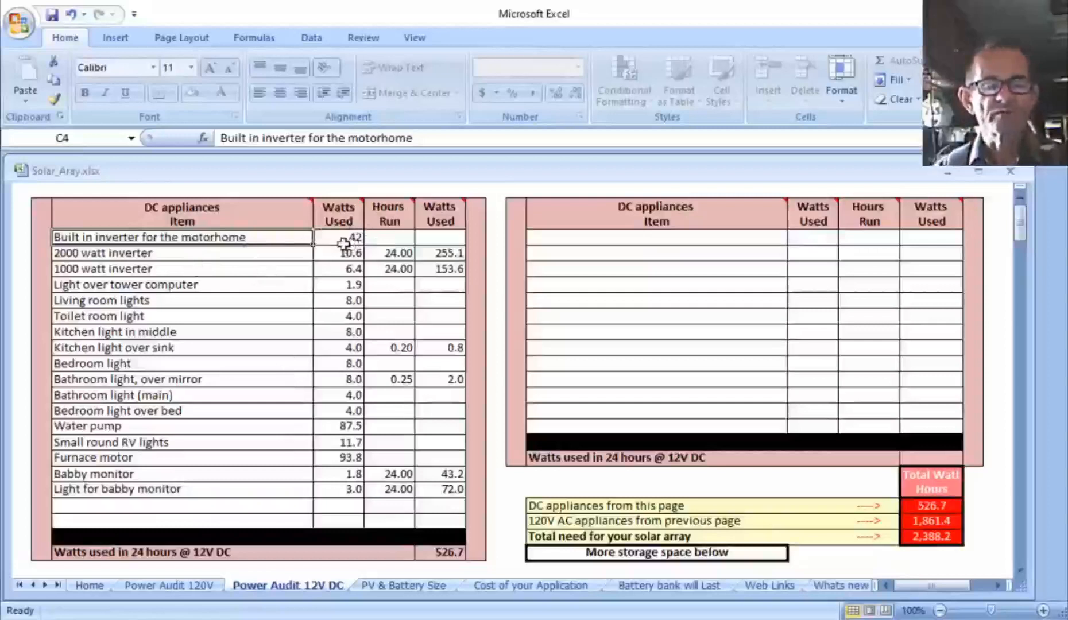
pyautogui.click(389, 237)
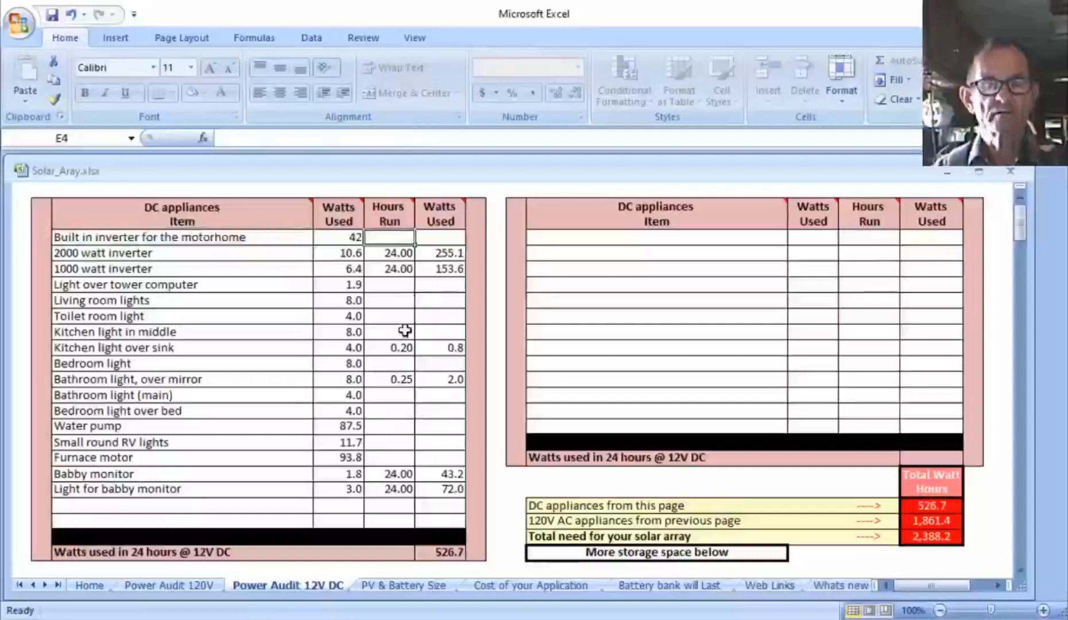
pyautogui.write('2')
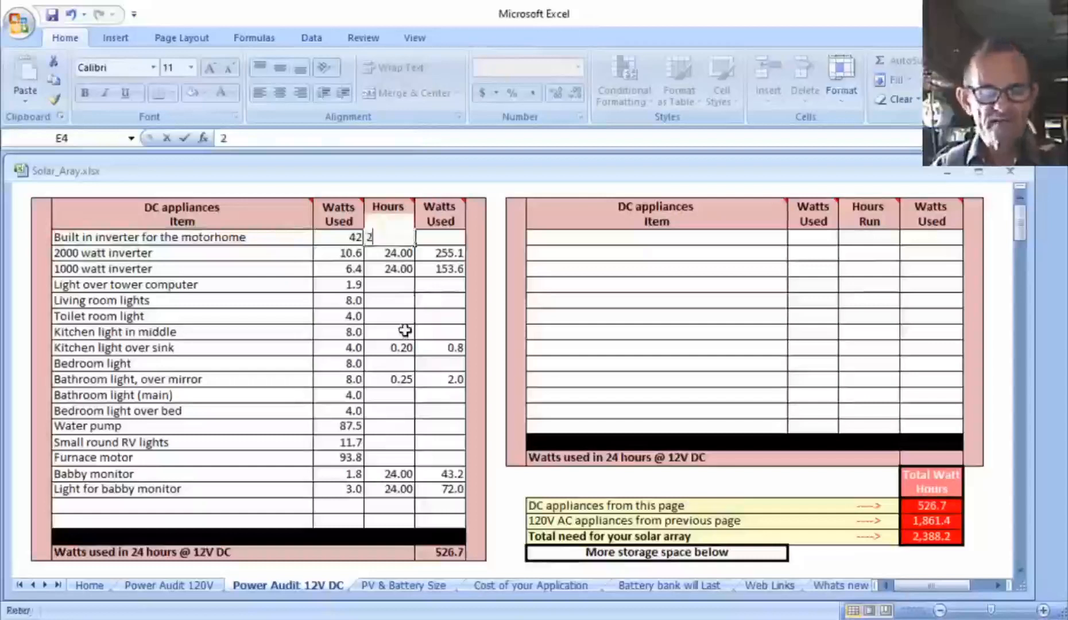
pyautogui.write('4.00')
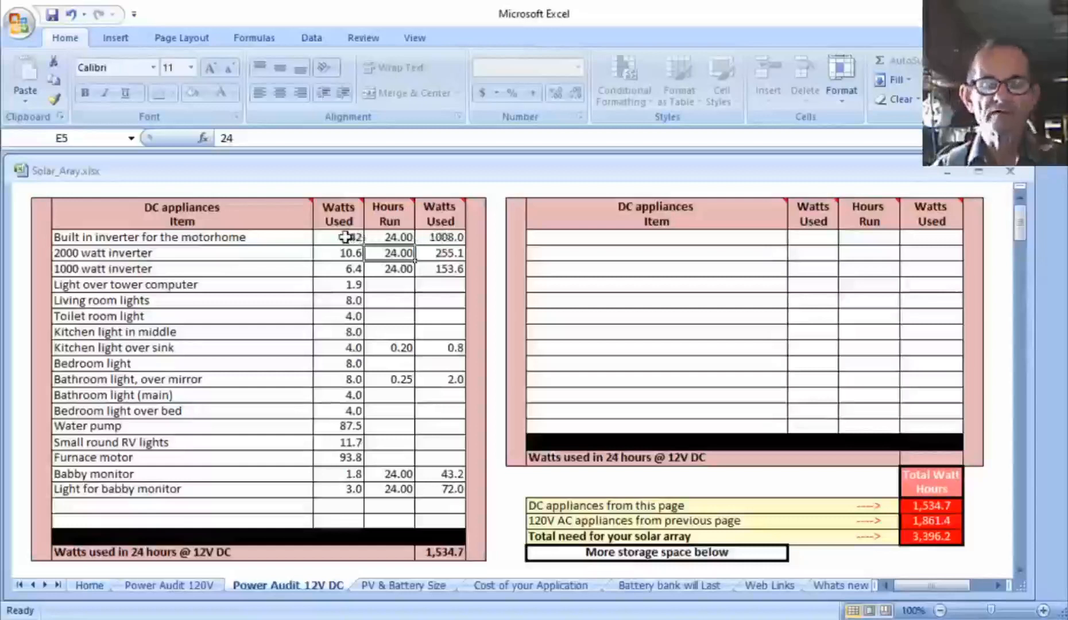
# - Review the 2000 W inverter's wattage and hours and the 1000 W inverter's hours
pyautogui.click(338, 237)
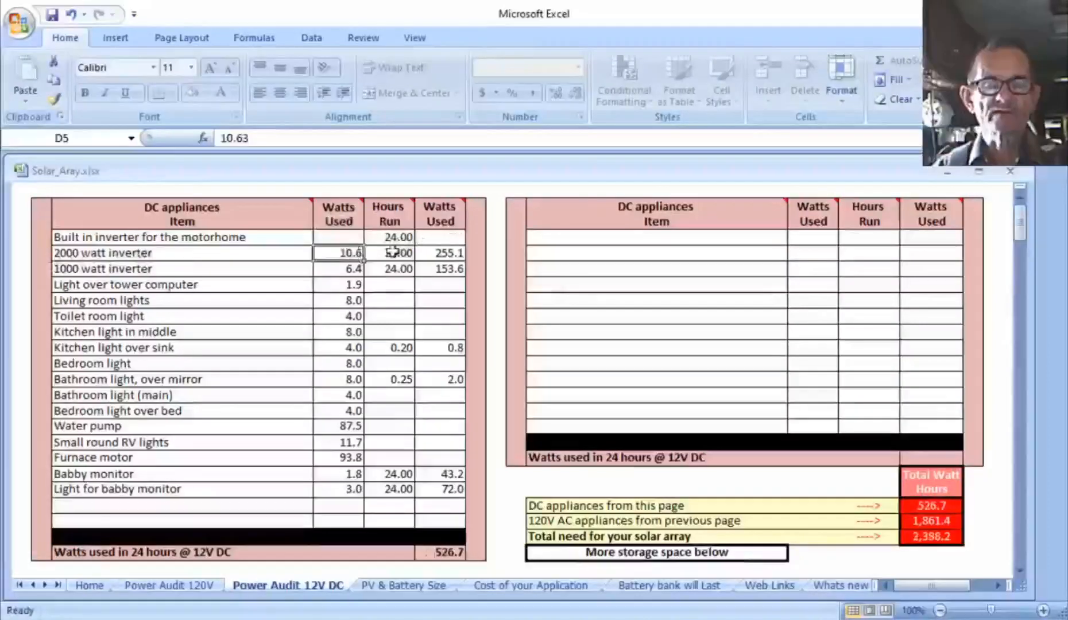
pyautogui.click(397, 252)
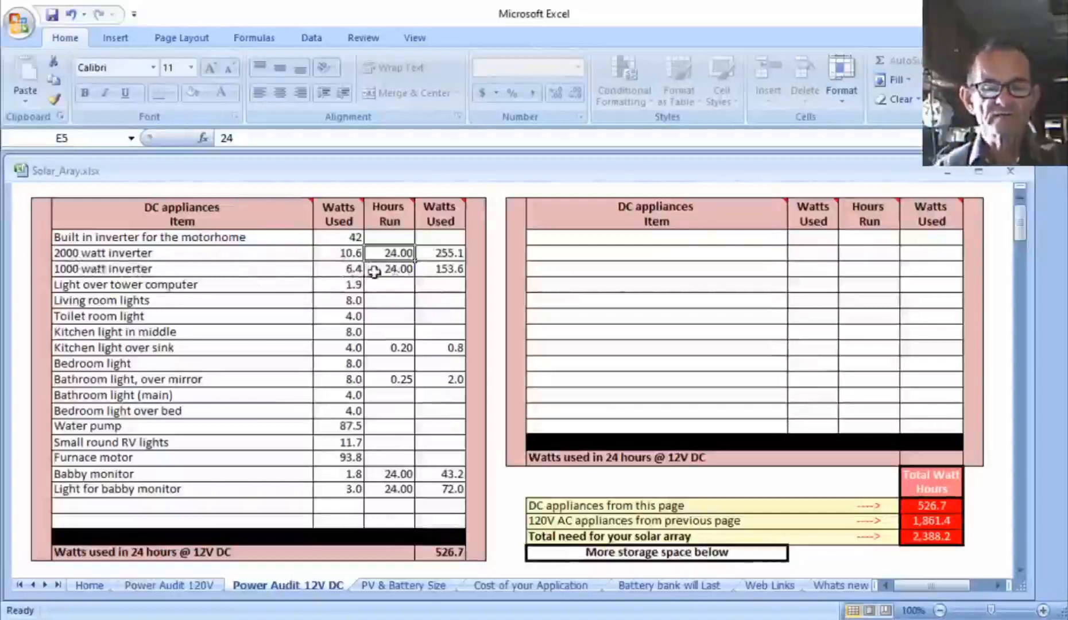
pyautogui.moveTo(385, 272)
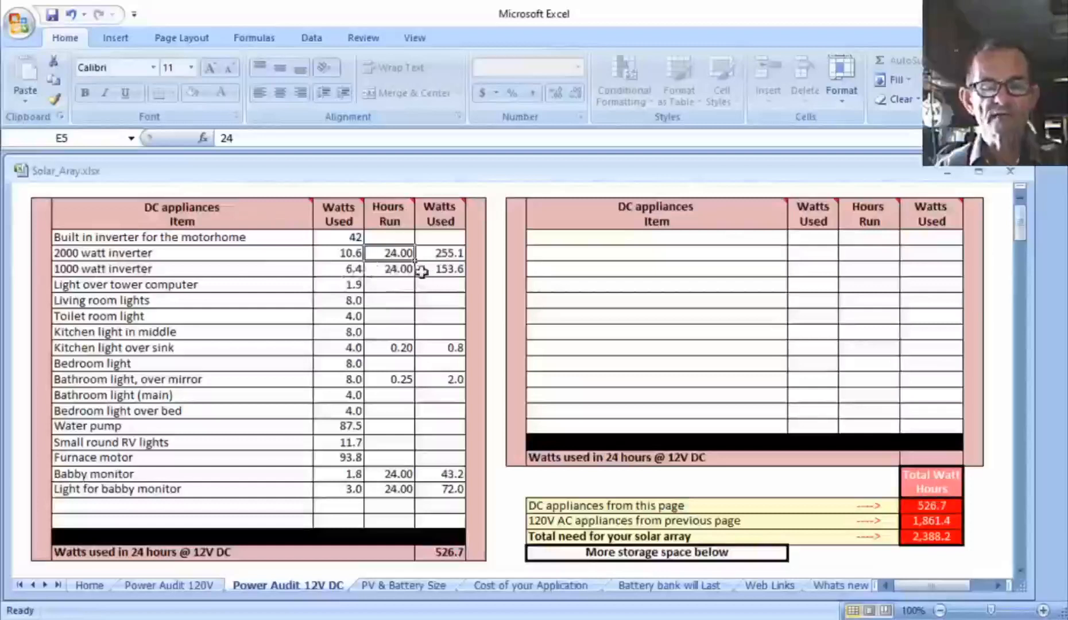
pyautogui.moveTo(448, 284)
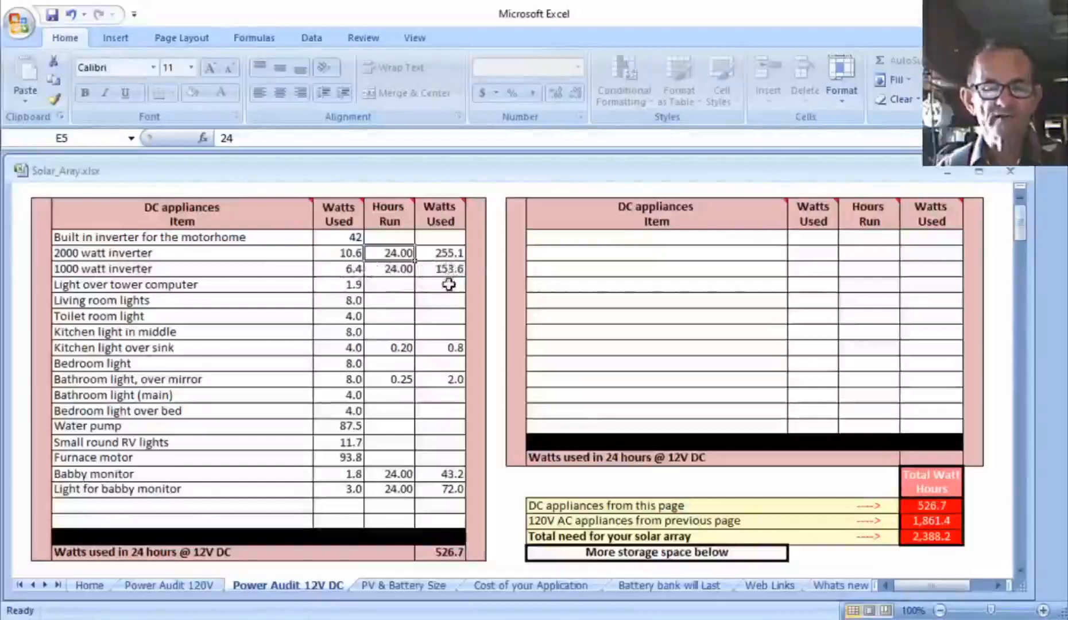
pyautogui.moveTo(449, 269)
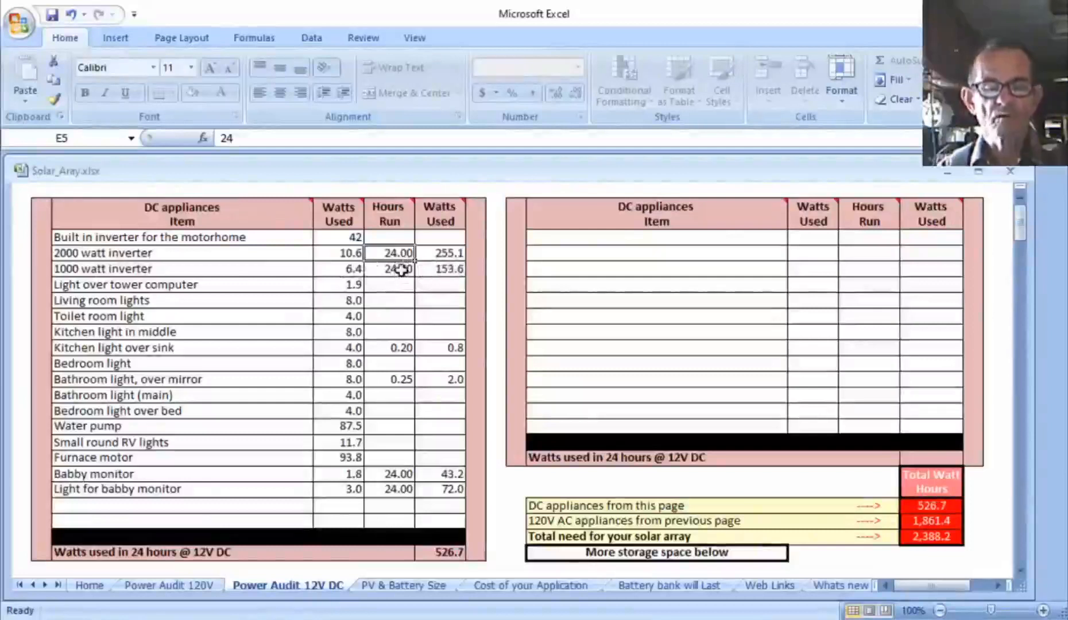
pyautogui.click(388, 269)
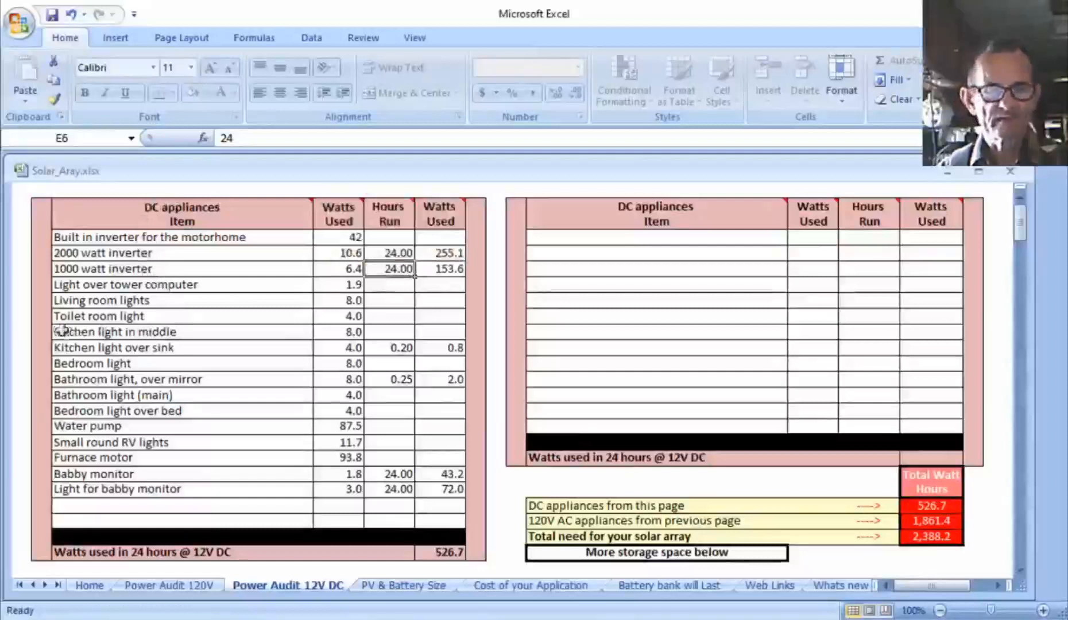
pyautogui.moveTo(137, 334)
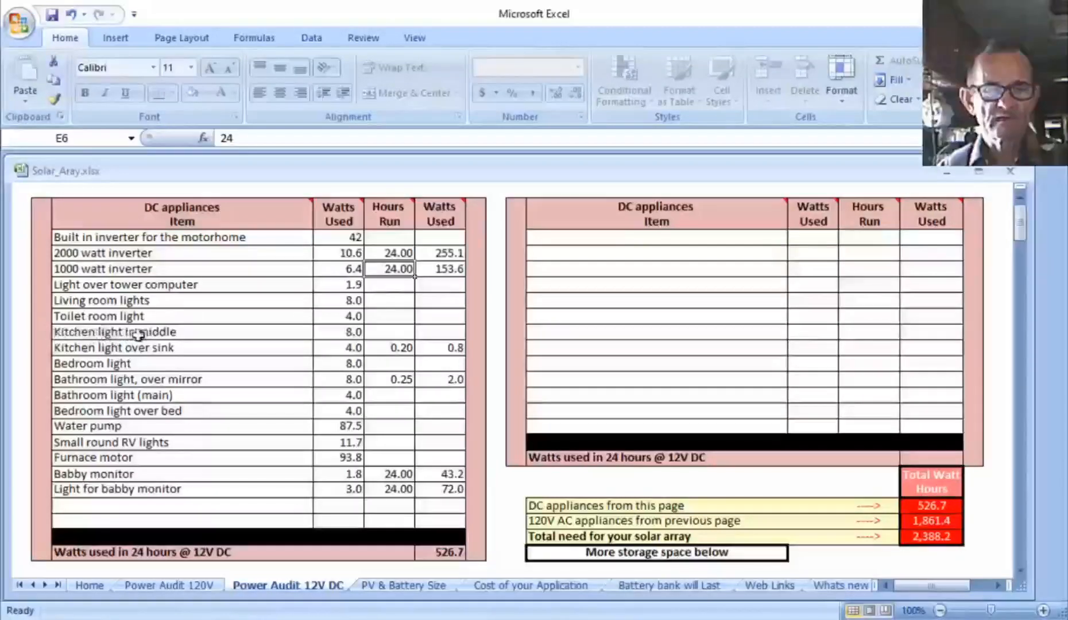
pyautogui.moveTo(197, 334)
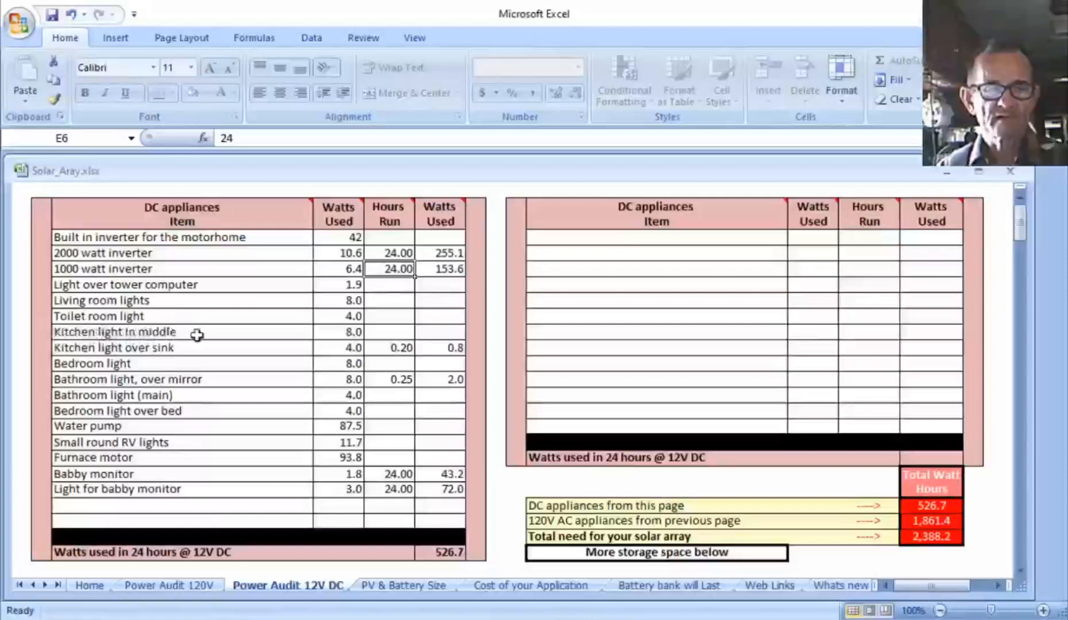
pyautogui.moveTo(199, 353)
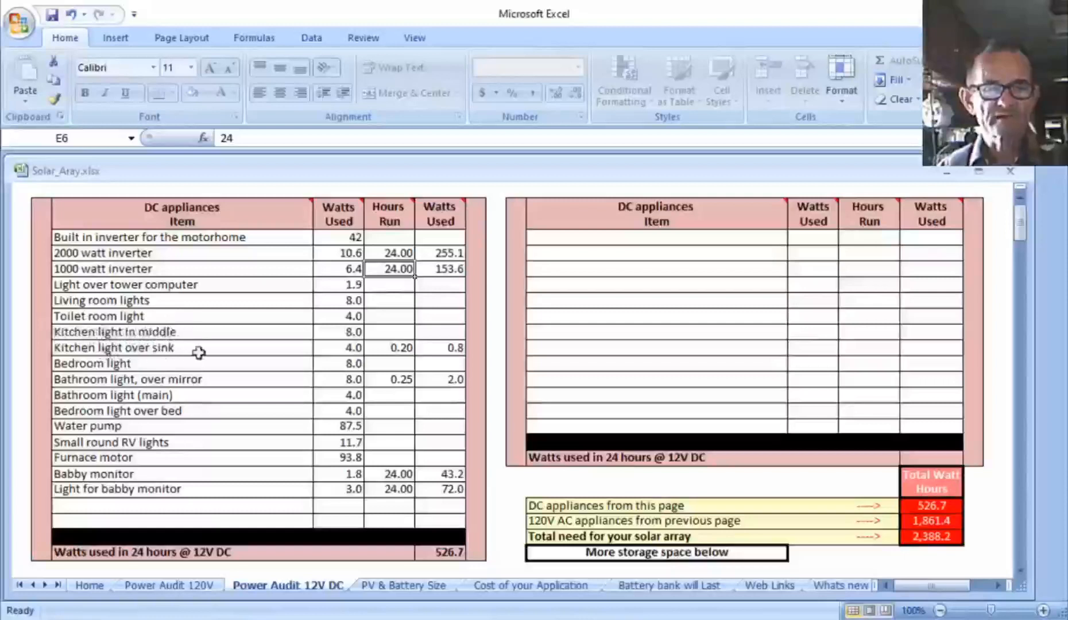
pyautogui.moveTo(380, 348)
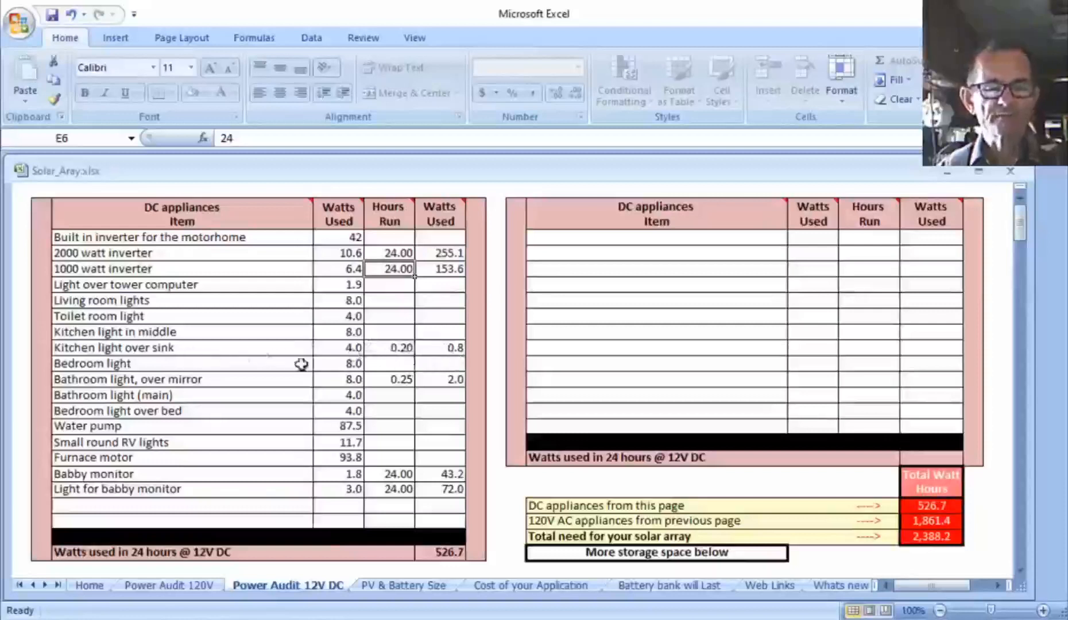
pyautogui.moveTo(341, 348)
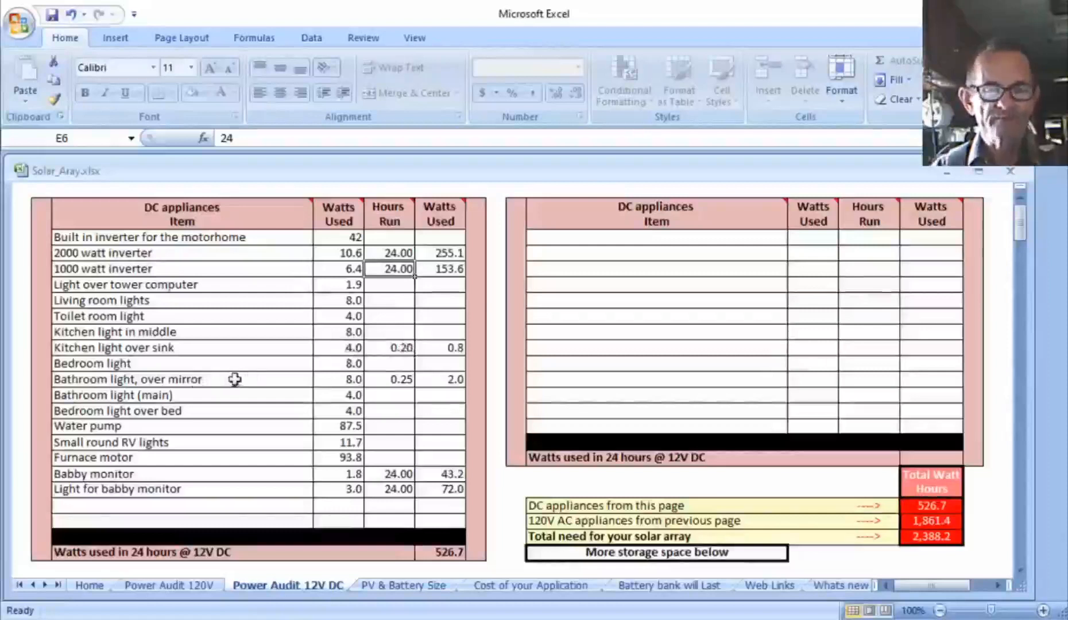
pyautogui.moveTo(305, 391)
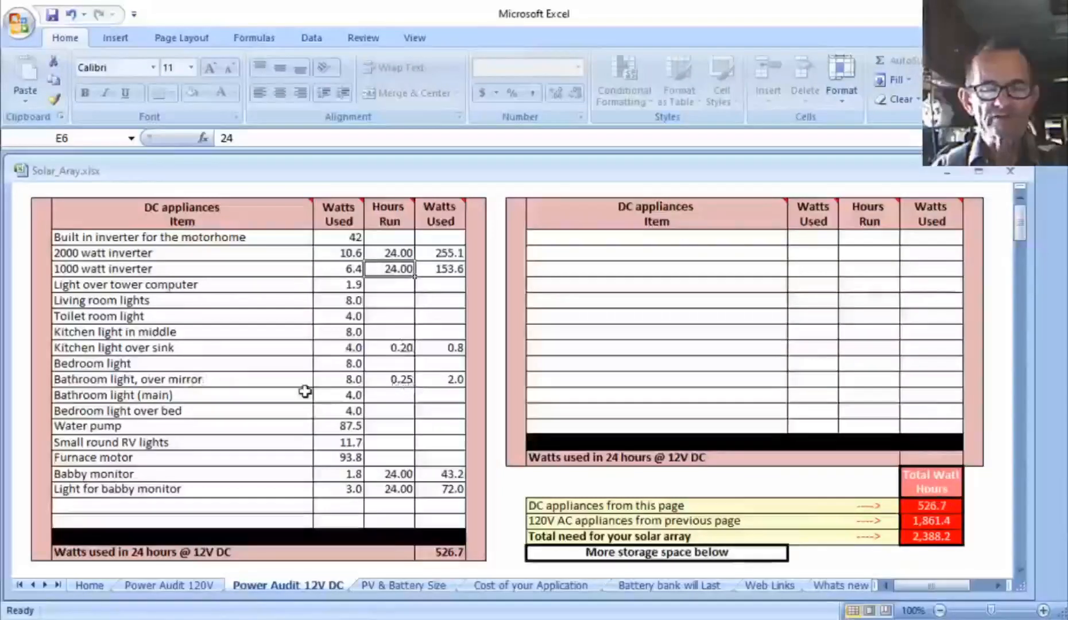
pyautogui.moveTo(396, 385)
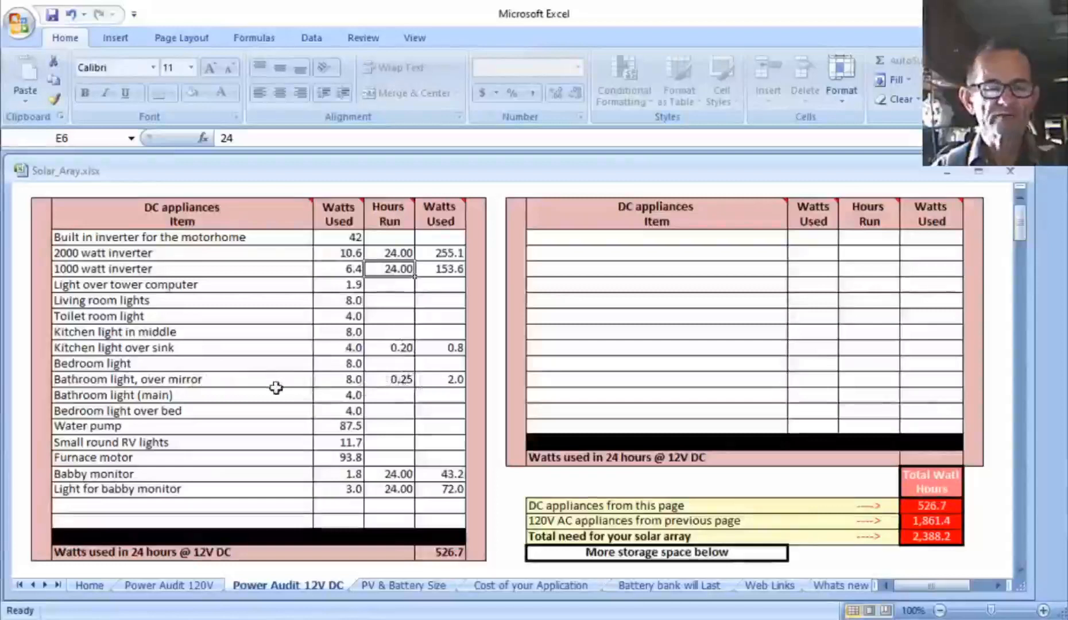
pyautogui.moveTo(380, 382)
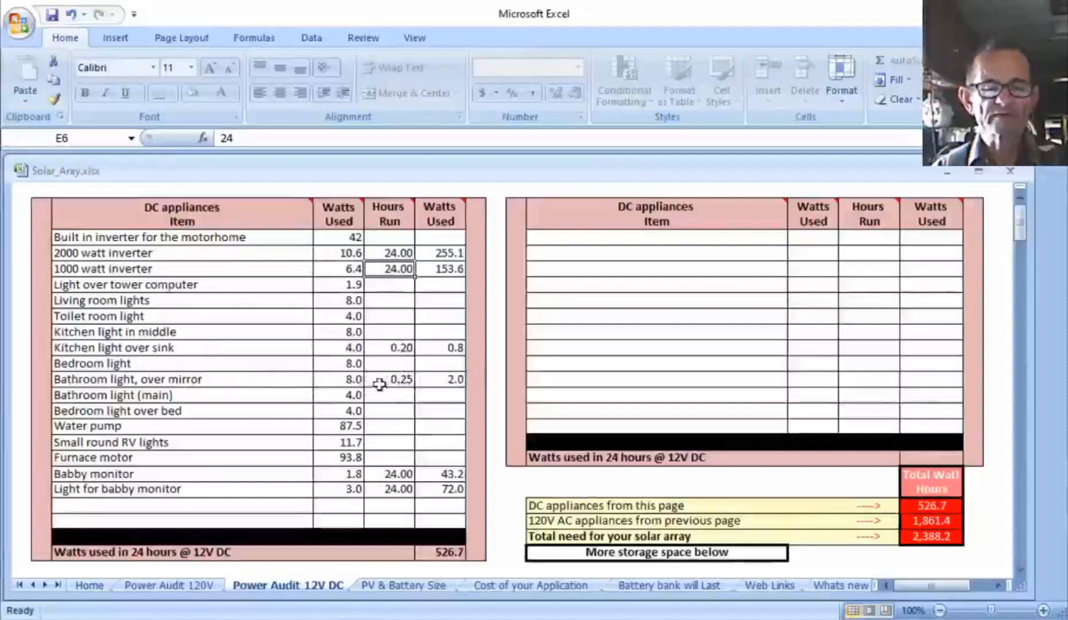
pyautogui.moveTo(120, 447)
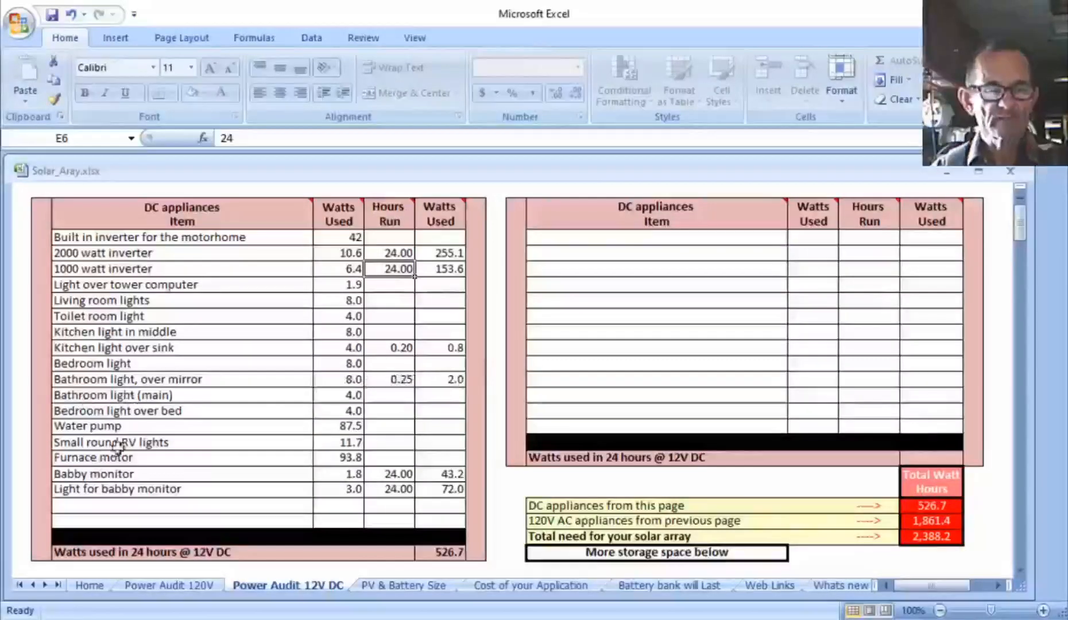
pyautogui.click(389, 426)
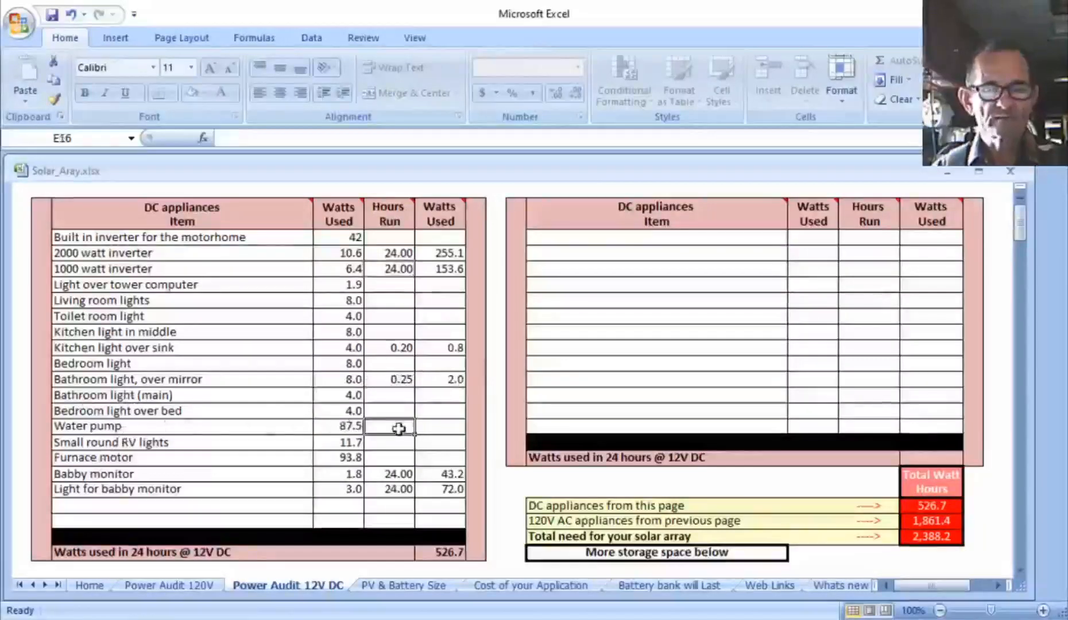
pyautogui.moveTo(404, 423)
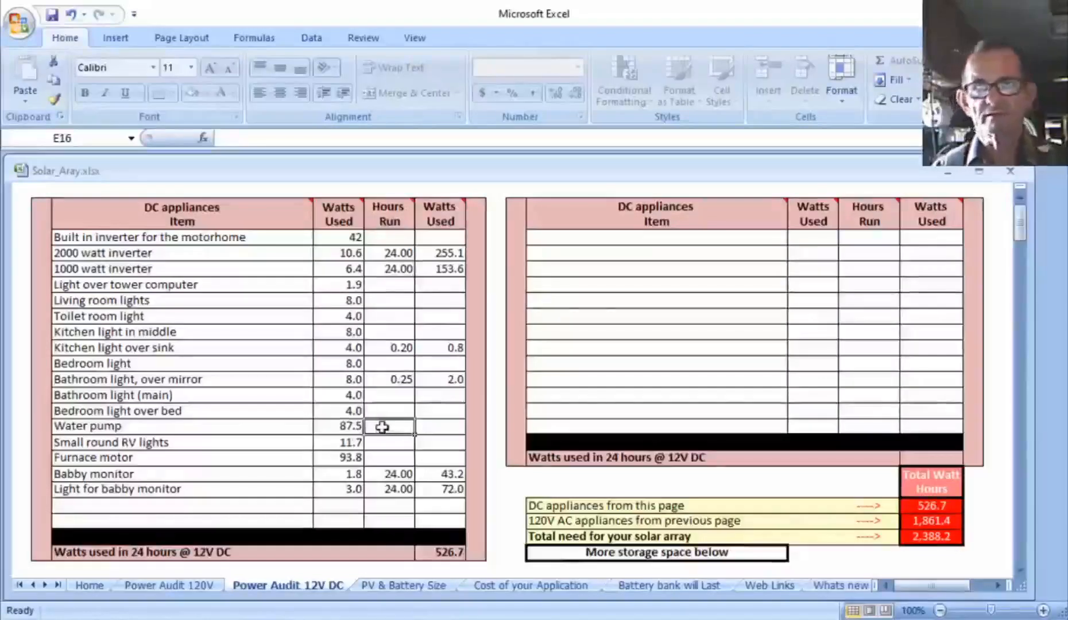
pyautogui.moveTo(444, 443)
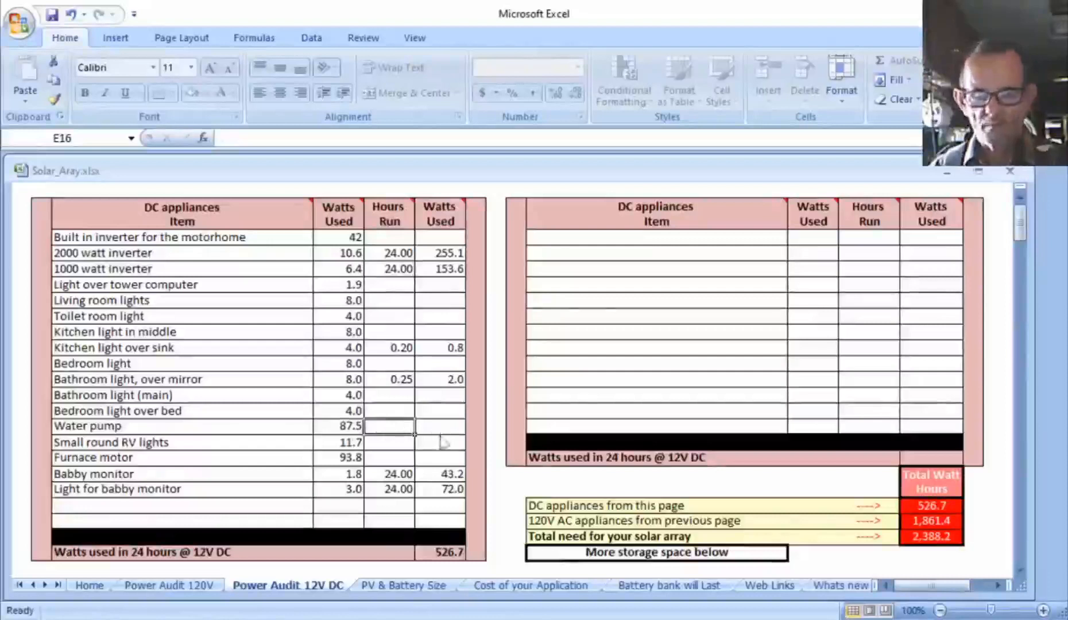
pyautogui.write('.15')
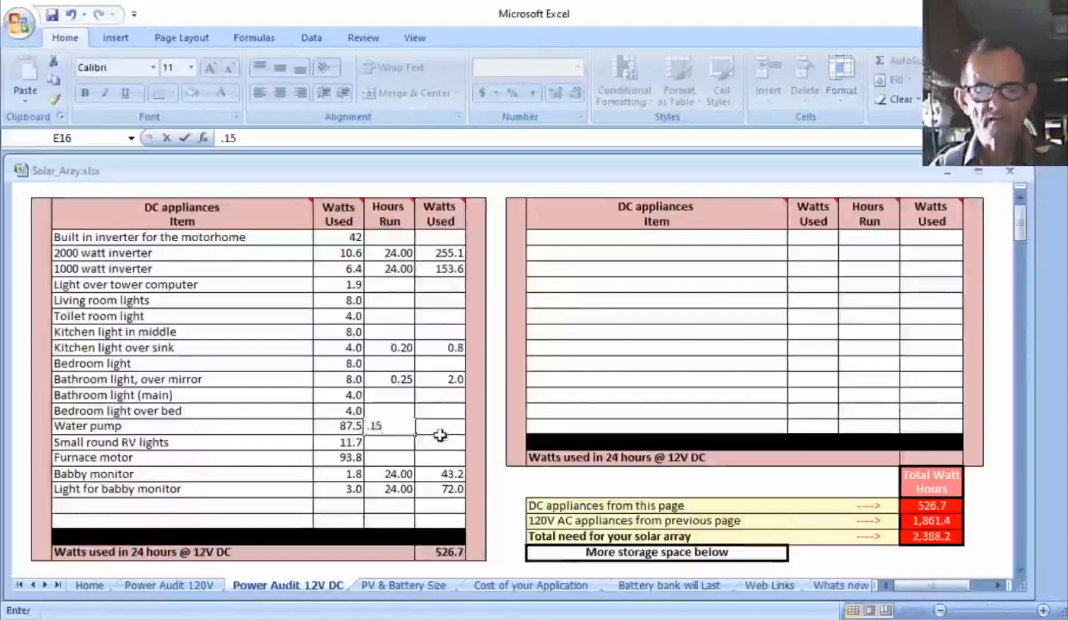
pyautogui.press('Return')
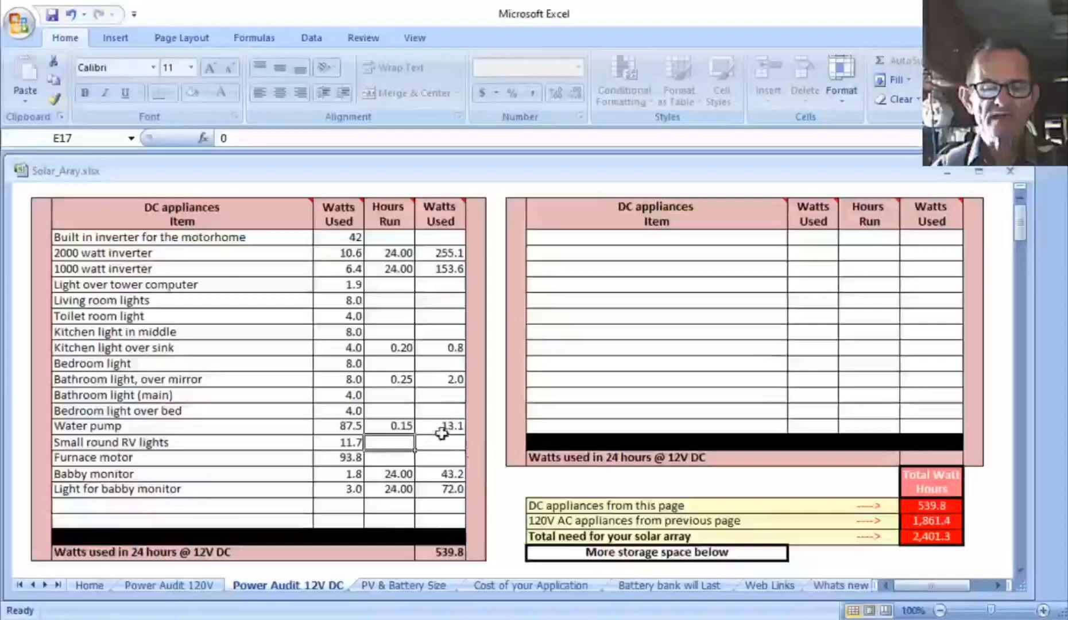
pyautogui.click(389, 425)
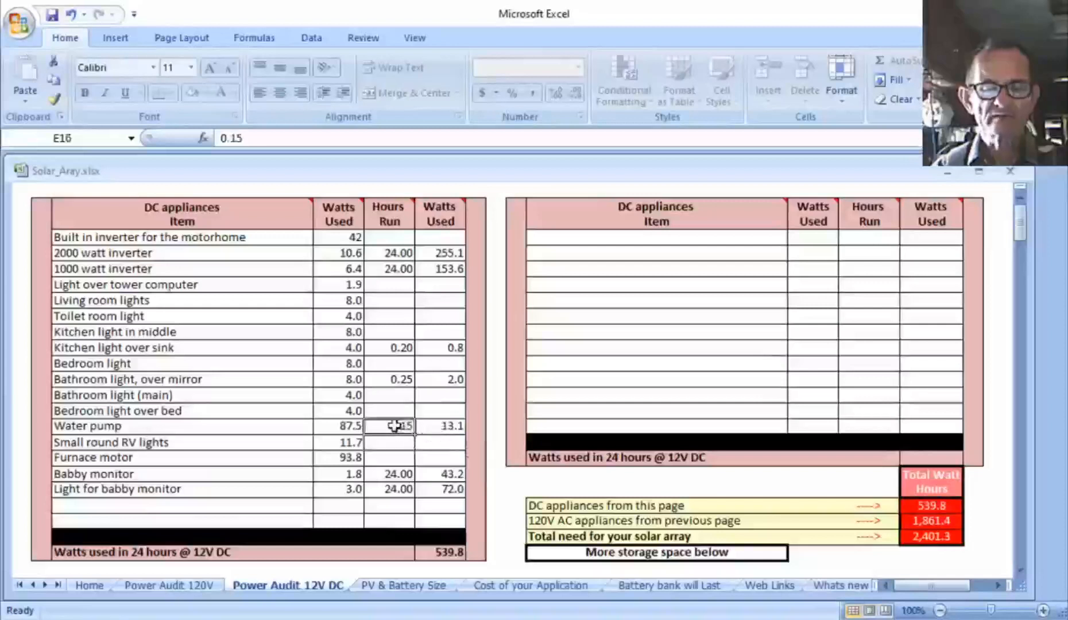
pyautogui.write('0')
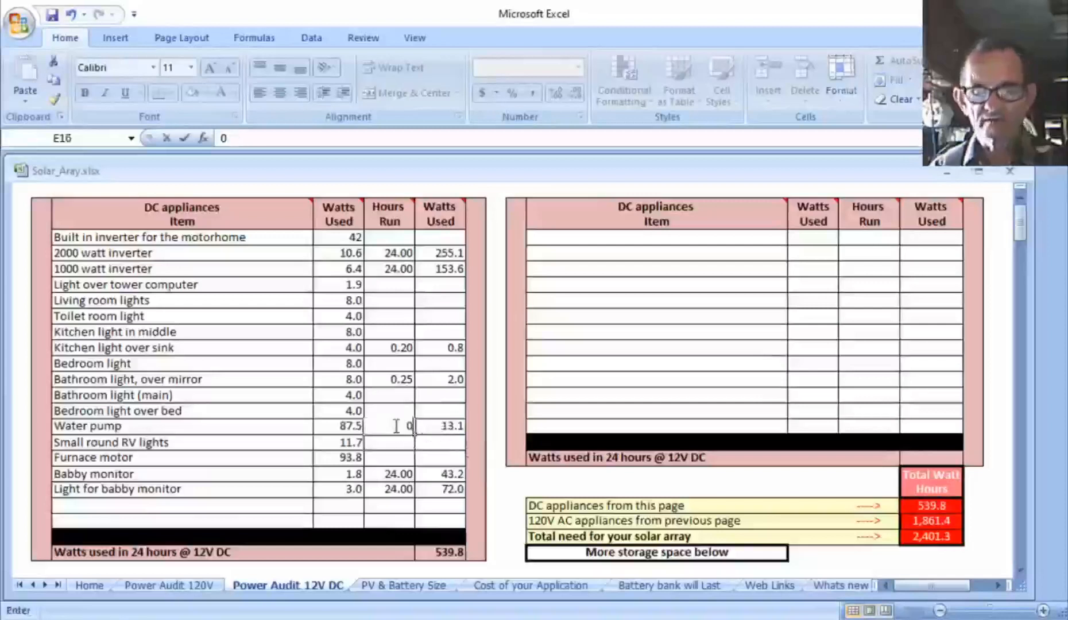
pyautogui.press('Return')
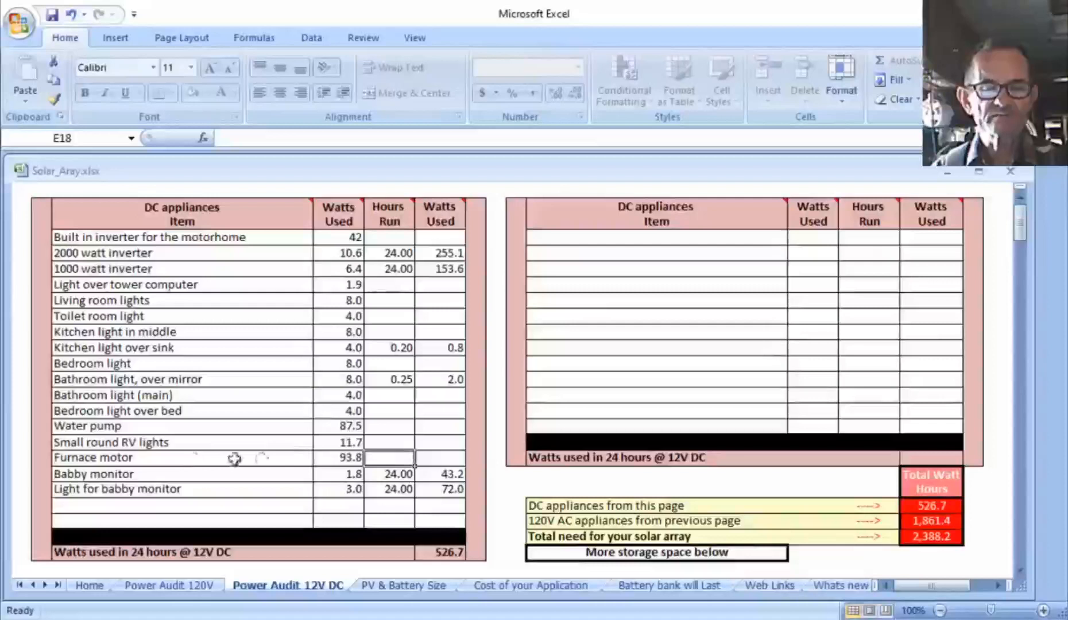
pyautogui.moveTo(200, 457)
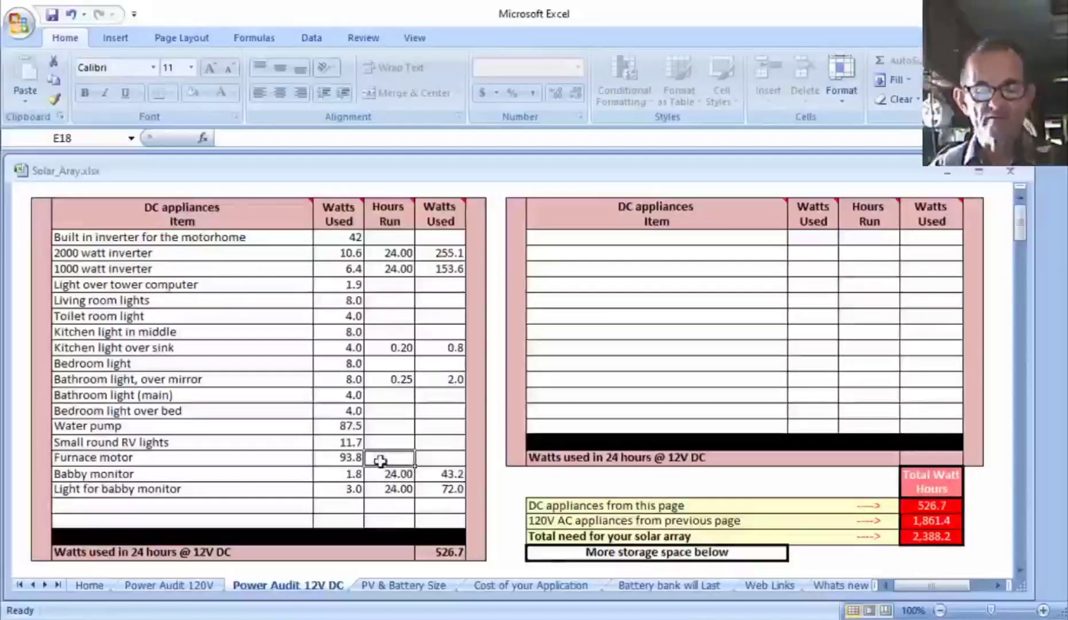
pyautogui.write('4.00')
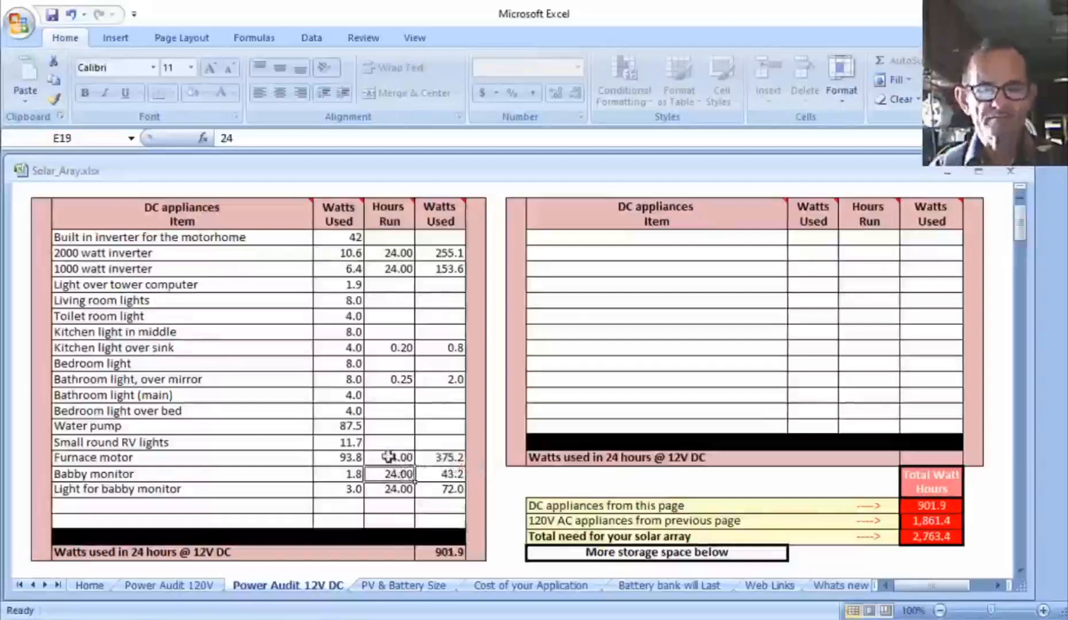
pyautogui.click(388, 457)
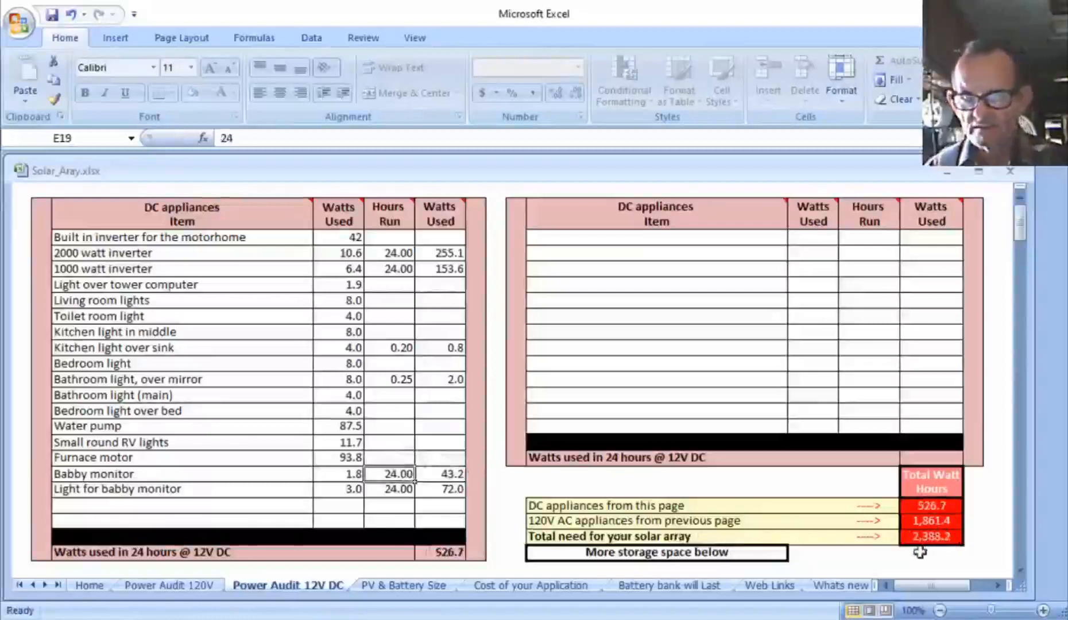
pyautogui.moveTo(949, 546)
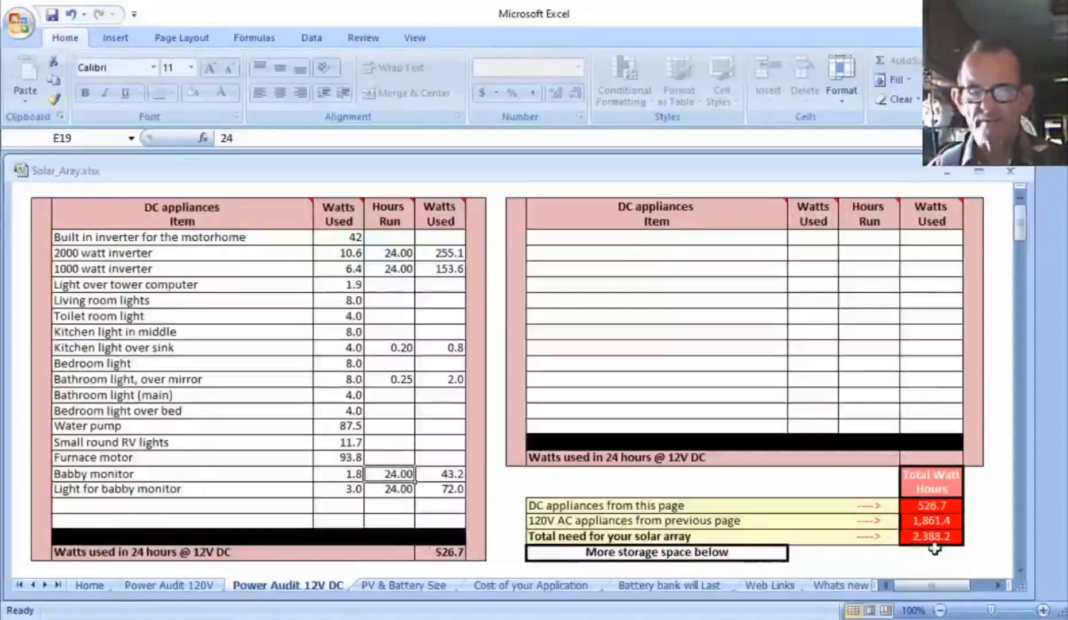
pyautogui.moveTo(381, 597)
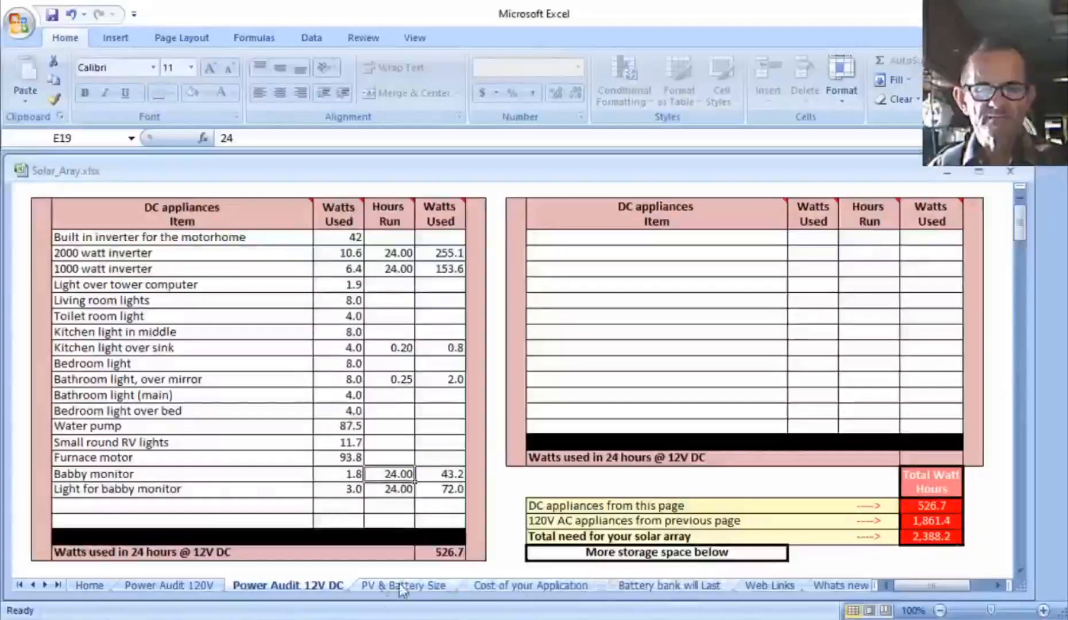
# - On the PV & Battery Size sheet, enter 3,390 daily watts so PV and battery sizes recalculate
pyautogui.click(403, 584)
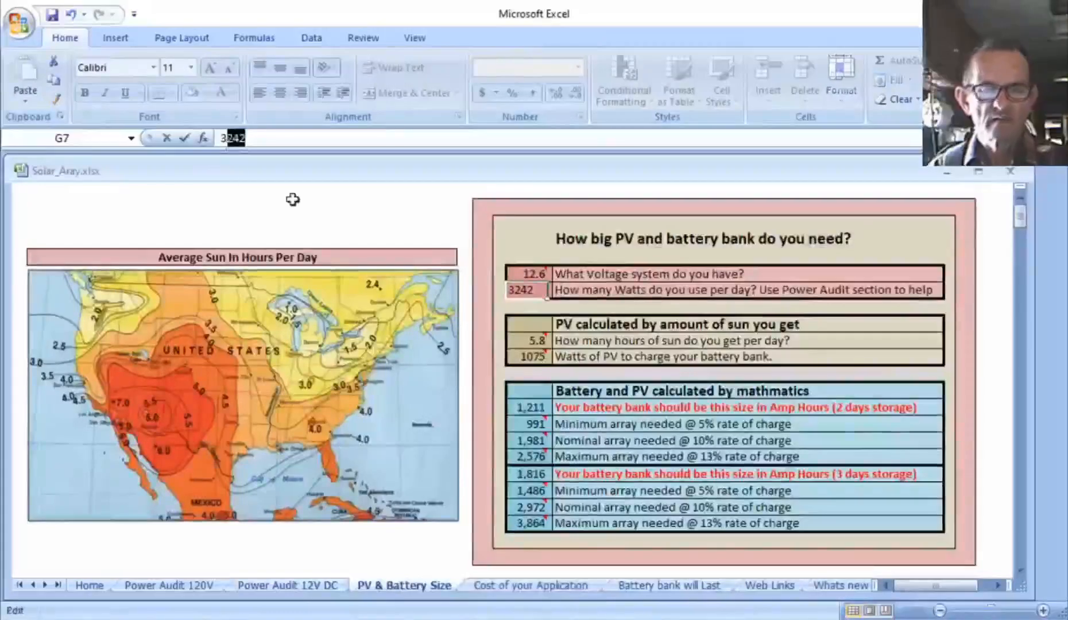
pyautogui.write('3390')
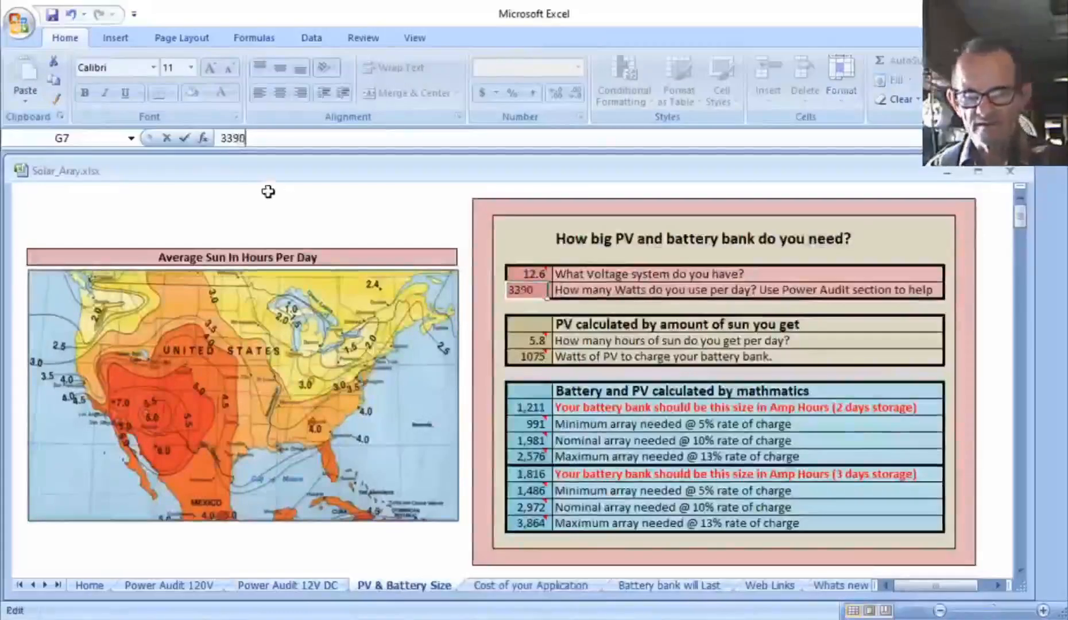
pyautogui.press('Return')
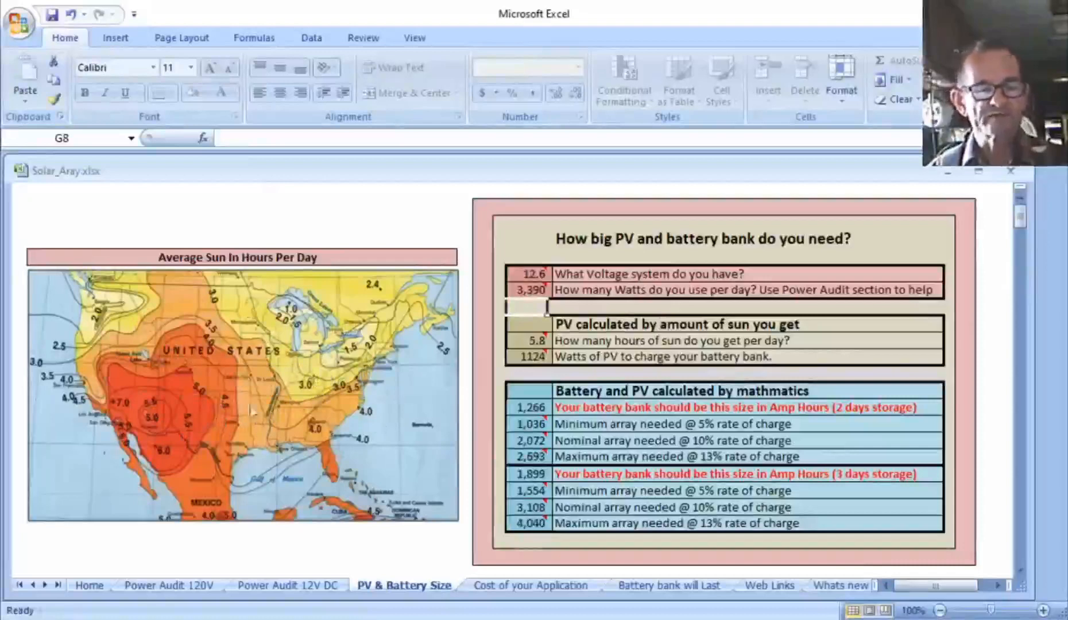
pyautogui.moveTo(204, 385)
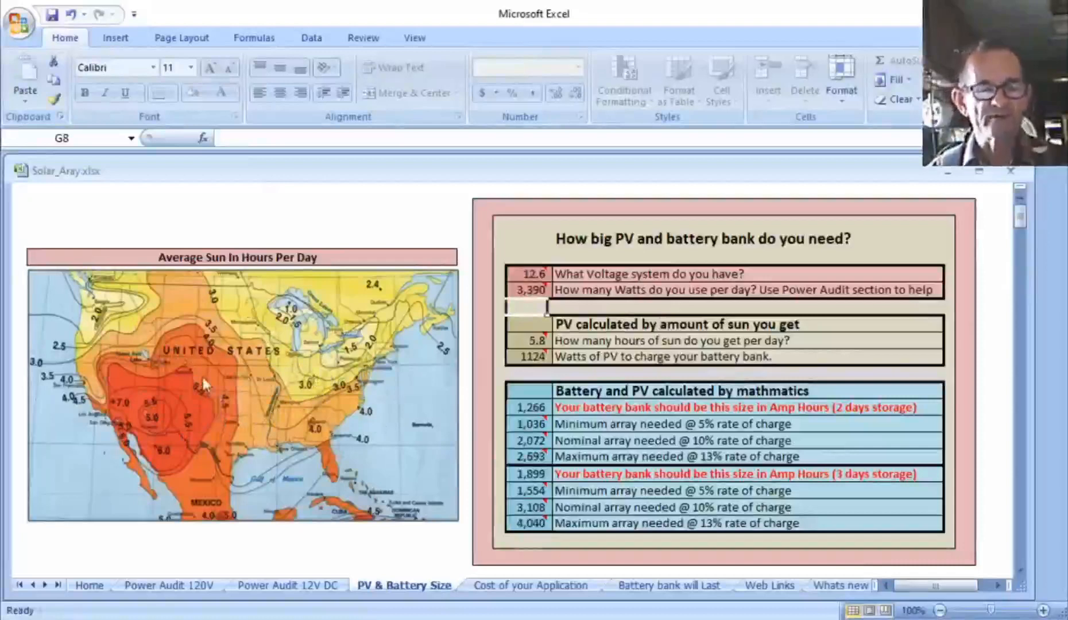
pyautogui.moveTo(191, 454)
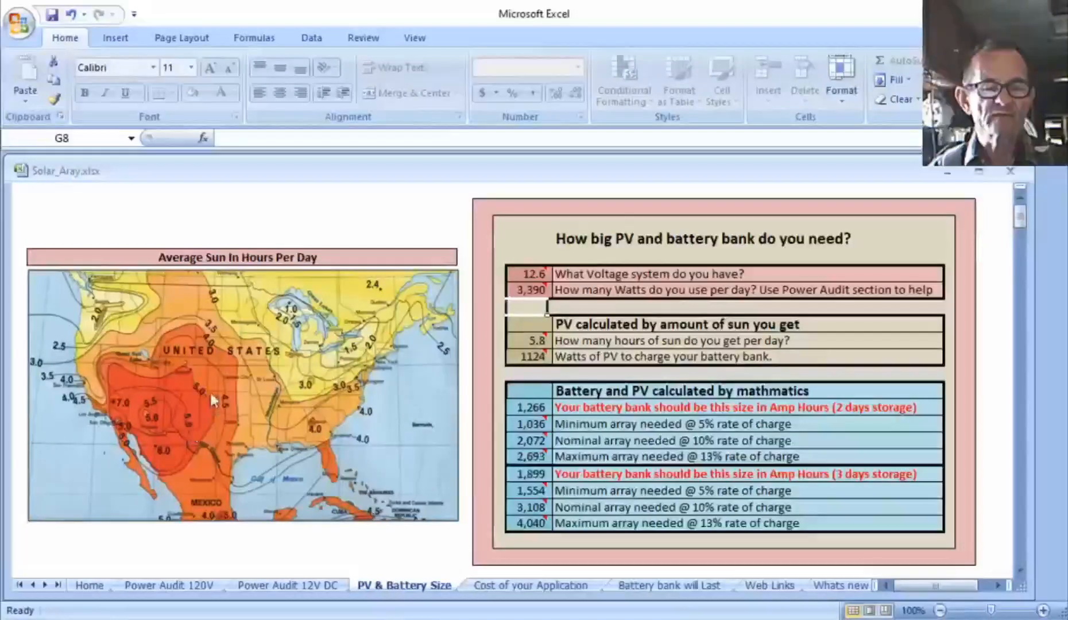
pyautogui.moveTo(191, 447)
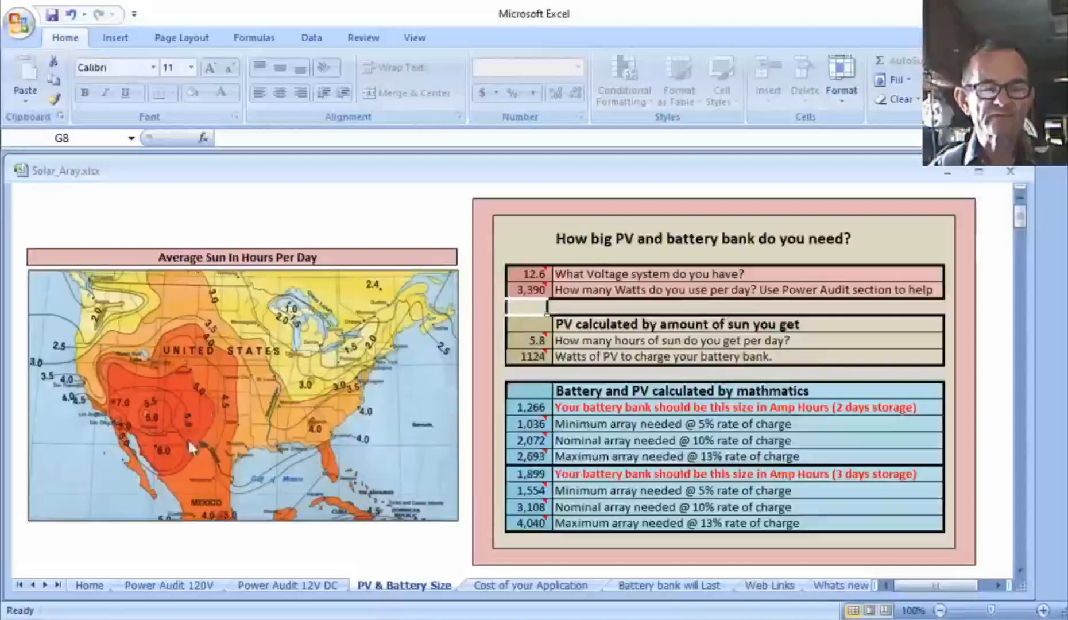
pyautogui.moveTo(533, 348)
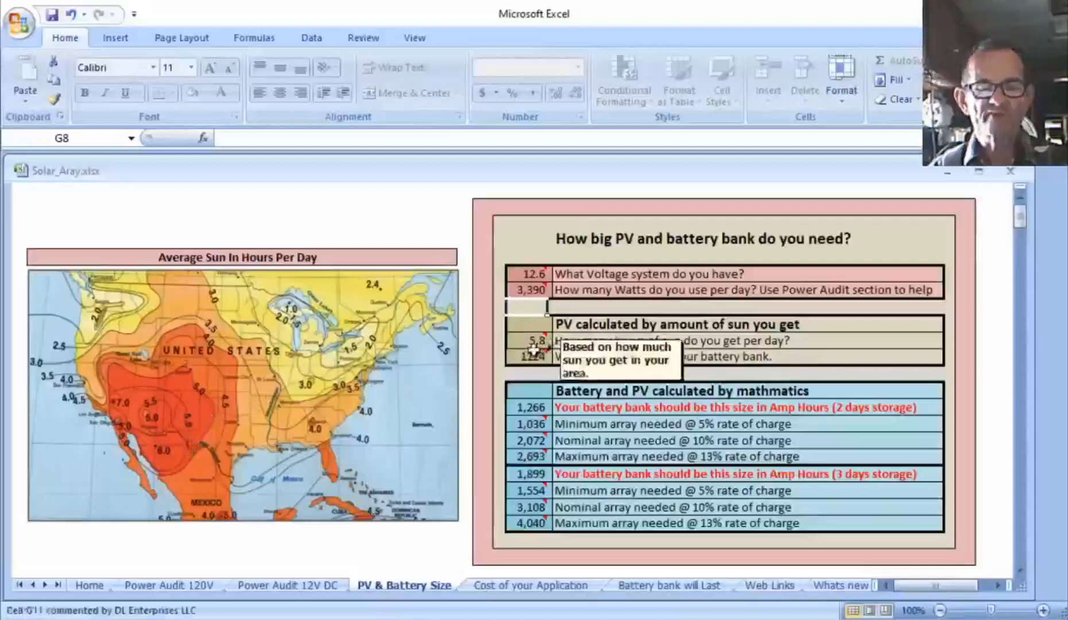
pyautogui.moveTo(610, 340)
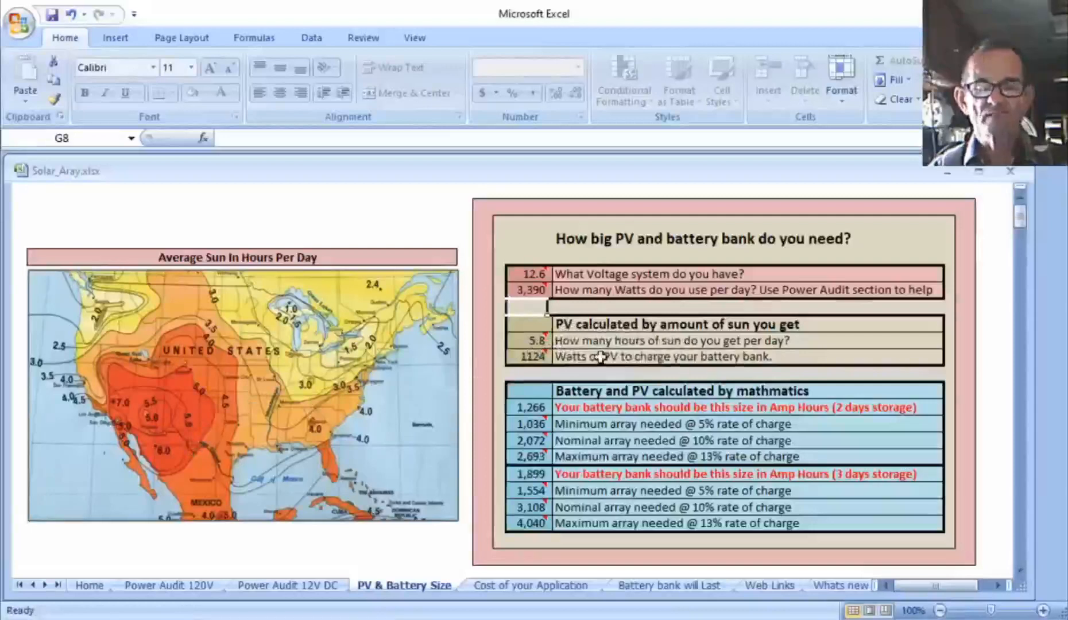
pyautogui.moveTo(731, 359)
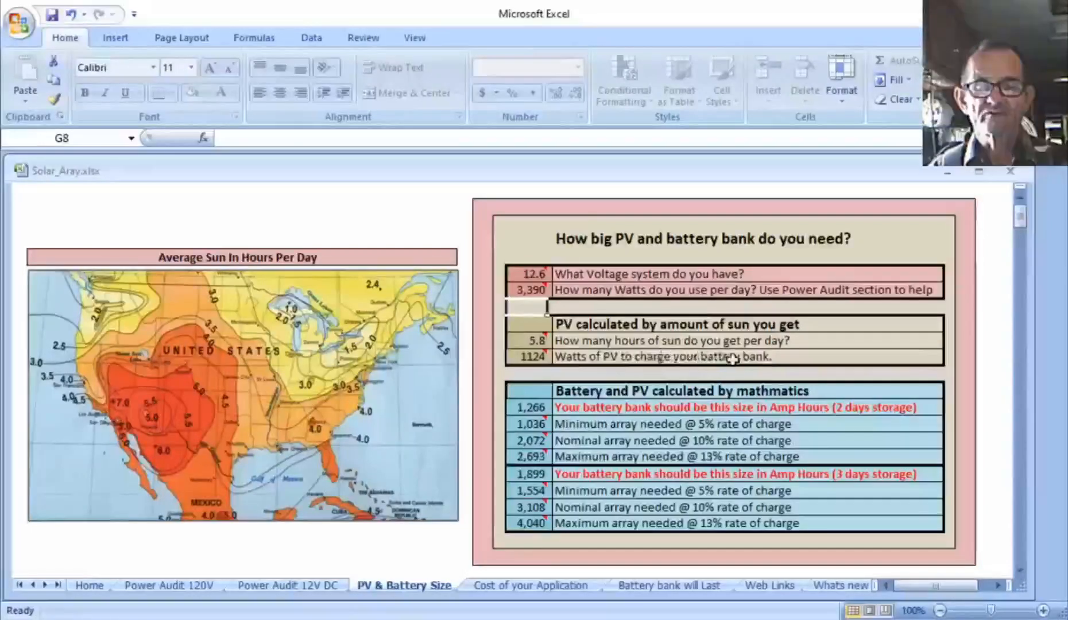
pyautogui.moveTo(770, 357)
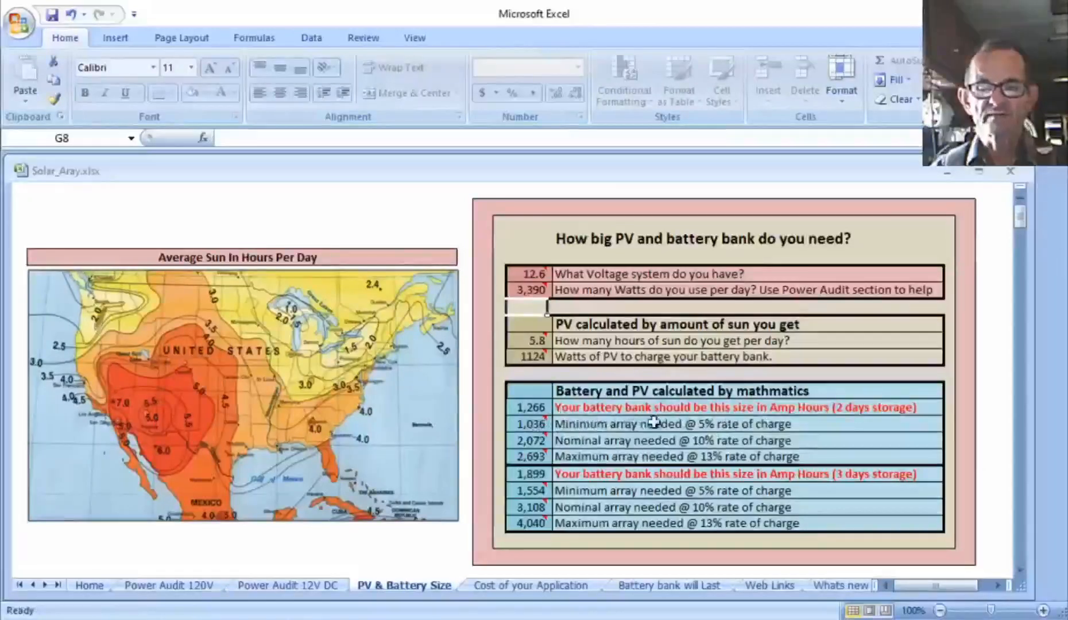
pyautogui.moveTo(620, 412)
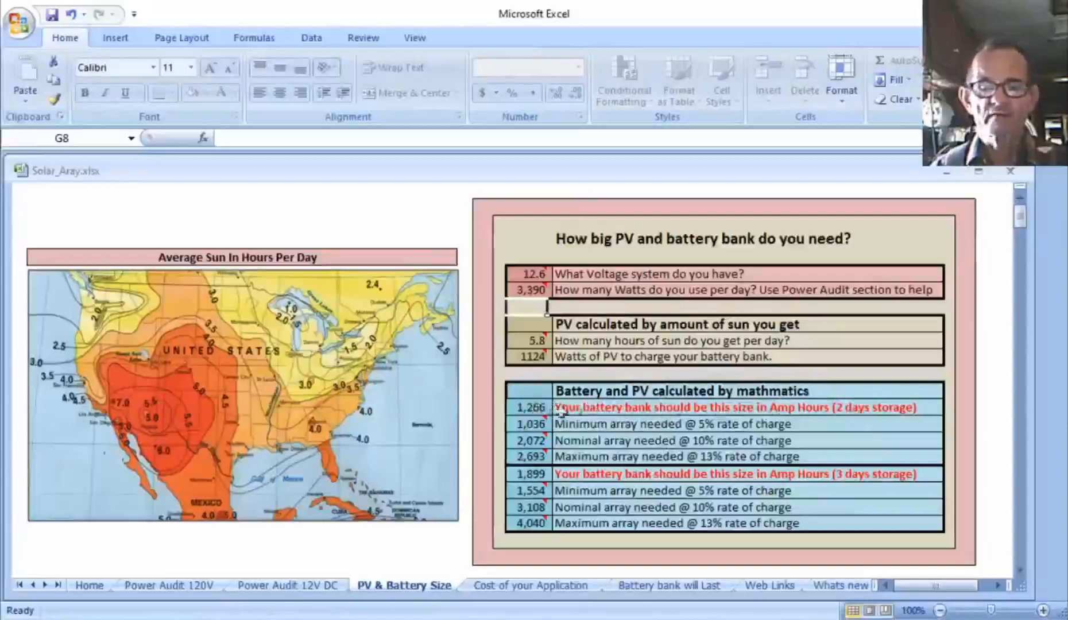
pyautogui.moveTo(538, 409)
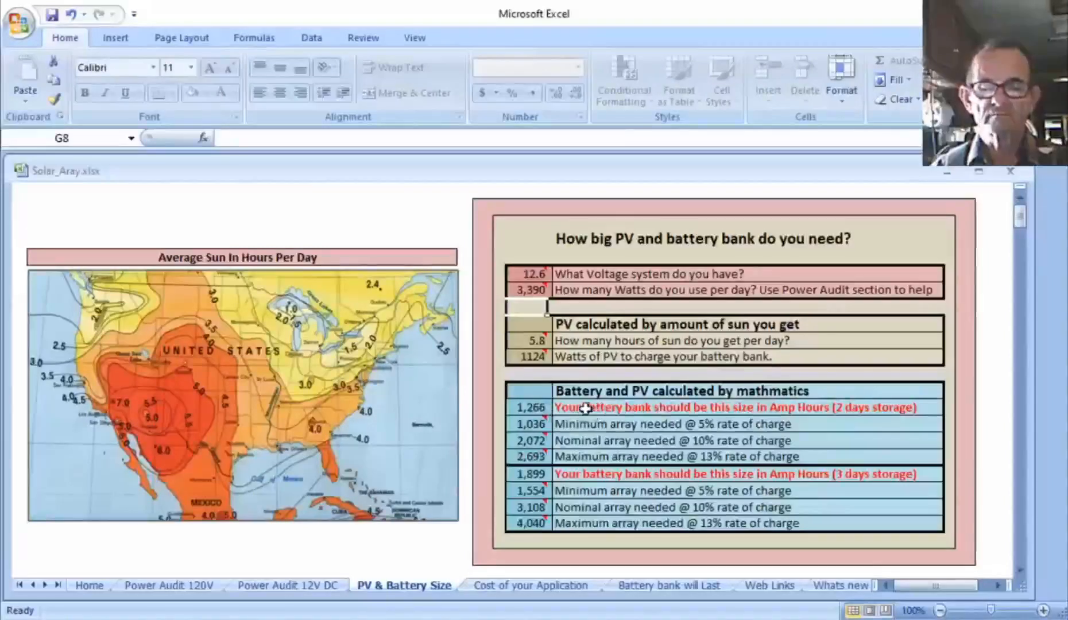
pyautogui.moveTo(664, 429)
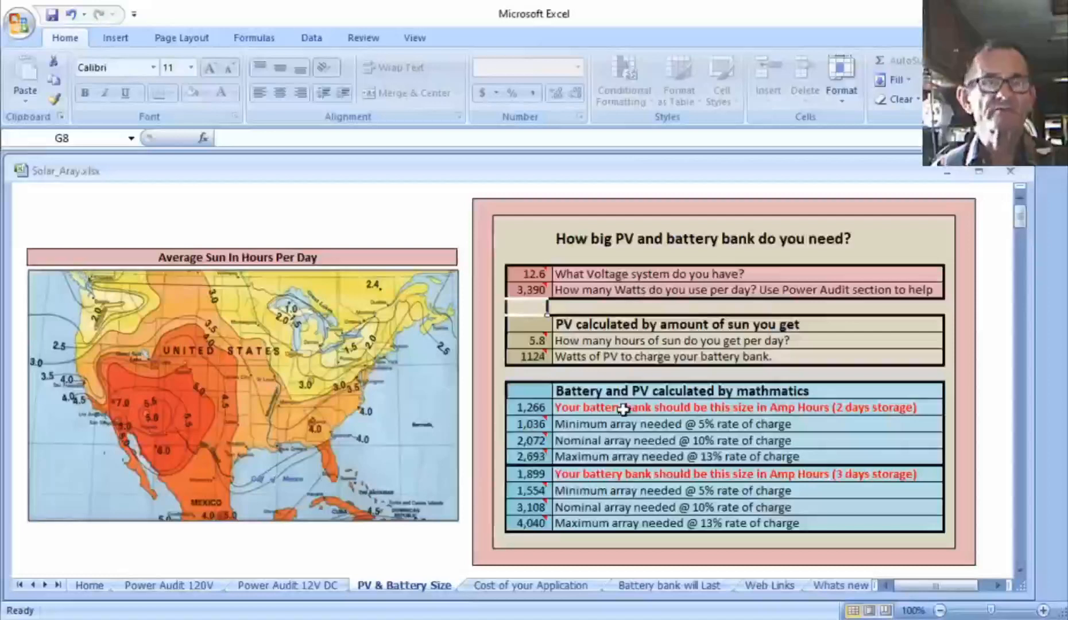
pyautogui.moveTo(624, 433)
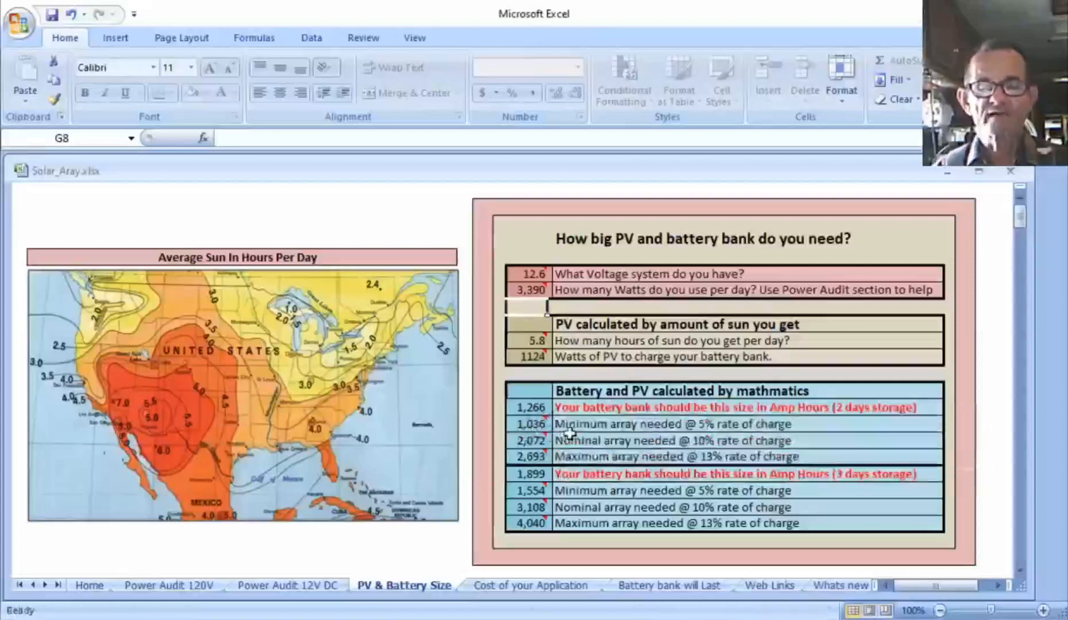
pyautogui.moveTo(578, 433)
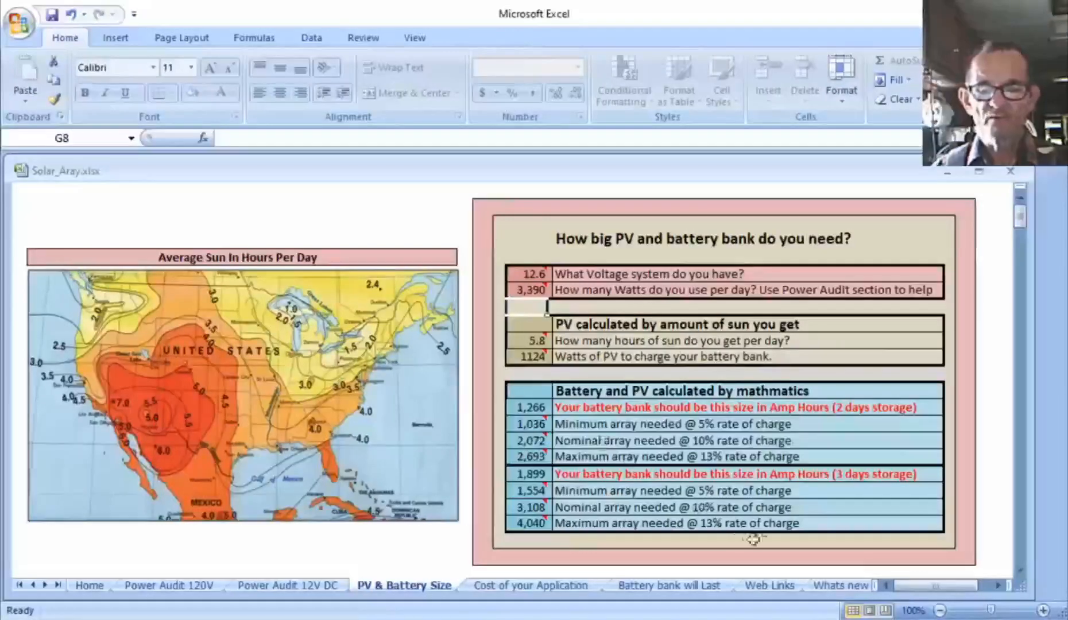
pyautogui.moveTo(875, 486)
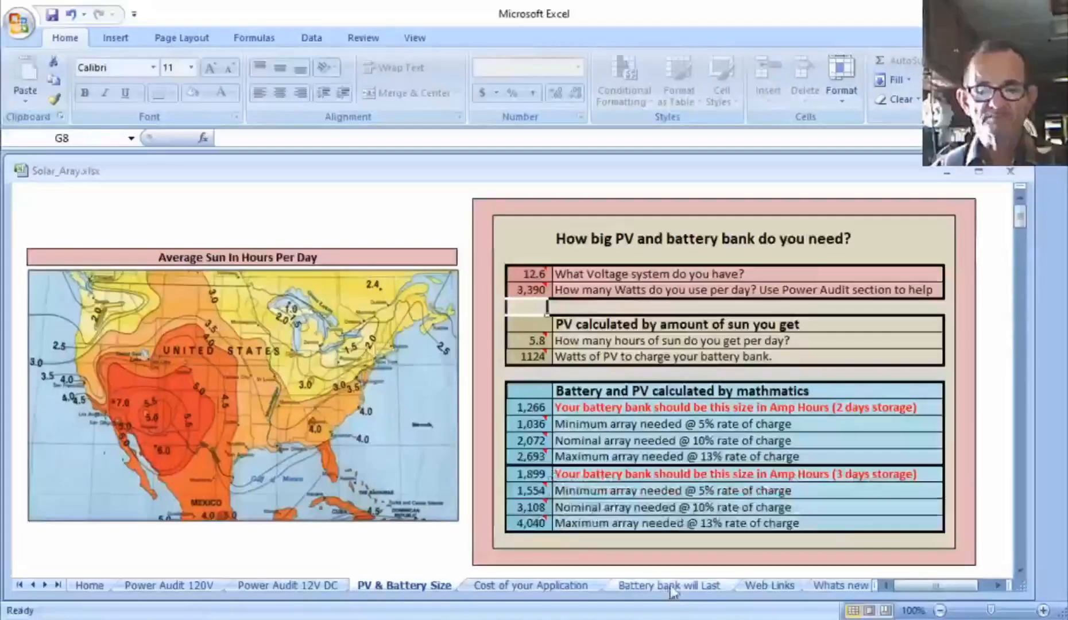
# - On the Cost of your Application sheet, begin replacing the 650 W appliance load
pyautogui.click(530, 585)
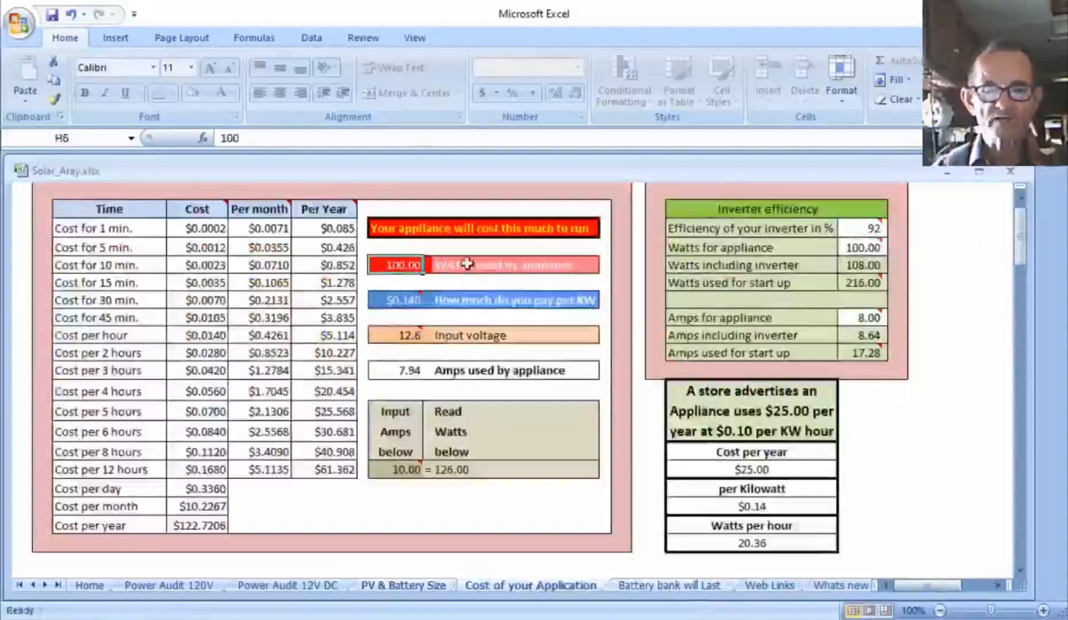
pyautogui.moveTo(518, 277)
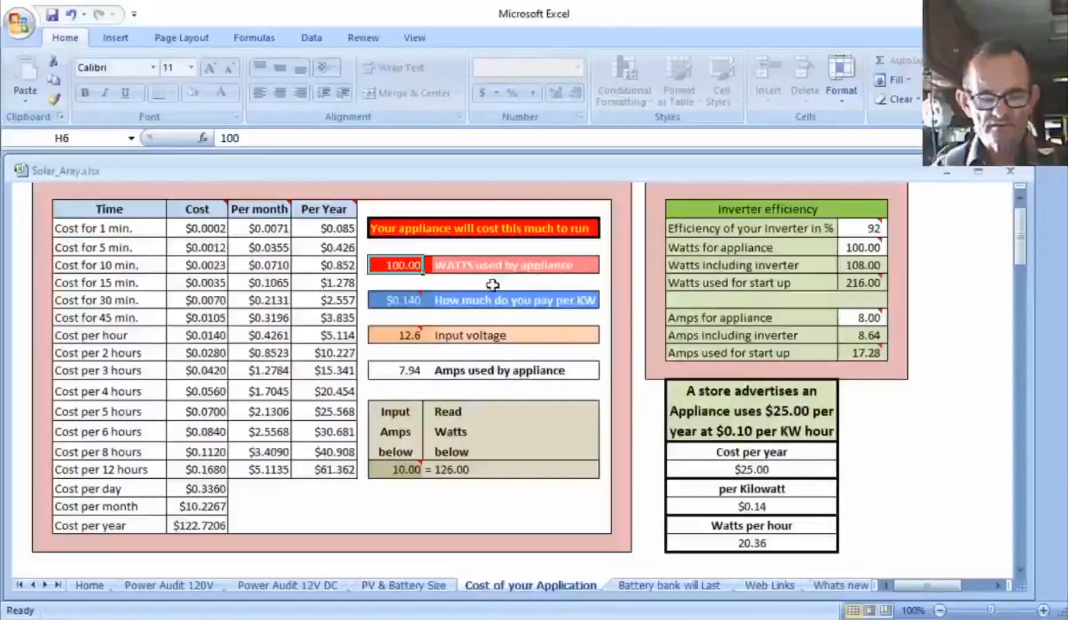
pyautogui.write('650')
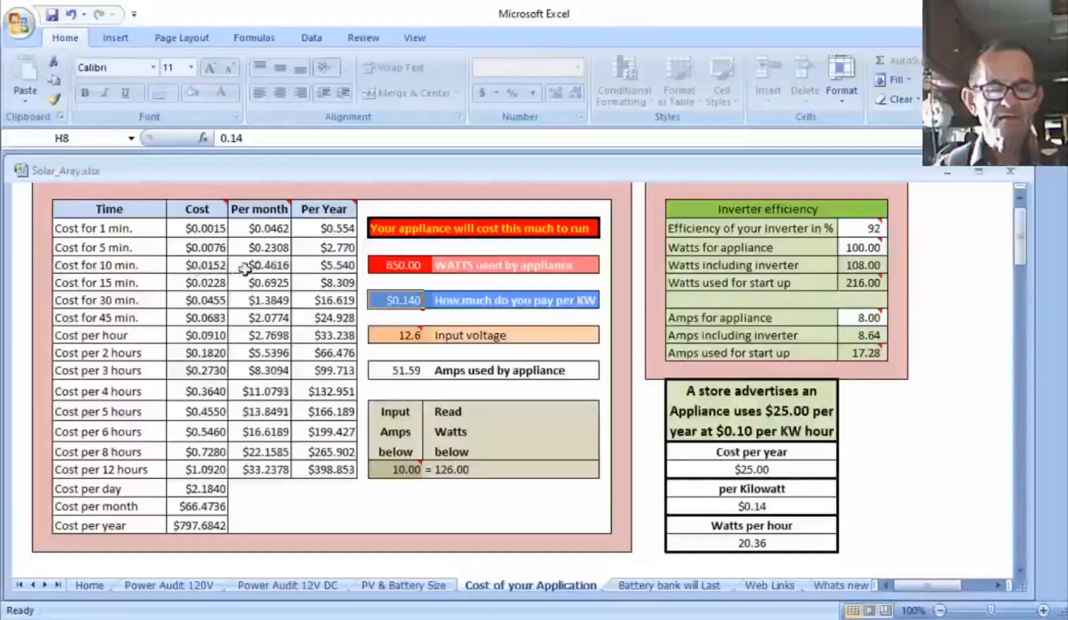
pyautogui.moveTo(286, 265)
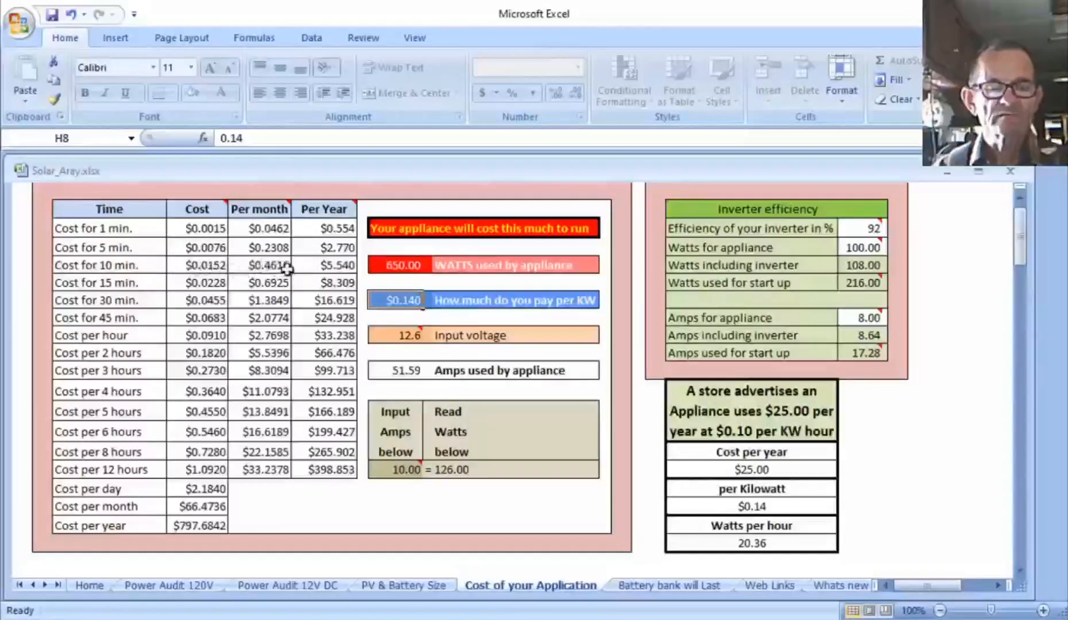
pyautogui.moveTo(399, 300)
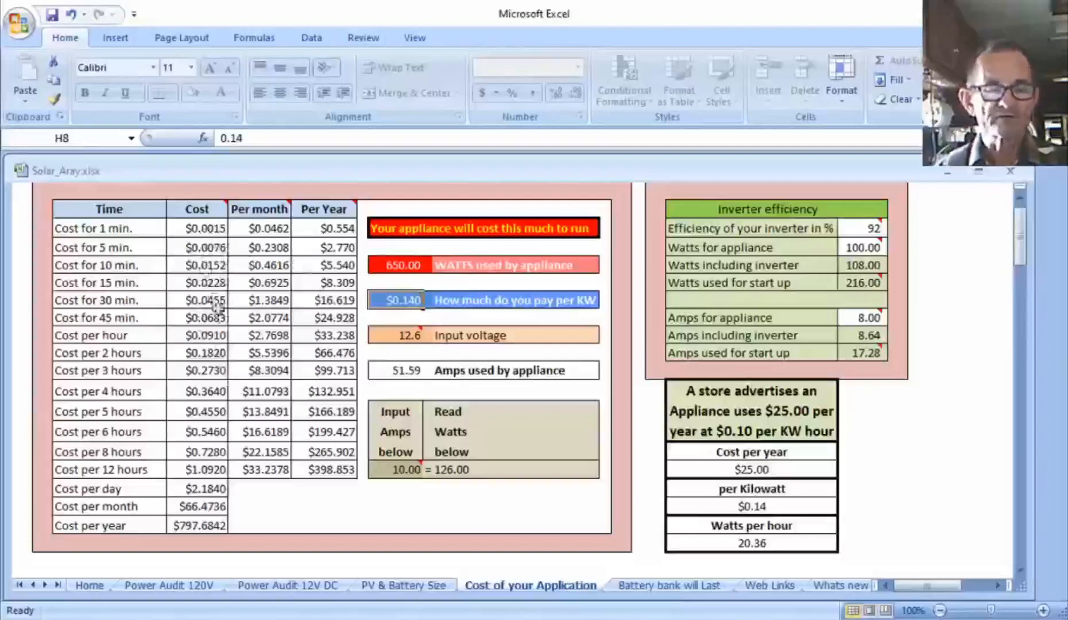
pyautogui.moveTo(415, 271)
pyautogui.write('1')
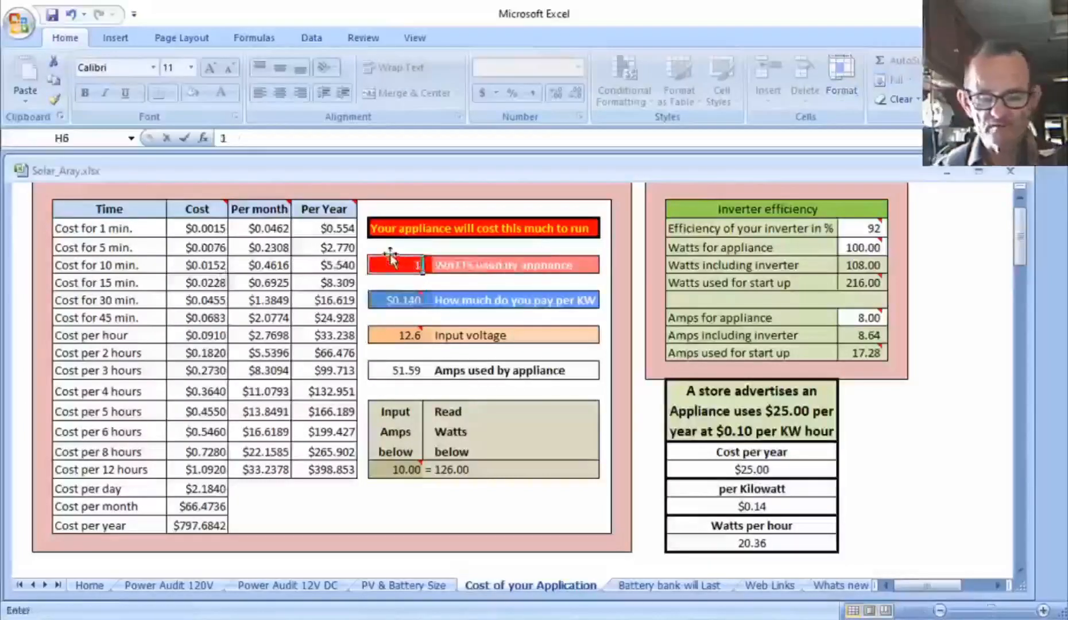
# - Enter 100 W as the appliance load so the cost-over-time table recalculates
pyautogui.write('00.00')
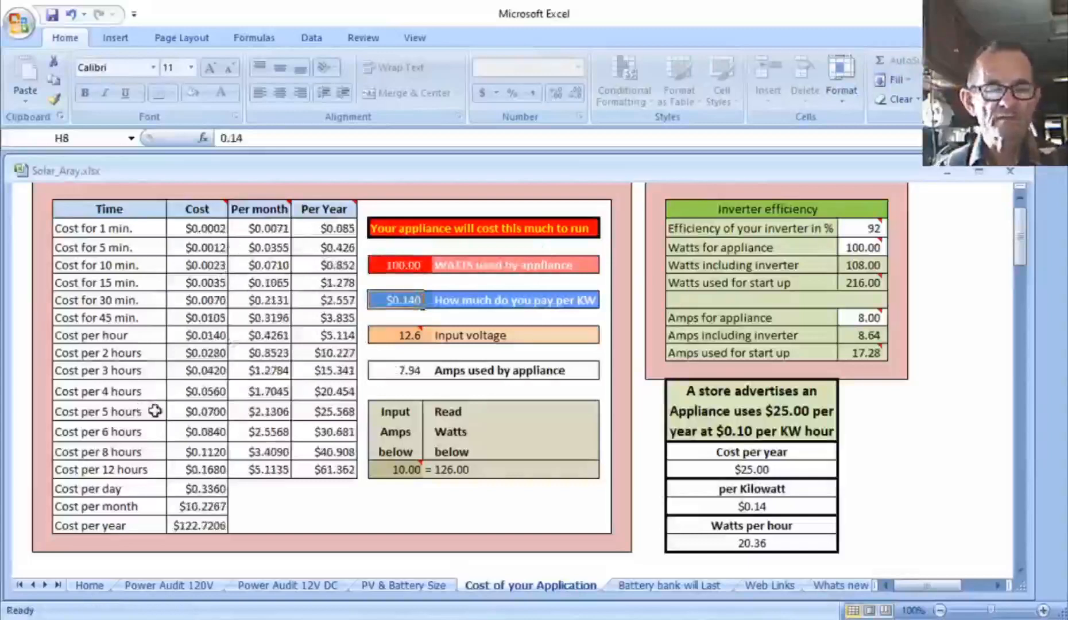
pyautogui.moveTo(71, 392)
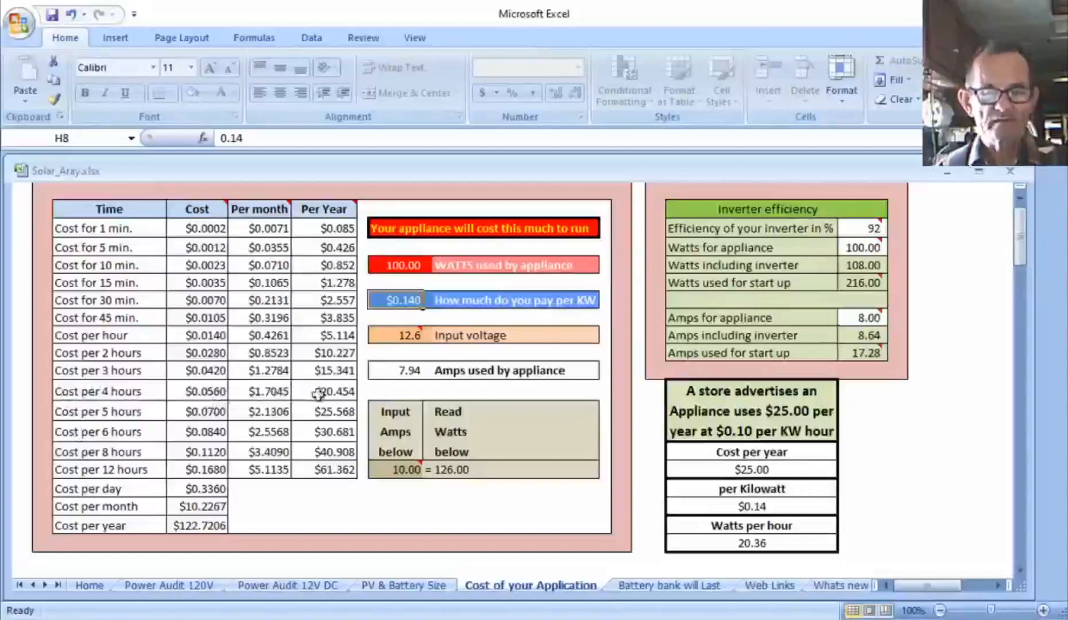
pyautogui.moveTo(347, 408)
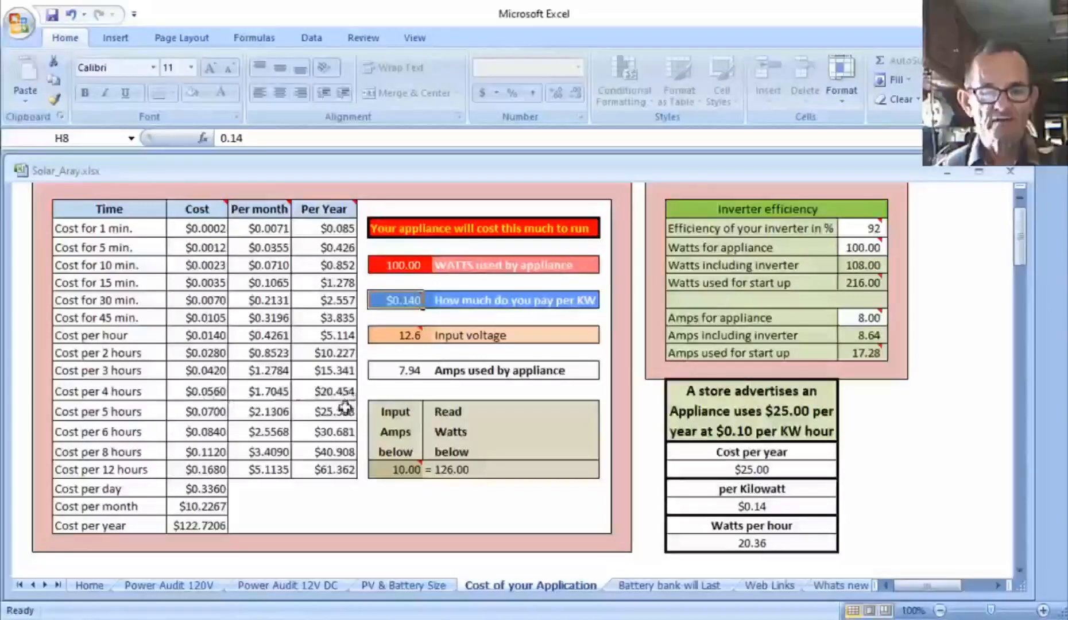
pyautogui.moveTo(347, 390)
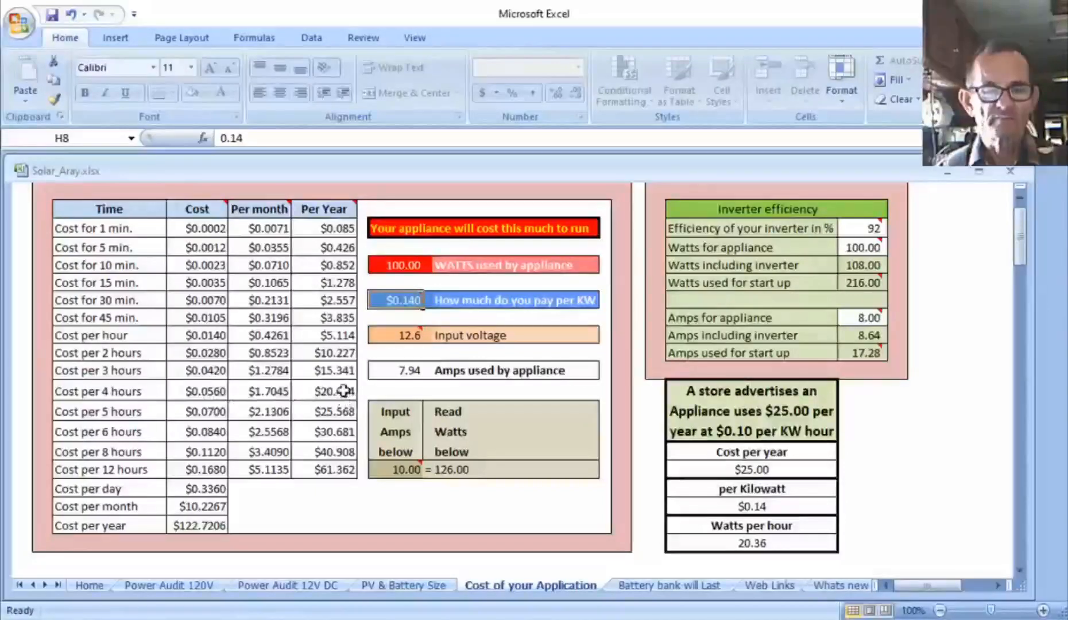
pyautogui.moveTo(112, 392)
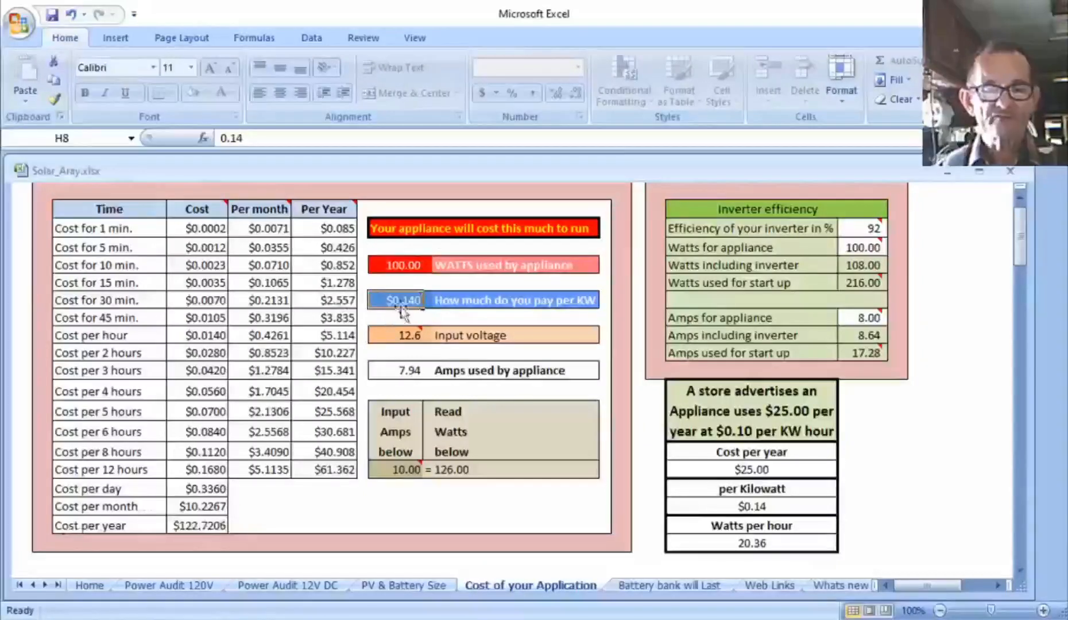
pyautogui.moveTo(402, 300)
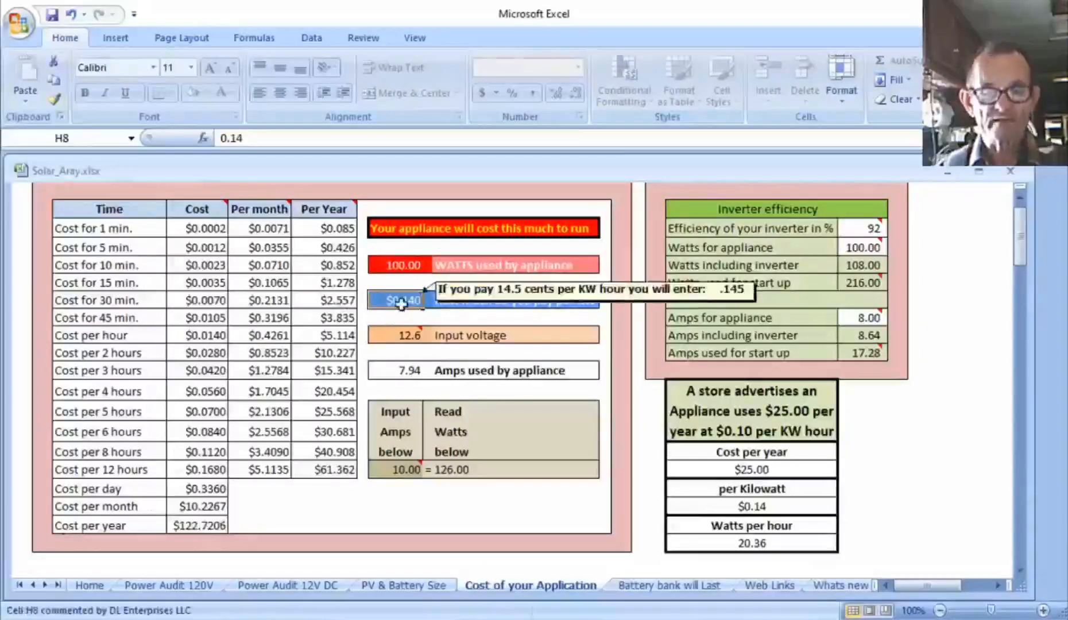
# - Select the appliance wattage, then the input voltage cell to change it to 120 V
pyautogui.click(403, 264)
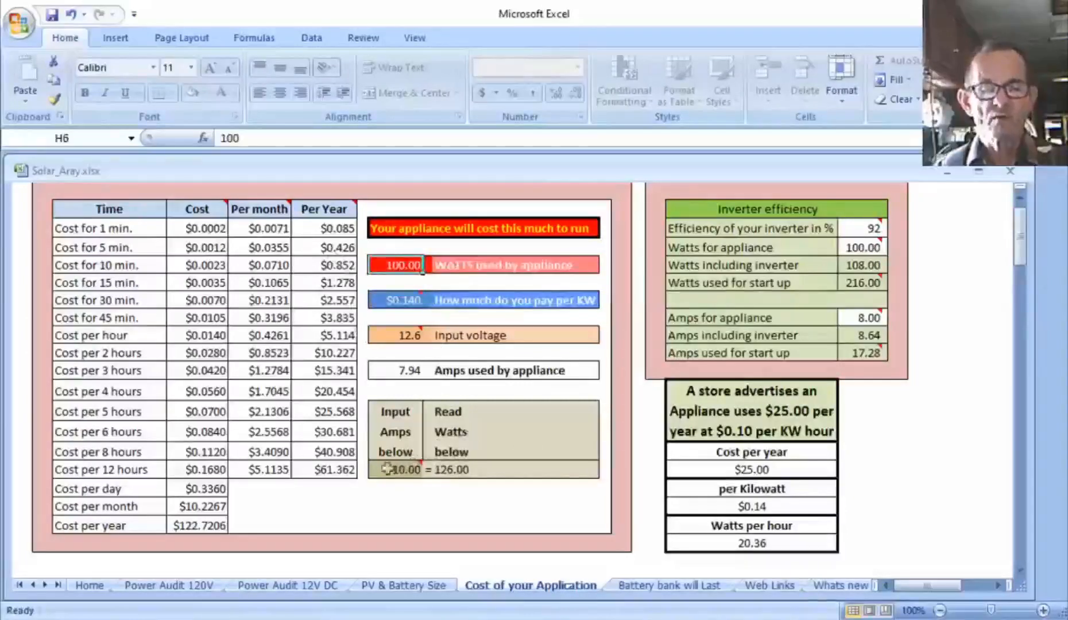
pyautogui.moveTo(402, 470)
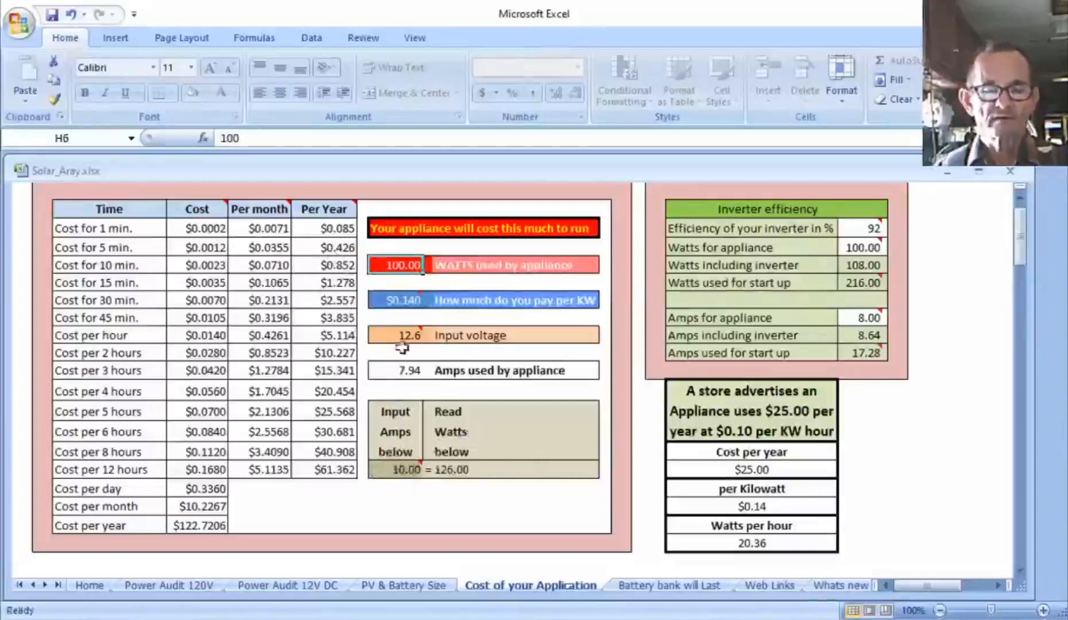
pyautogui.click(402, 335)
pyautogui.write('120')
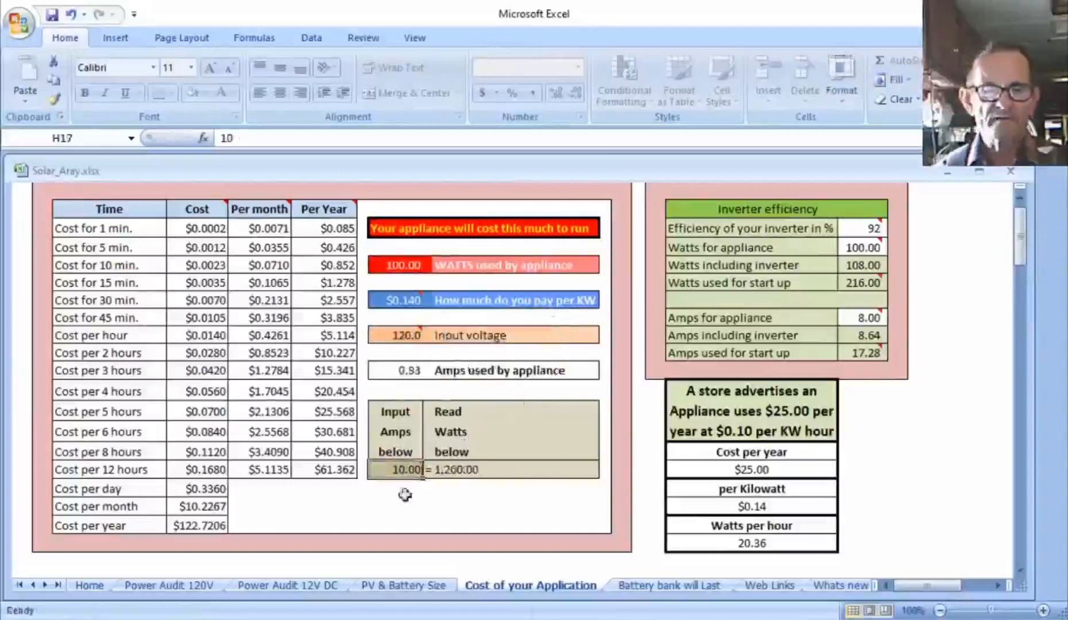
pyautogui.moveTo(453, 479)
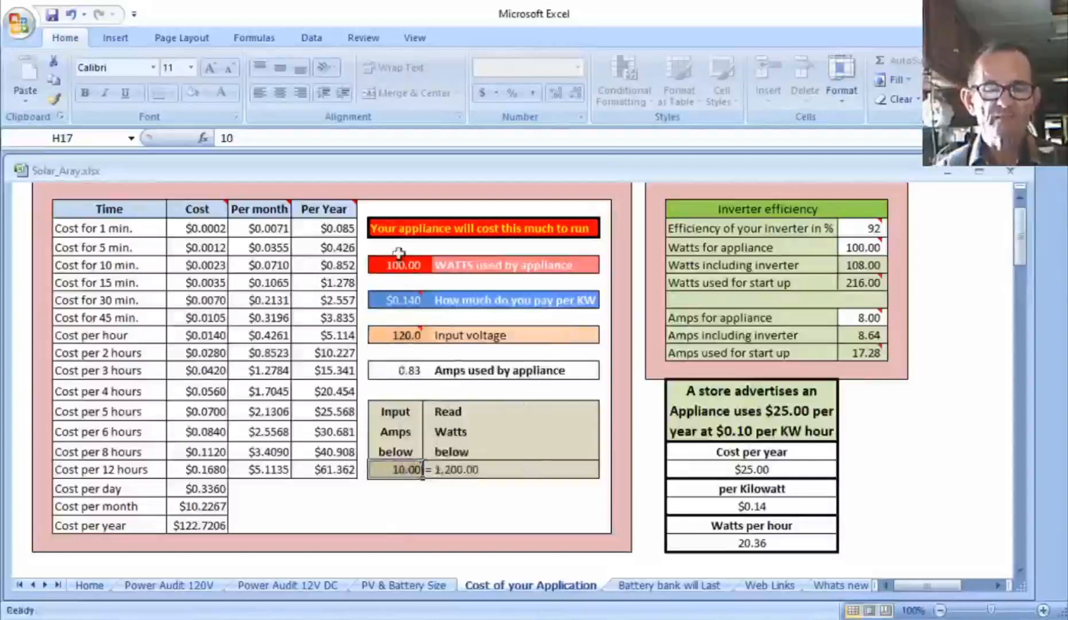
pyautogui.moveTo(402, 265)
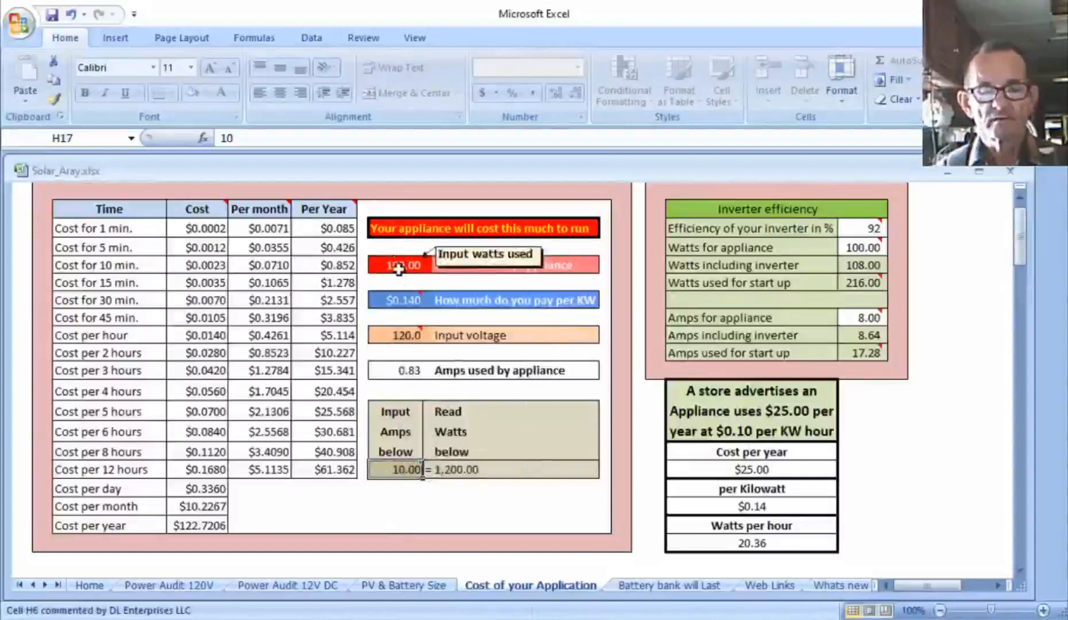
# - Enter a 1,200 W appliance load so costs recalculate and amps used become 10
pyautogui.click(405, 264)
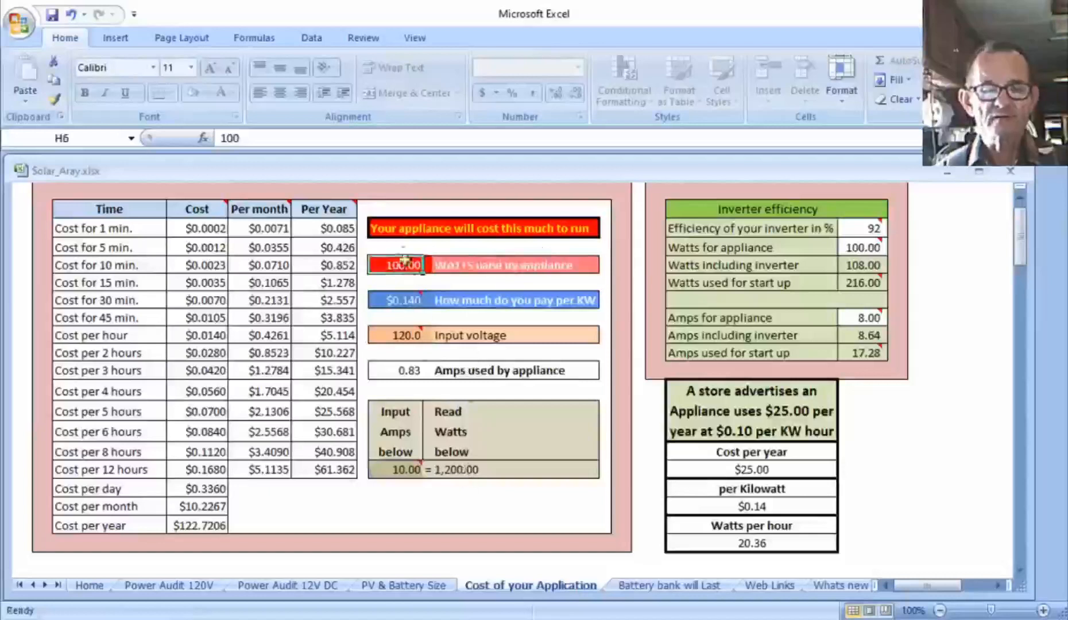
pyautogui.write('121')
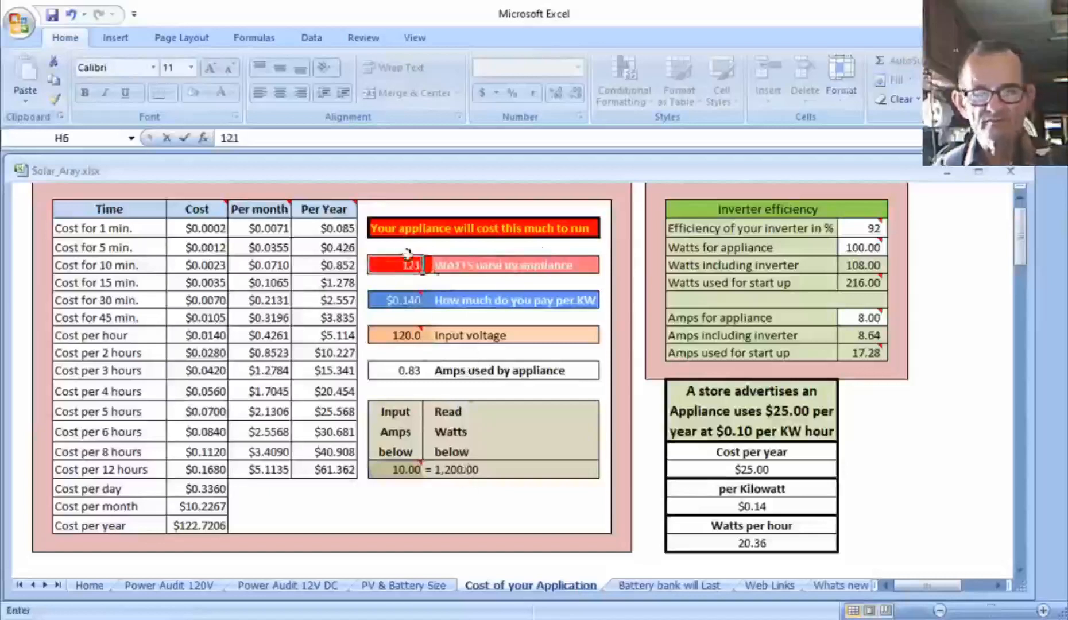
pyautogui.press('Backspace')
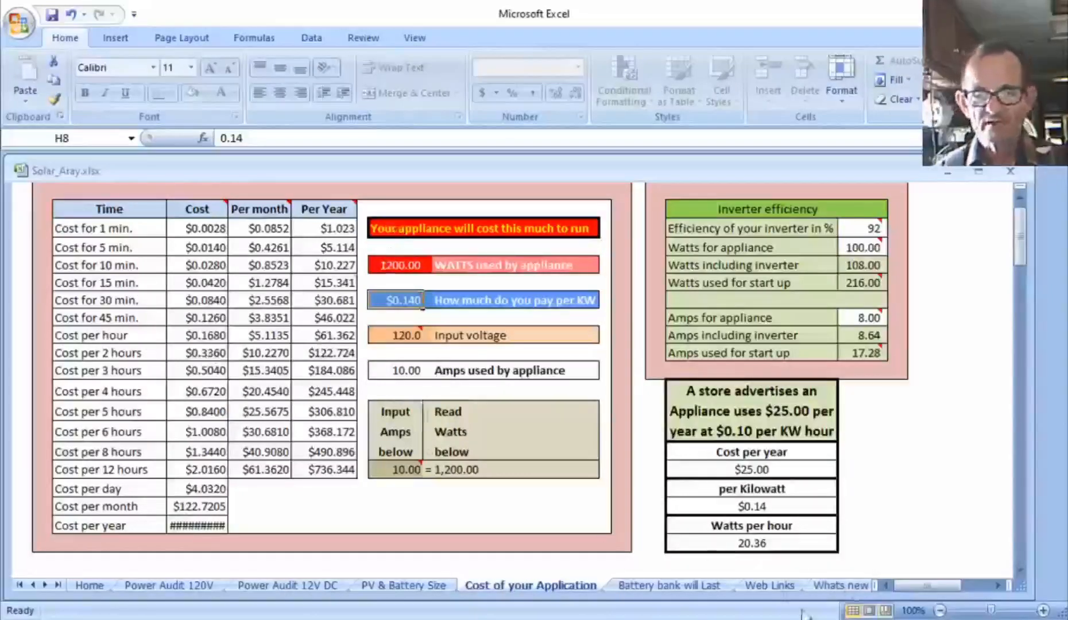
# - Look over the Web Links sheet, then move to the Whats new version history sheet
pyautogui.click(770, 586)
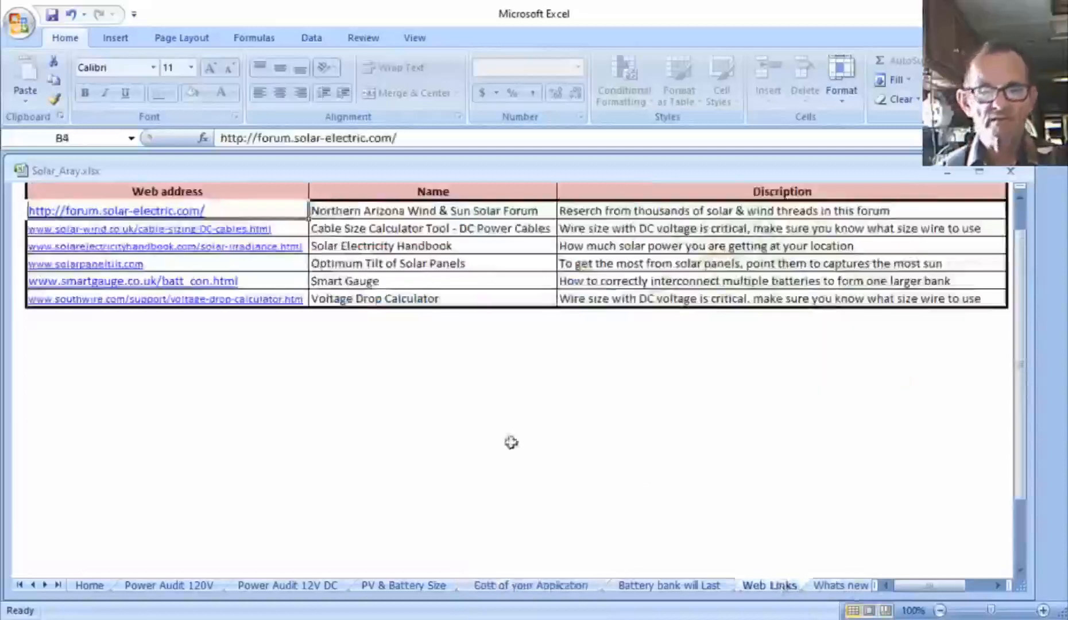
pyautogui.moveTo(173, 238)
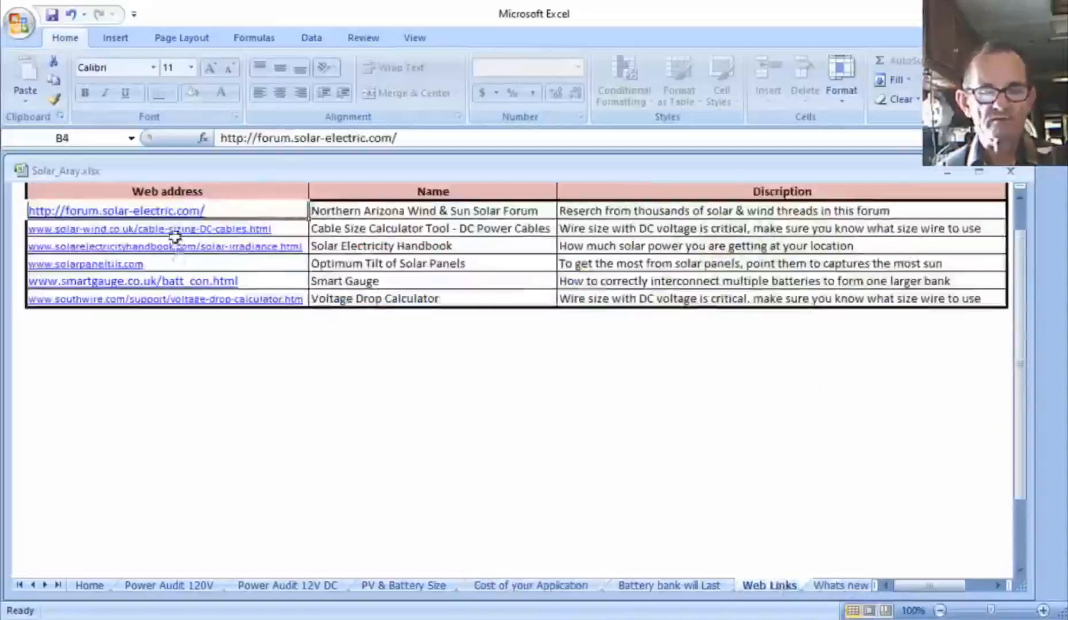
pyautogui.click(804, 586)
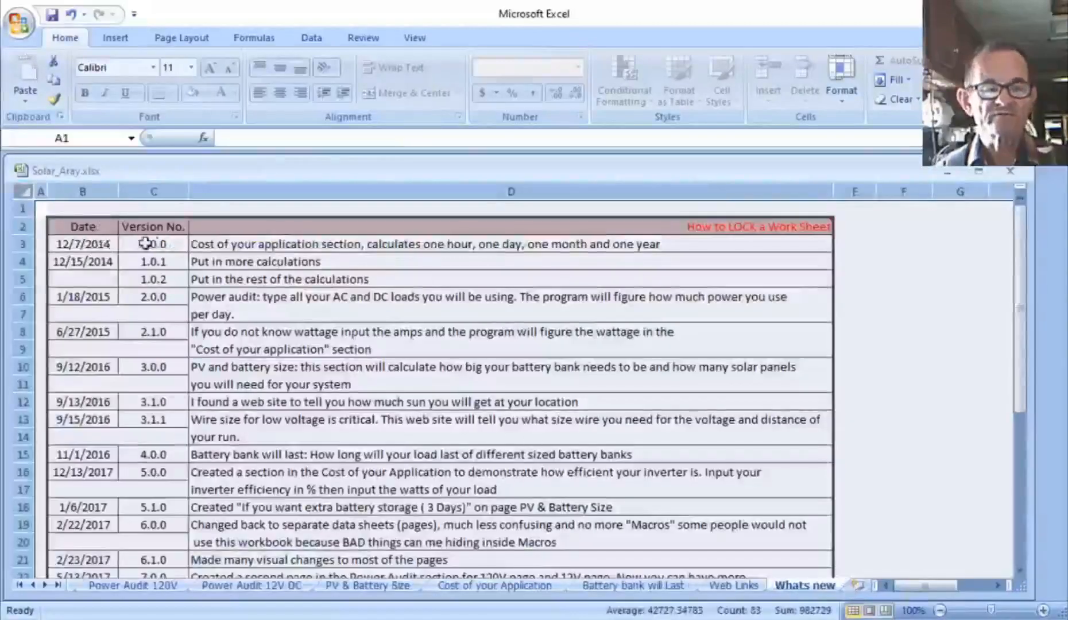
pyautogui.scroll(-3)
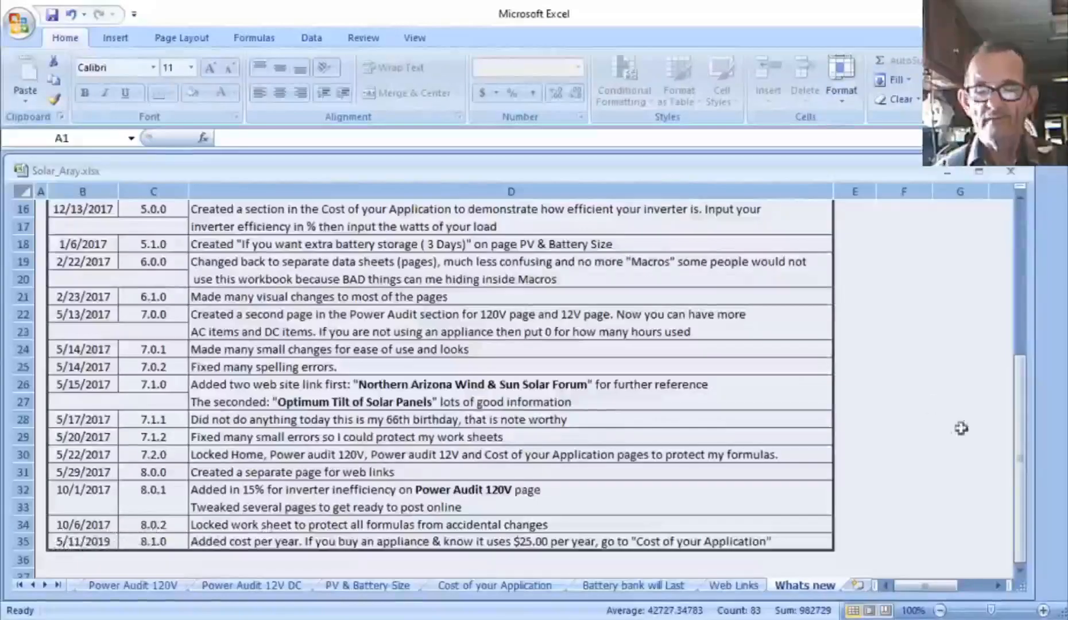
pyautogui.scroll(3)
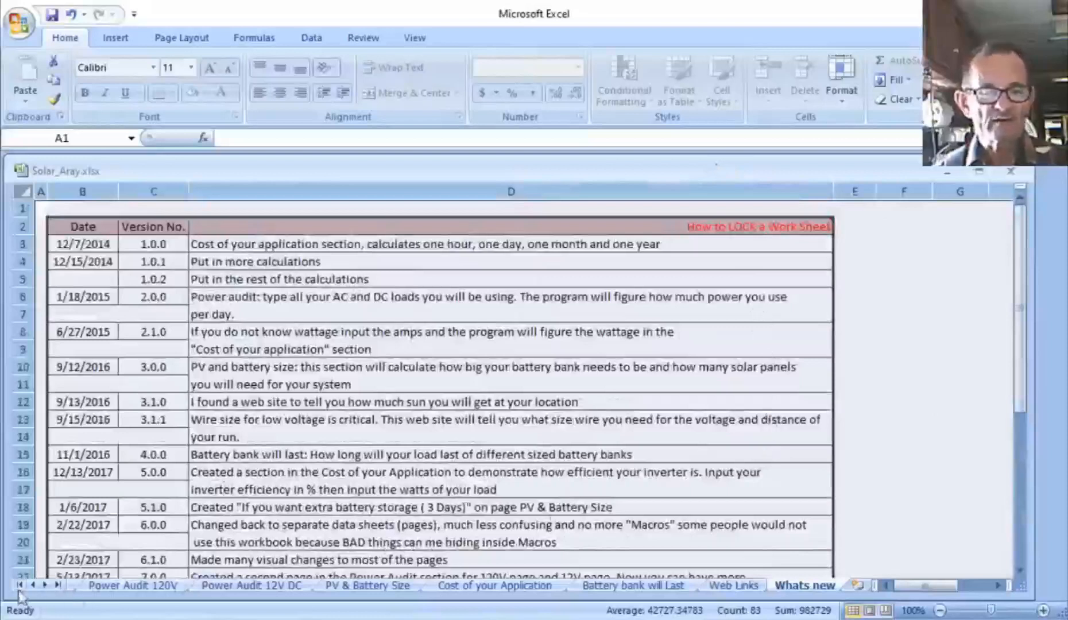
pyautogui.click(89, 585)
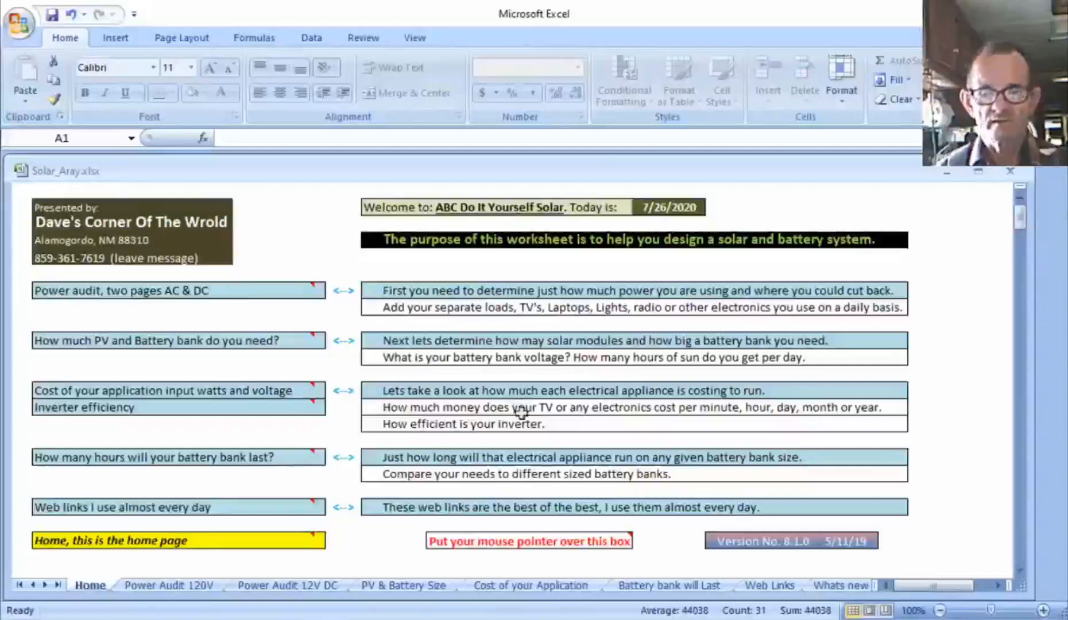
pyautogui.moveTo(214, 268)
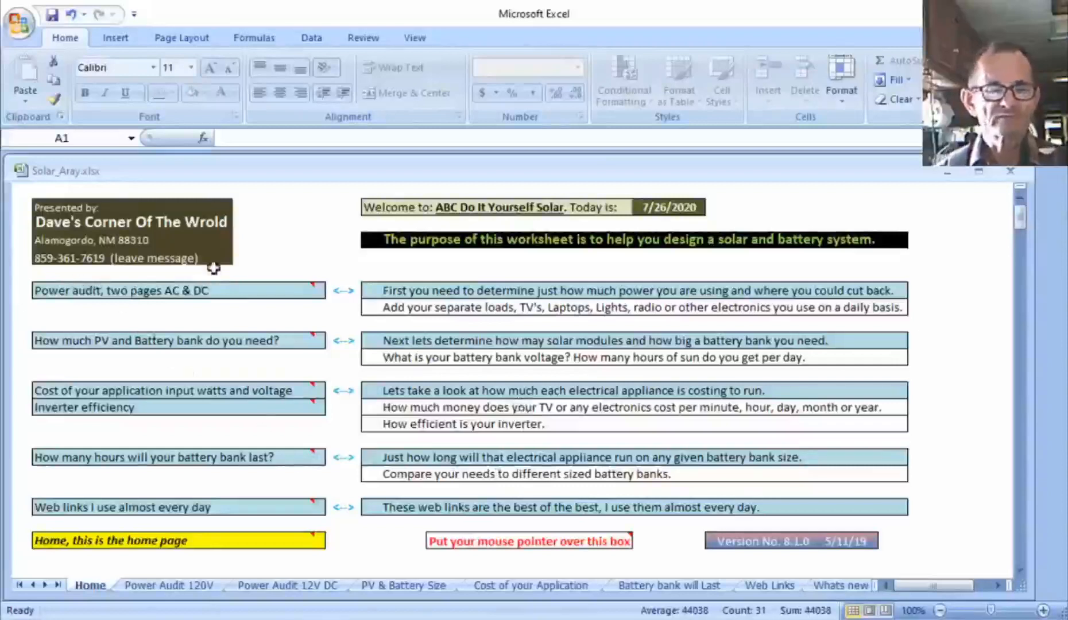
pyautogui.moveTo(162, 265)
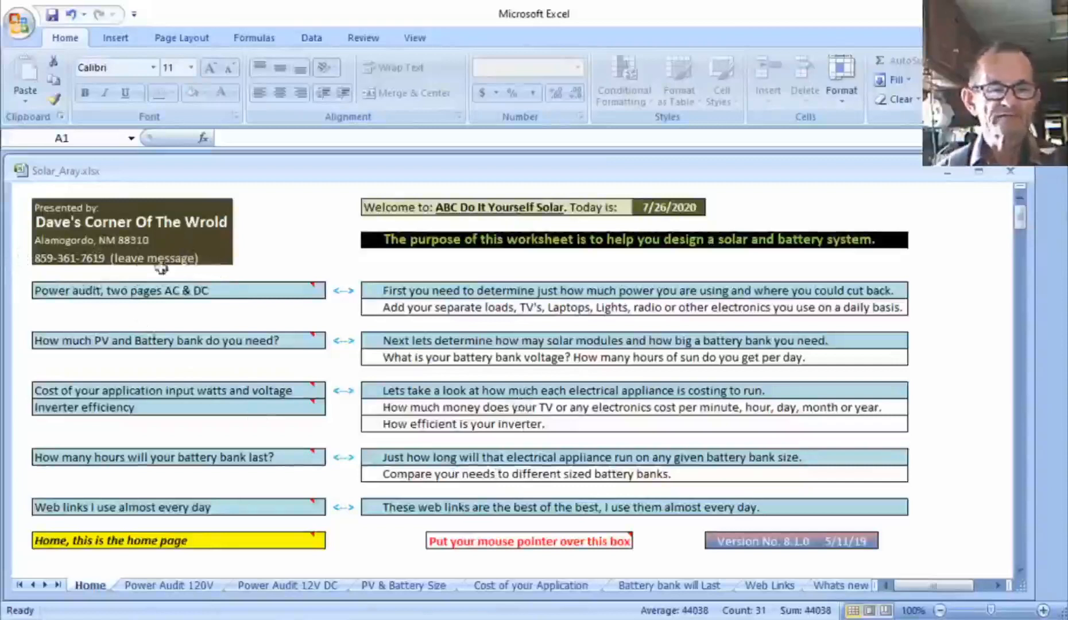
pyautogui.moveTo(253, 267)
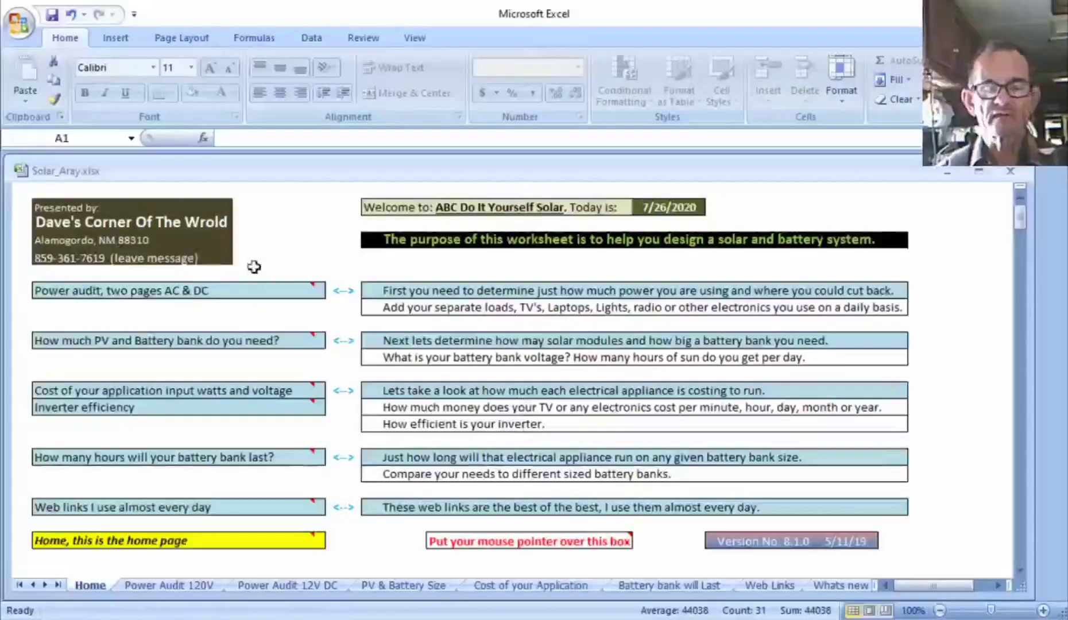
pyautogui.moveTo(349, 281)
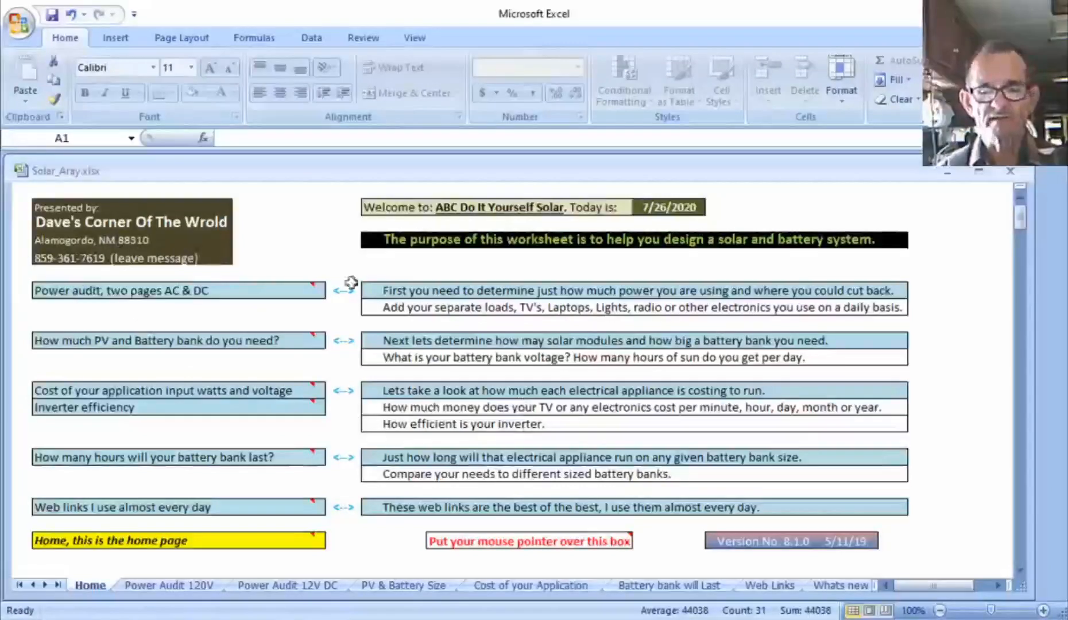
pyautogui.moveTo(337, 261)
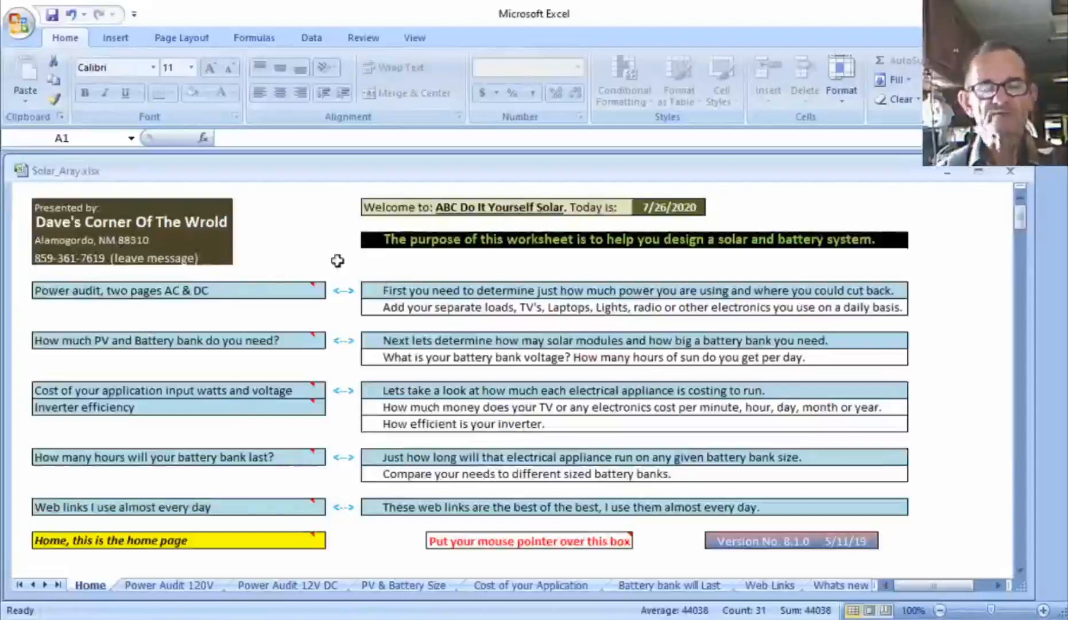